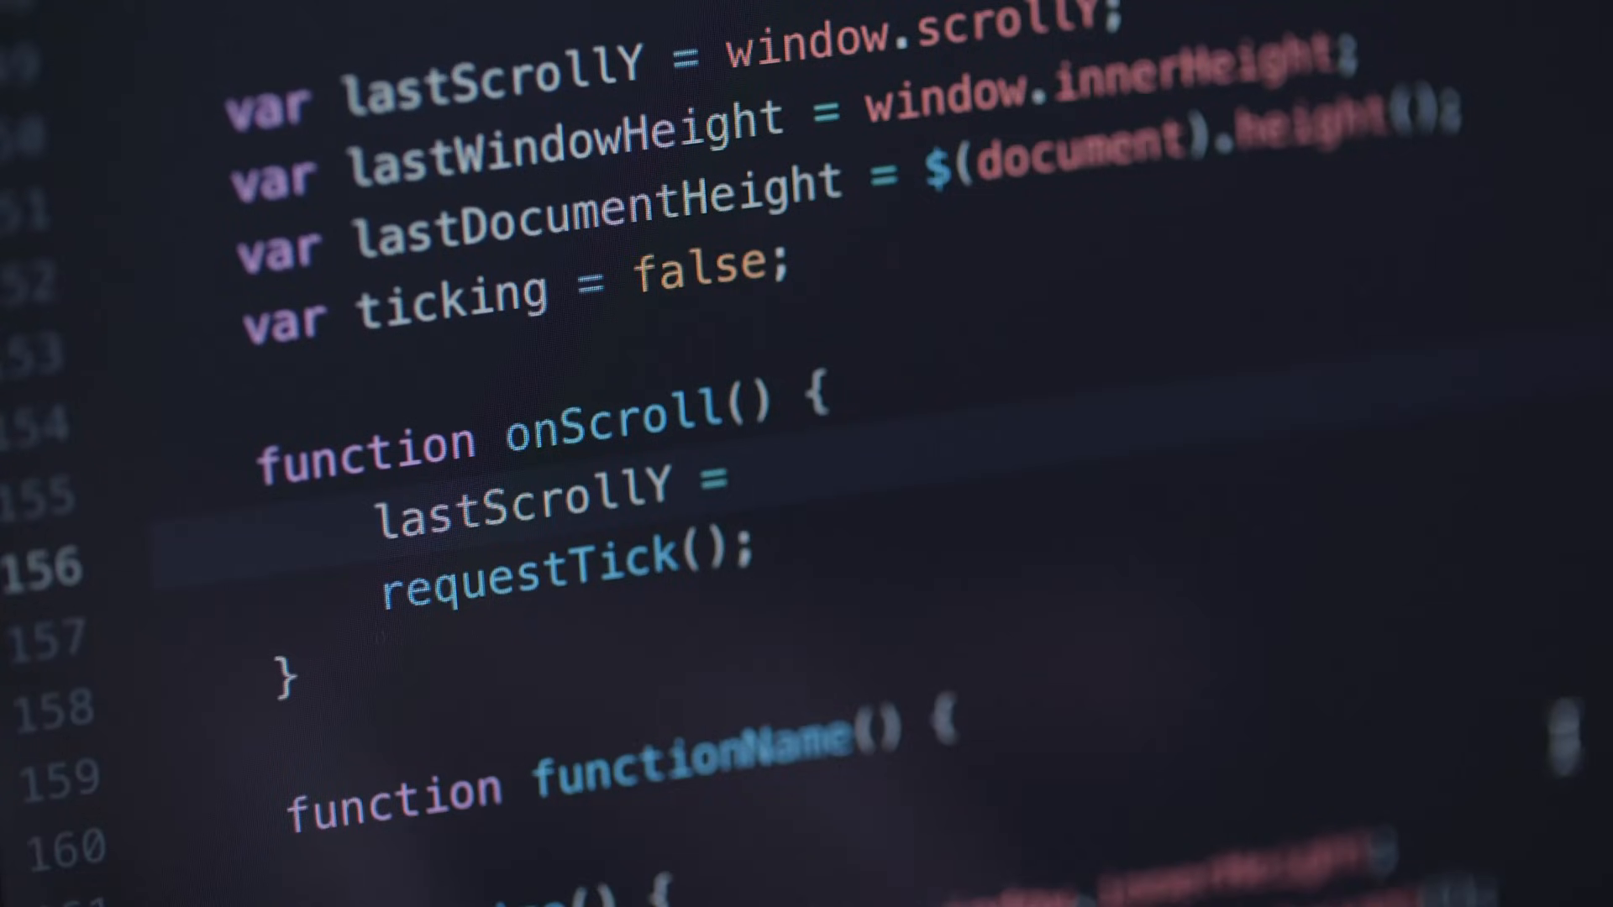
- Search the community plugin browser and bring up the Sort & Permute lines plugin details
type("window.")
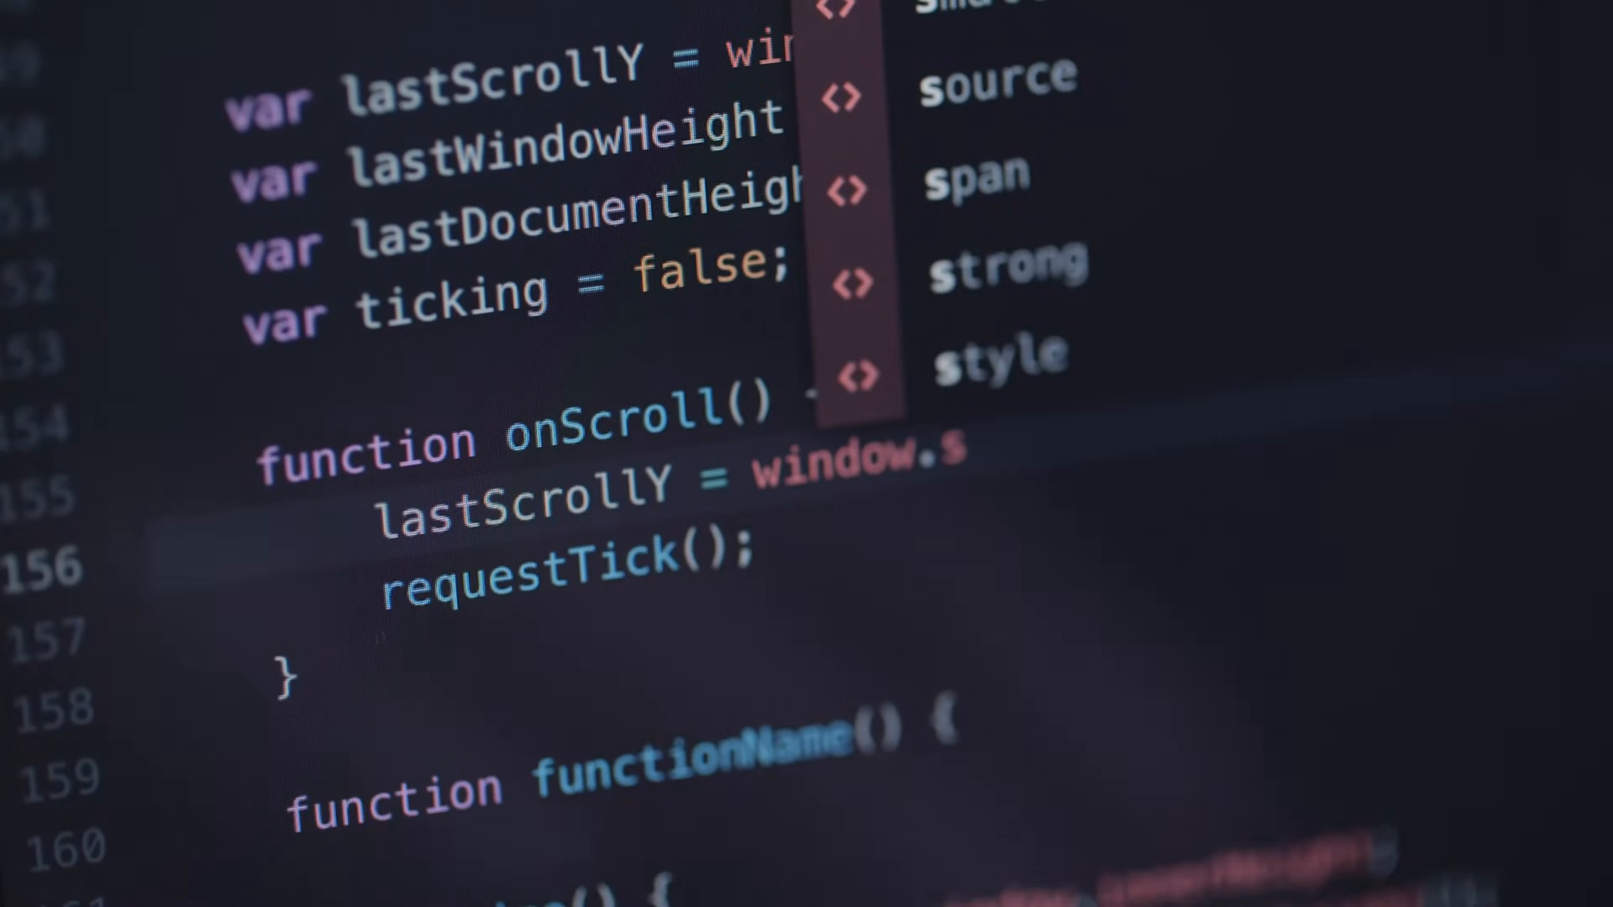
type("scr")
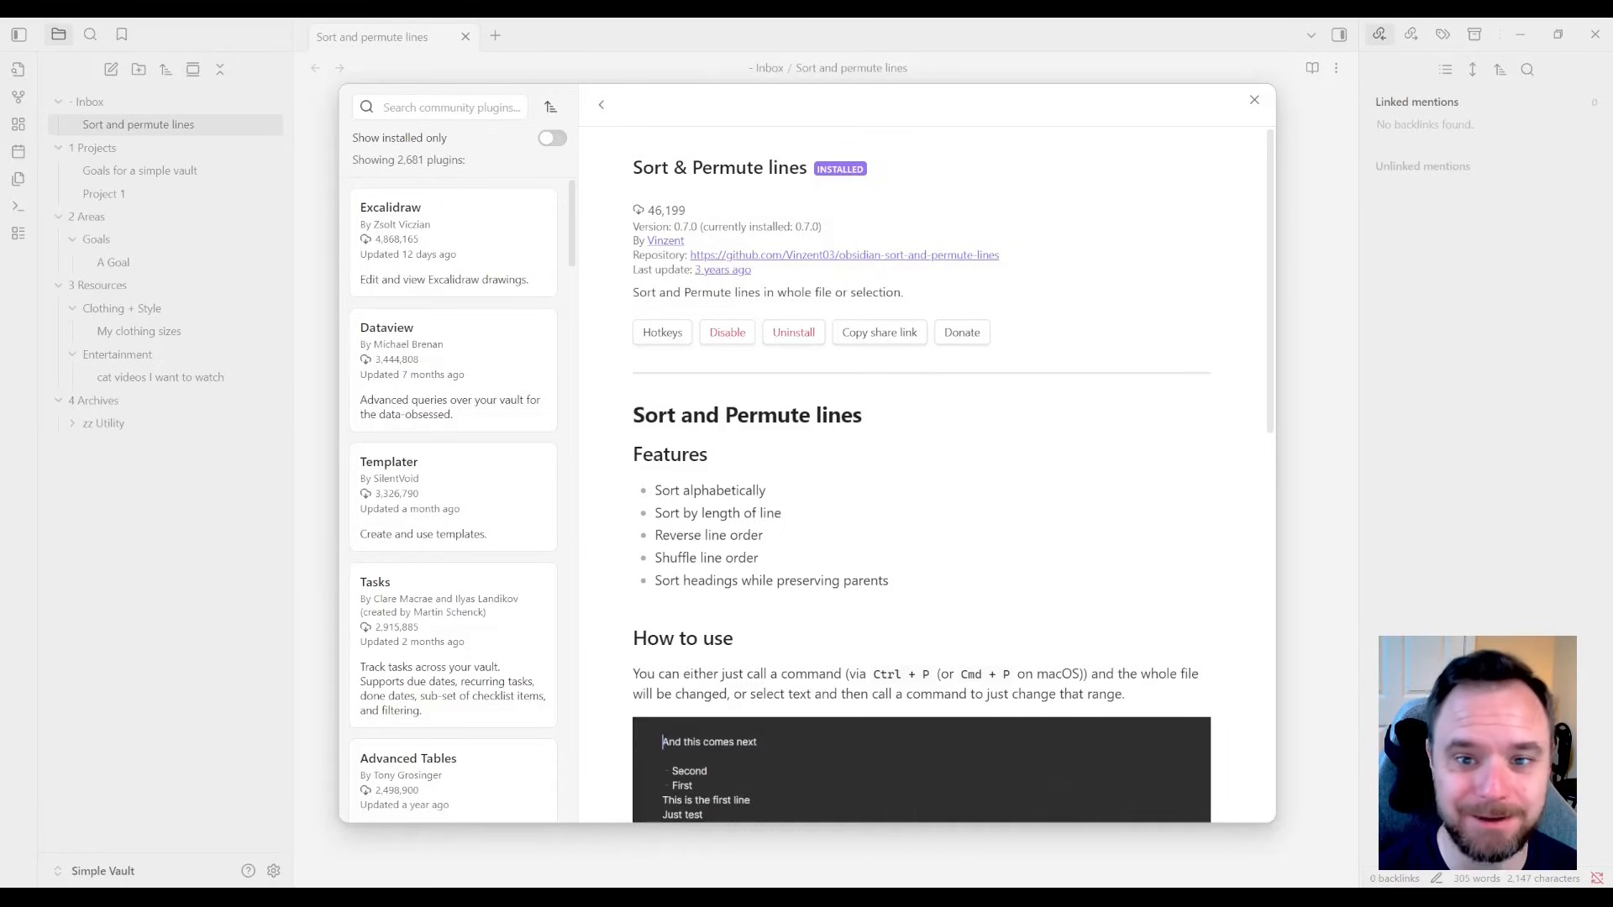
- Close the plugin browser and return to the Sort and permute lines note
type("sort")
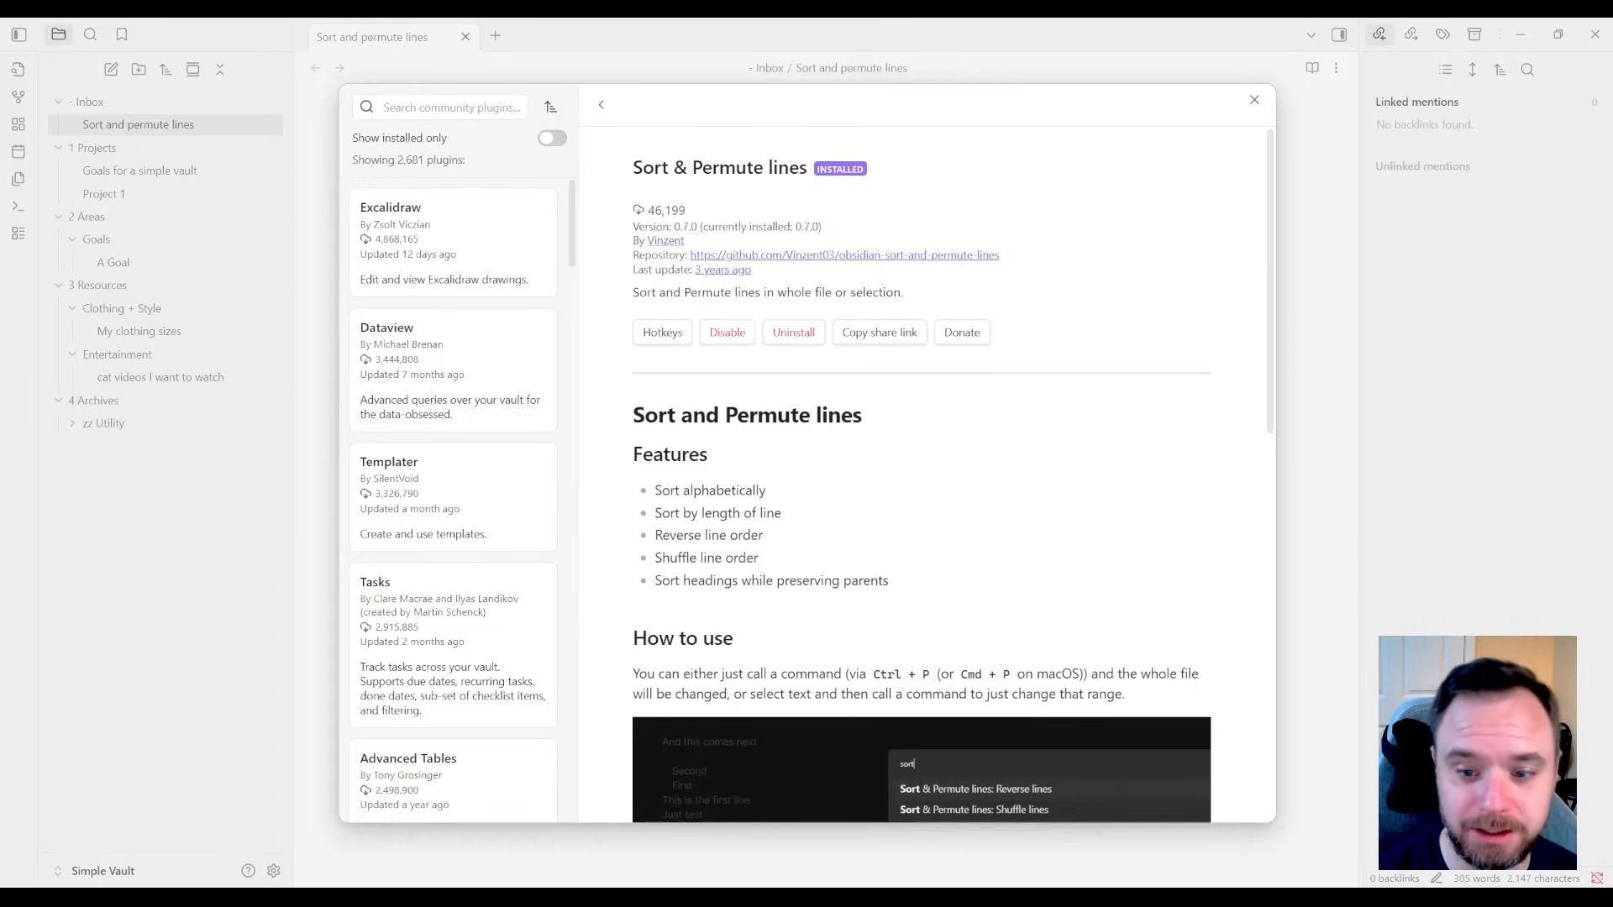
left_click(1253, 99)
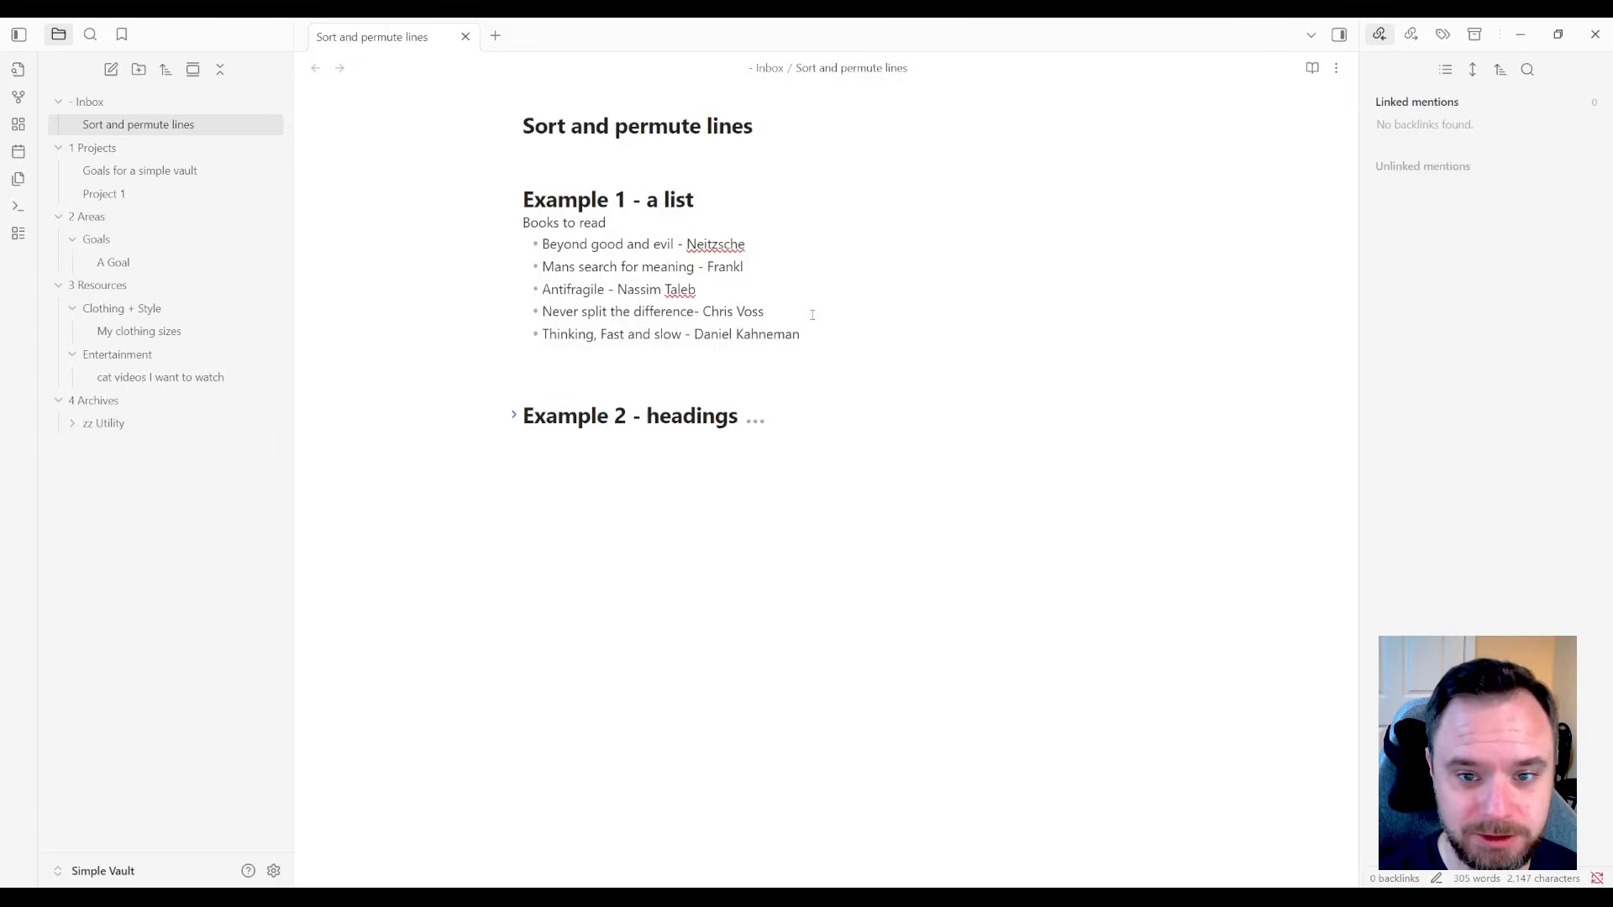
- Select the Books to read list and sort it alphabetically so Antifragile comes first
left_click_drag(541, 244, 800, 335)
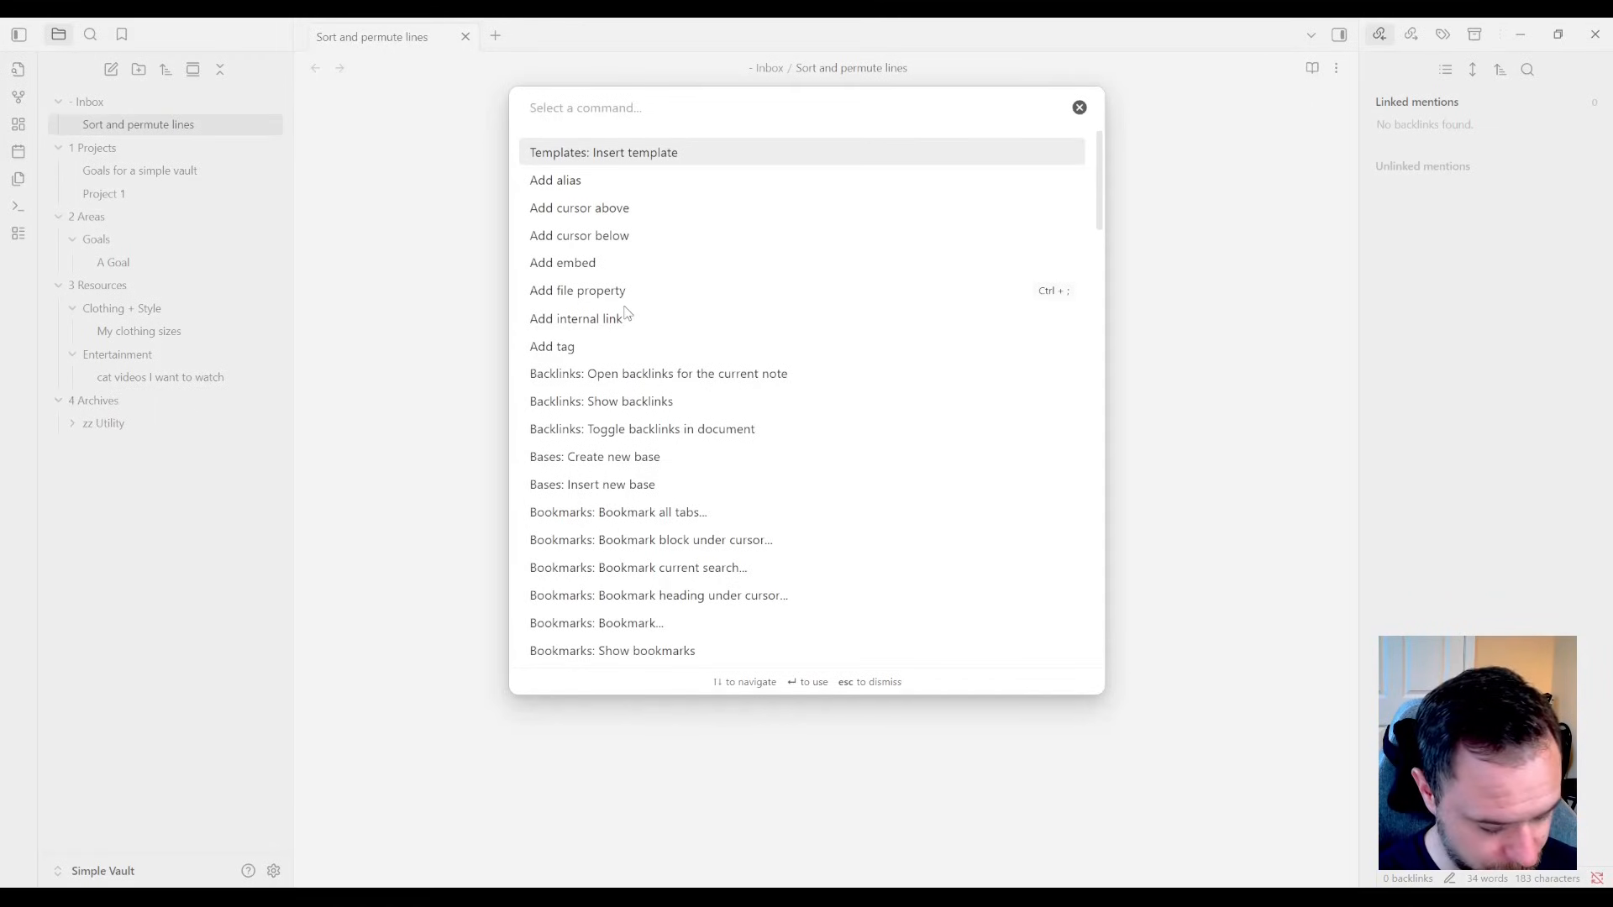
type("sort")
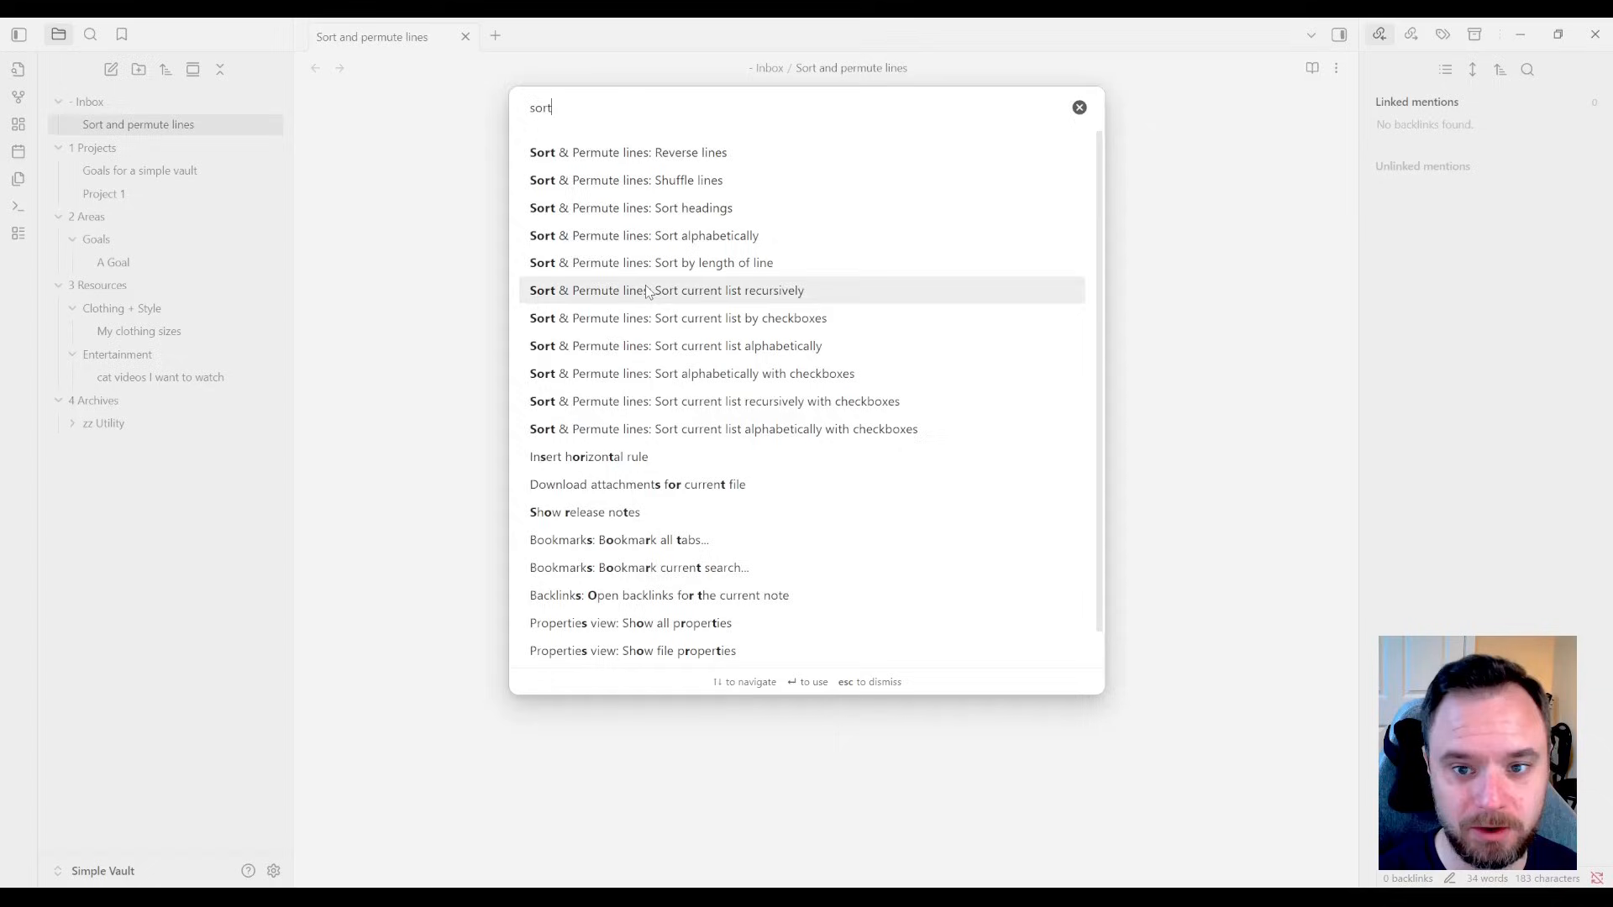
mouse_move(928, 353)
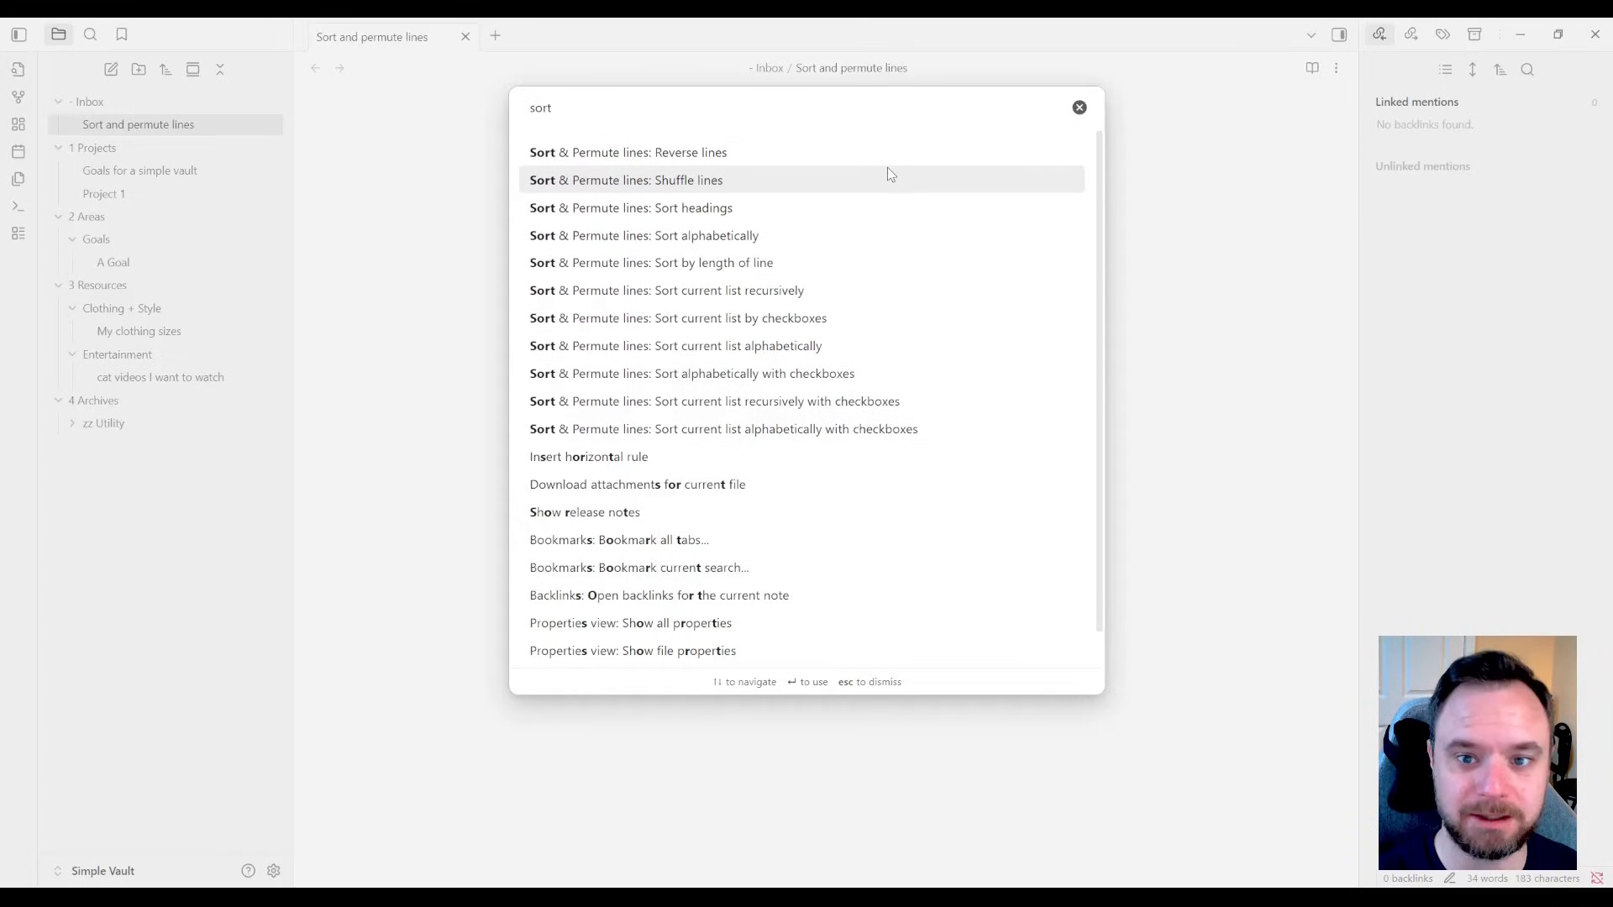
mouse_move(922, 231)
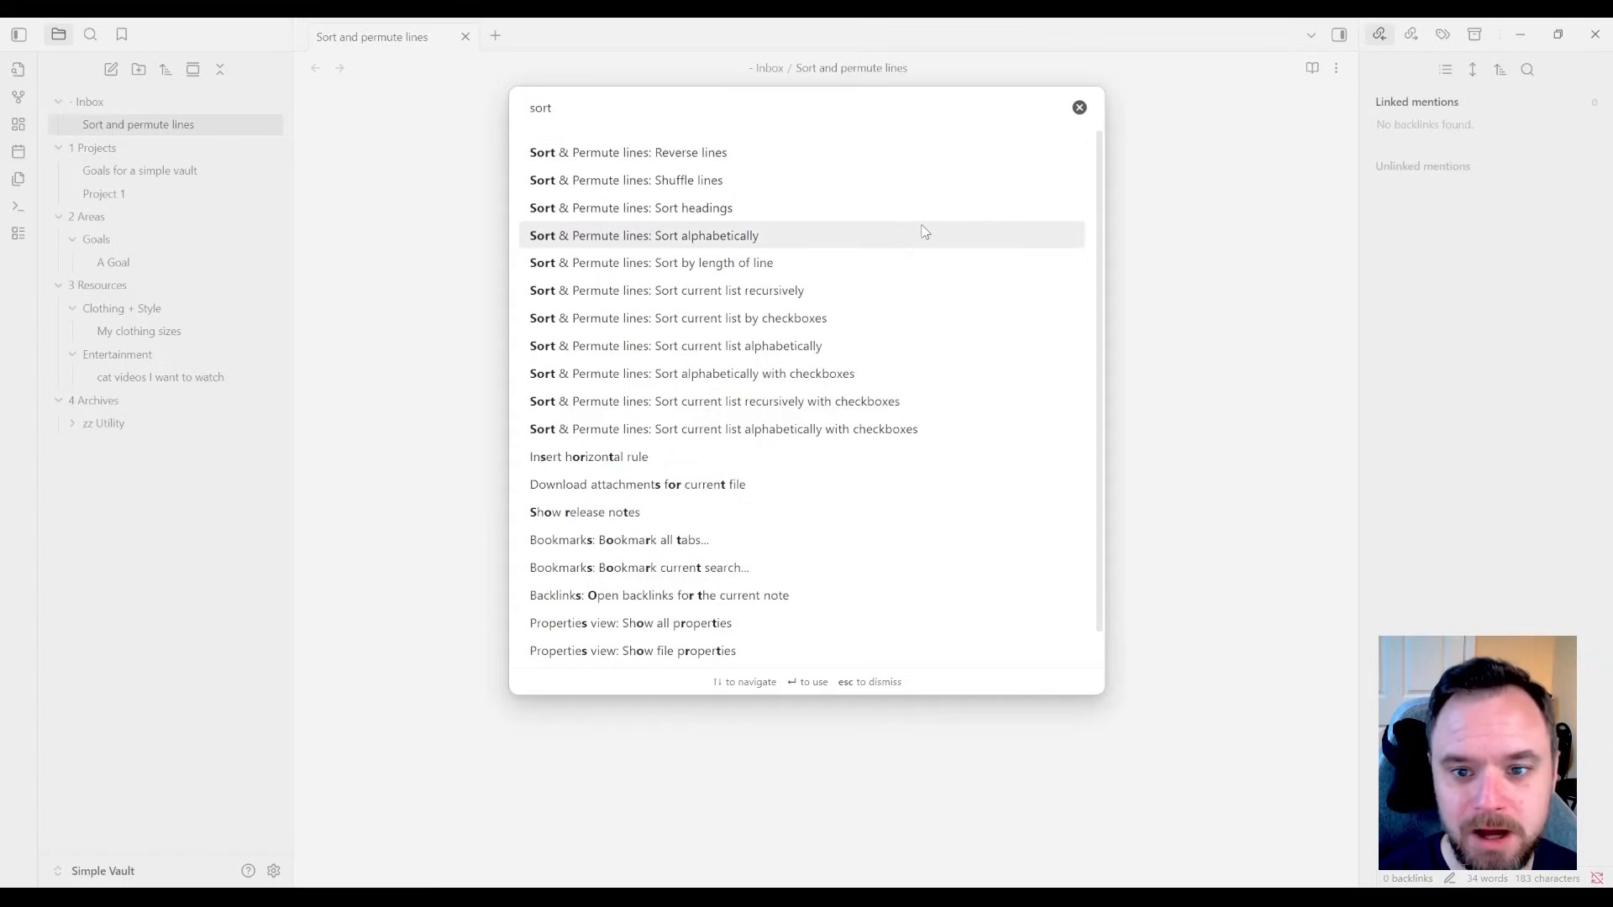
mouse_move(940, 240)
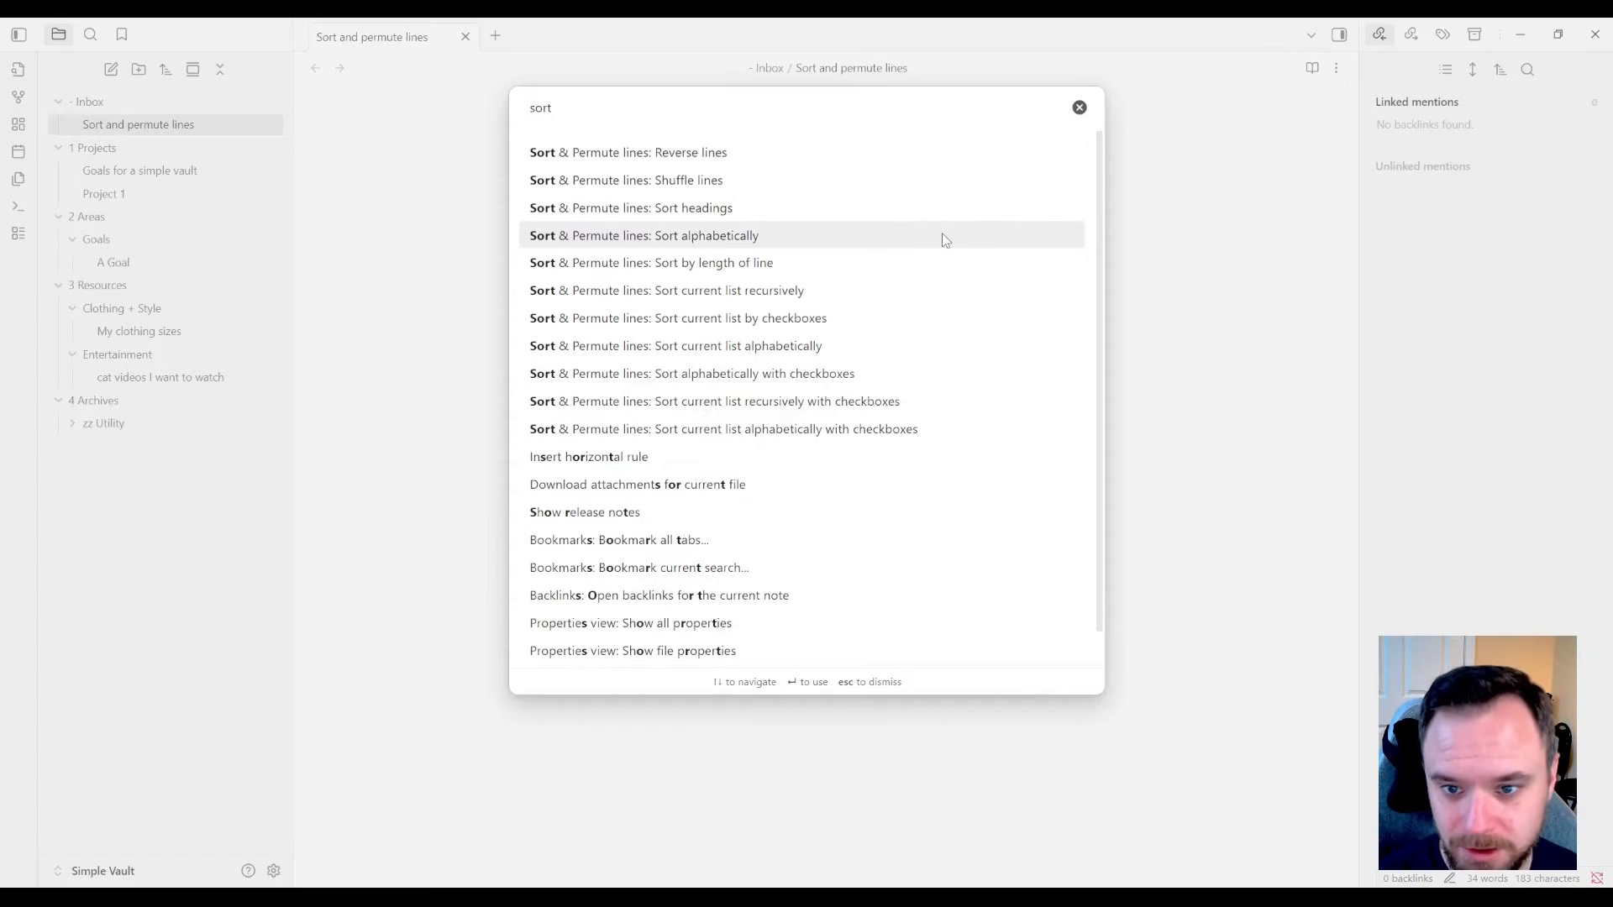
left_click(644, 235)
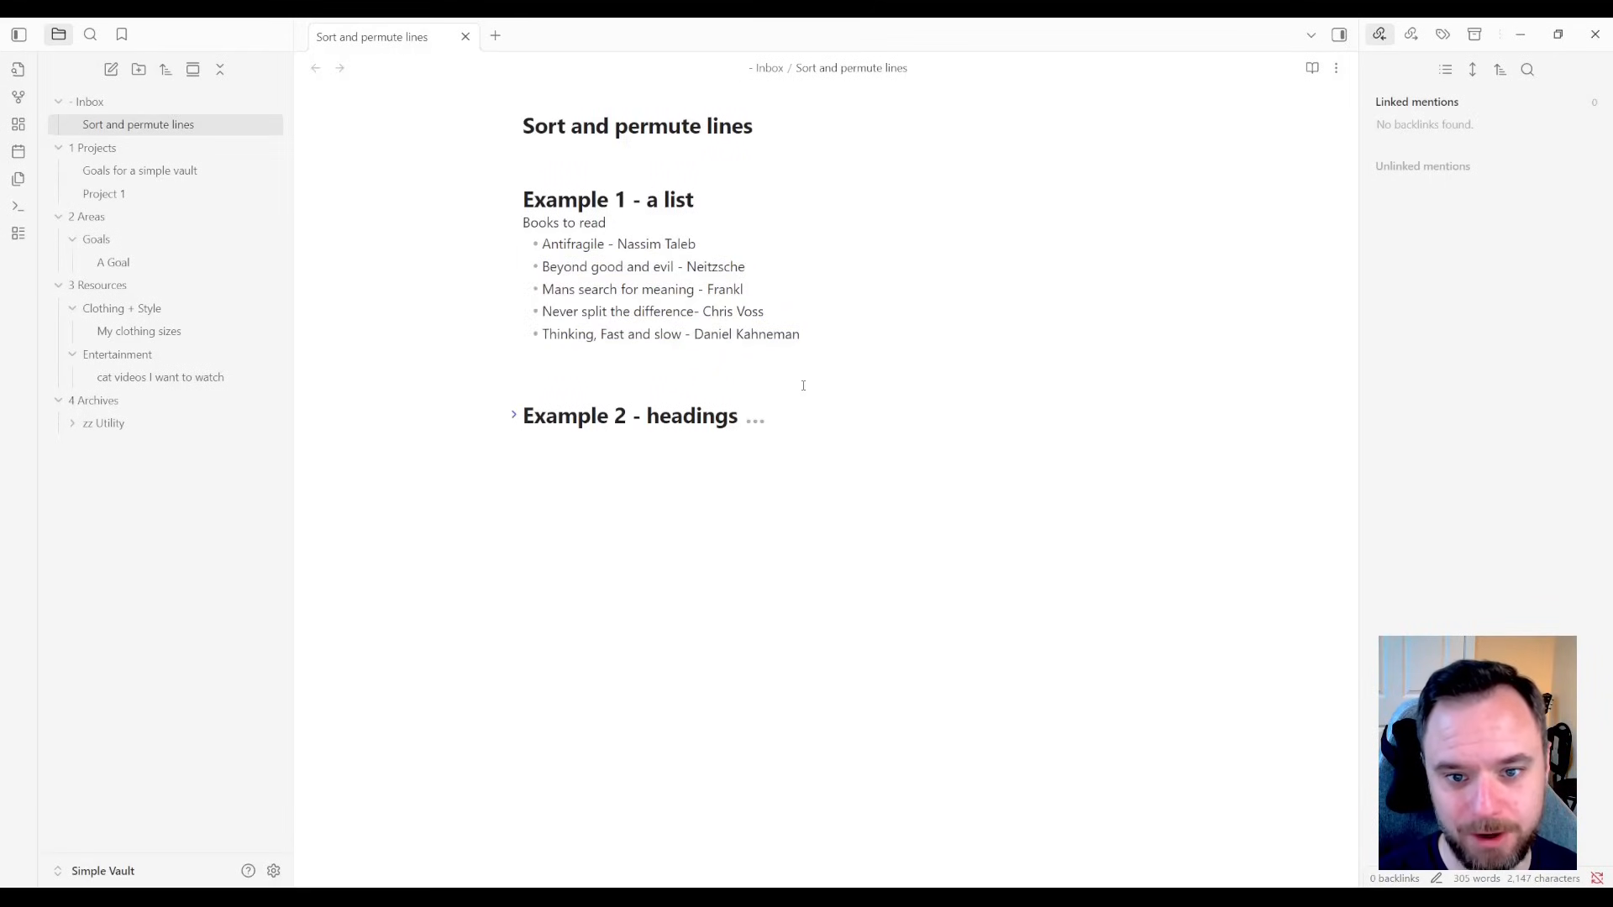
left_click(765, 311)
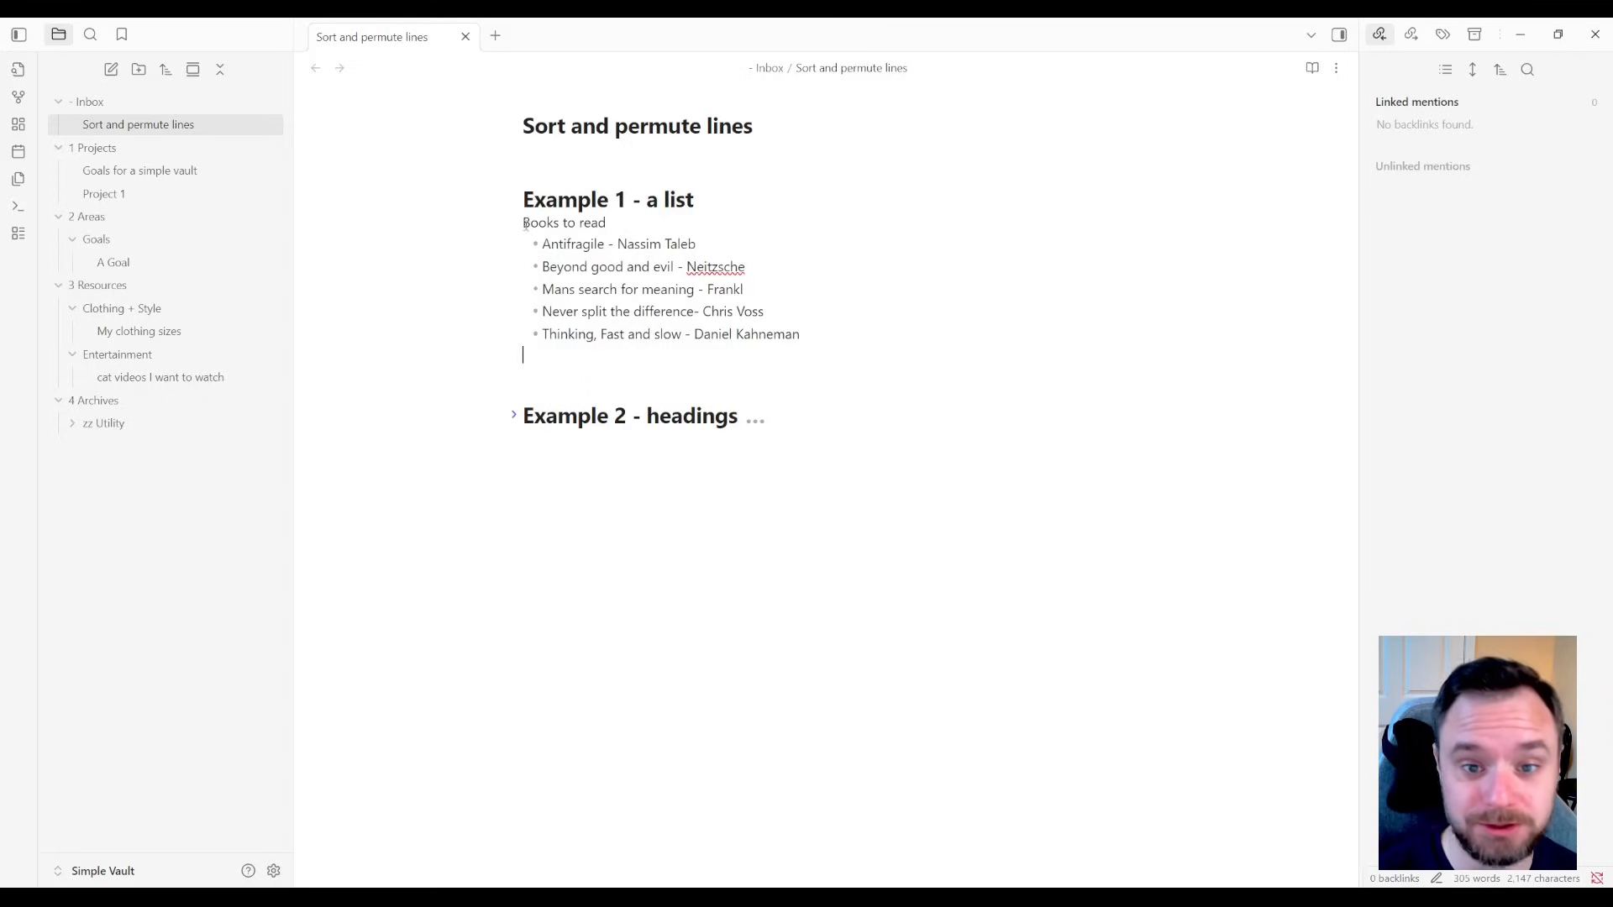
- Expand Example 2's financial terms and sort its headings alphabetically
left_click(514, 200)
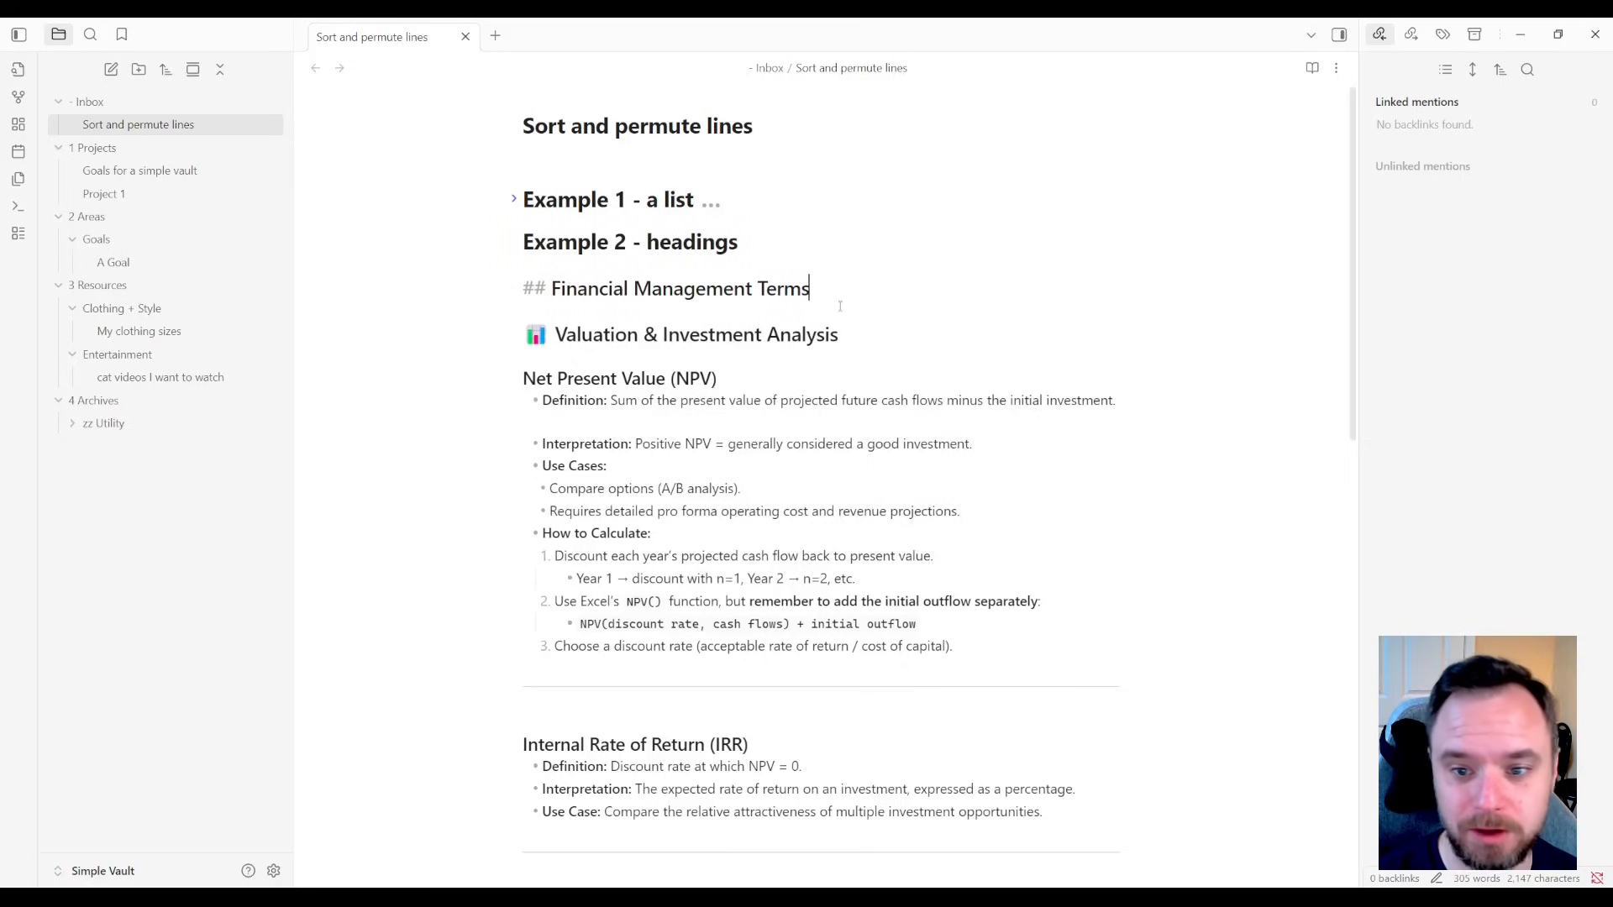
scroll("down", 3)
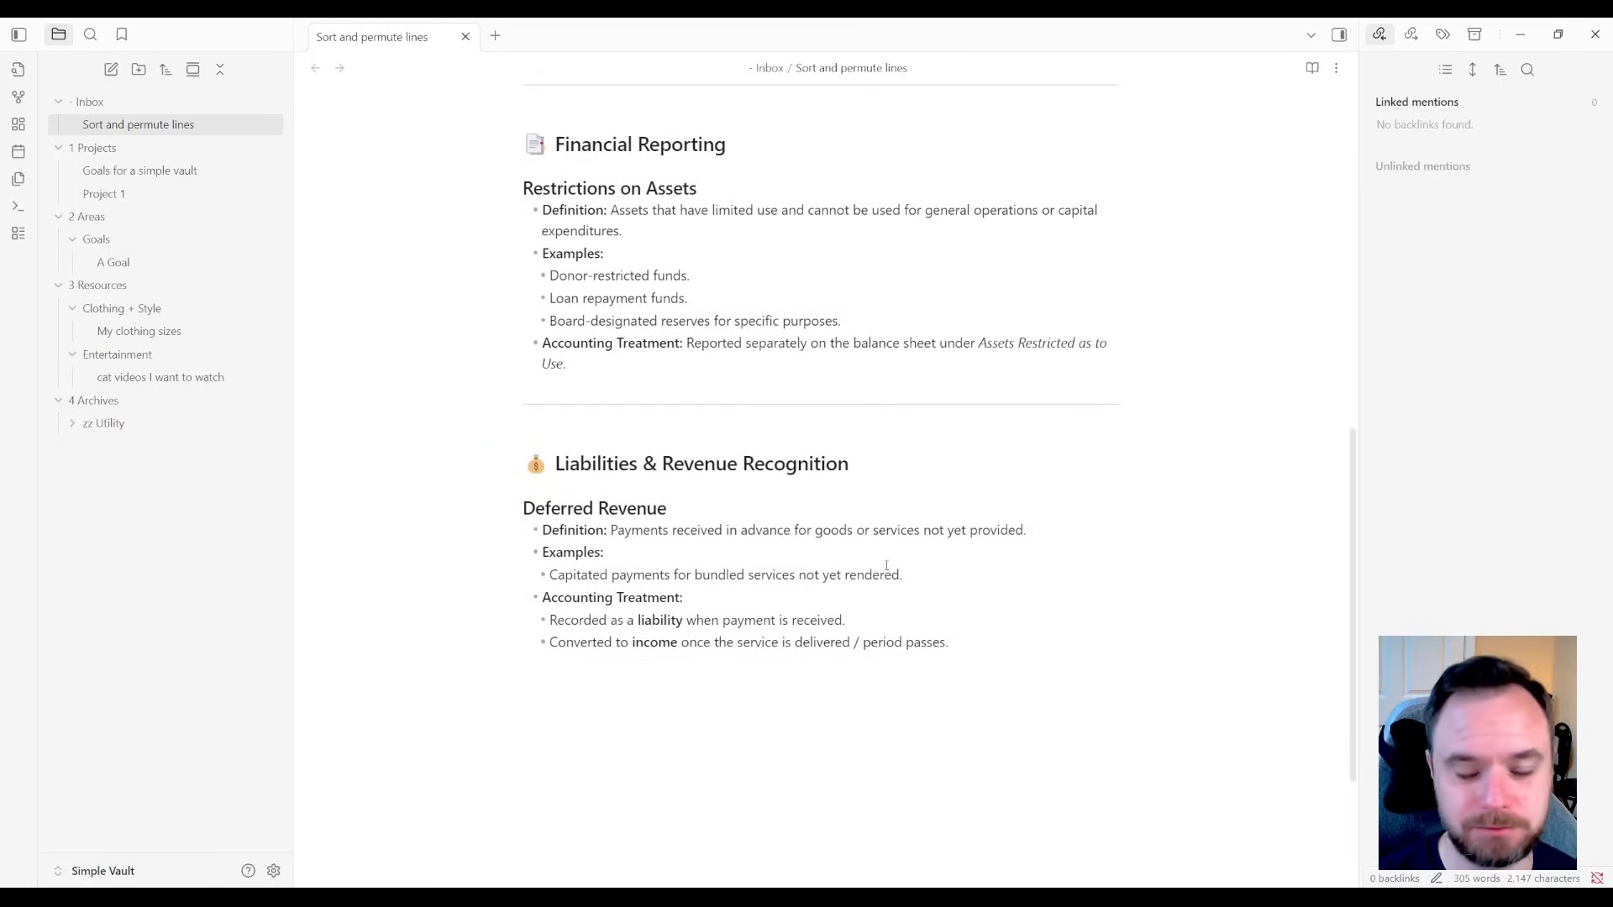
scroll("up", 3)
type("sort")
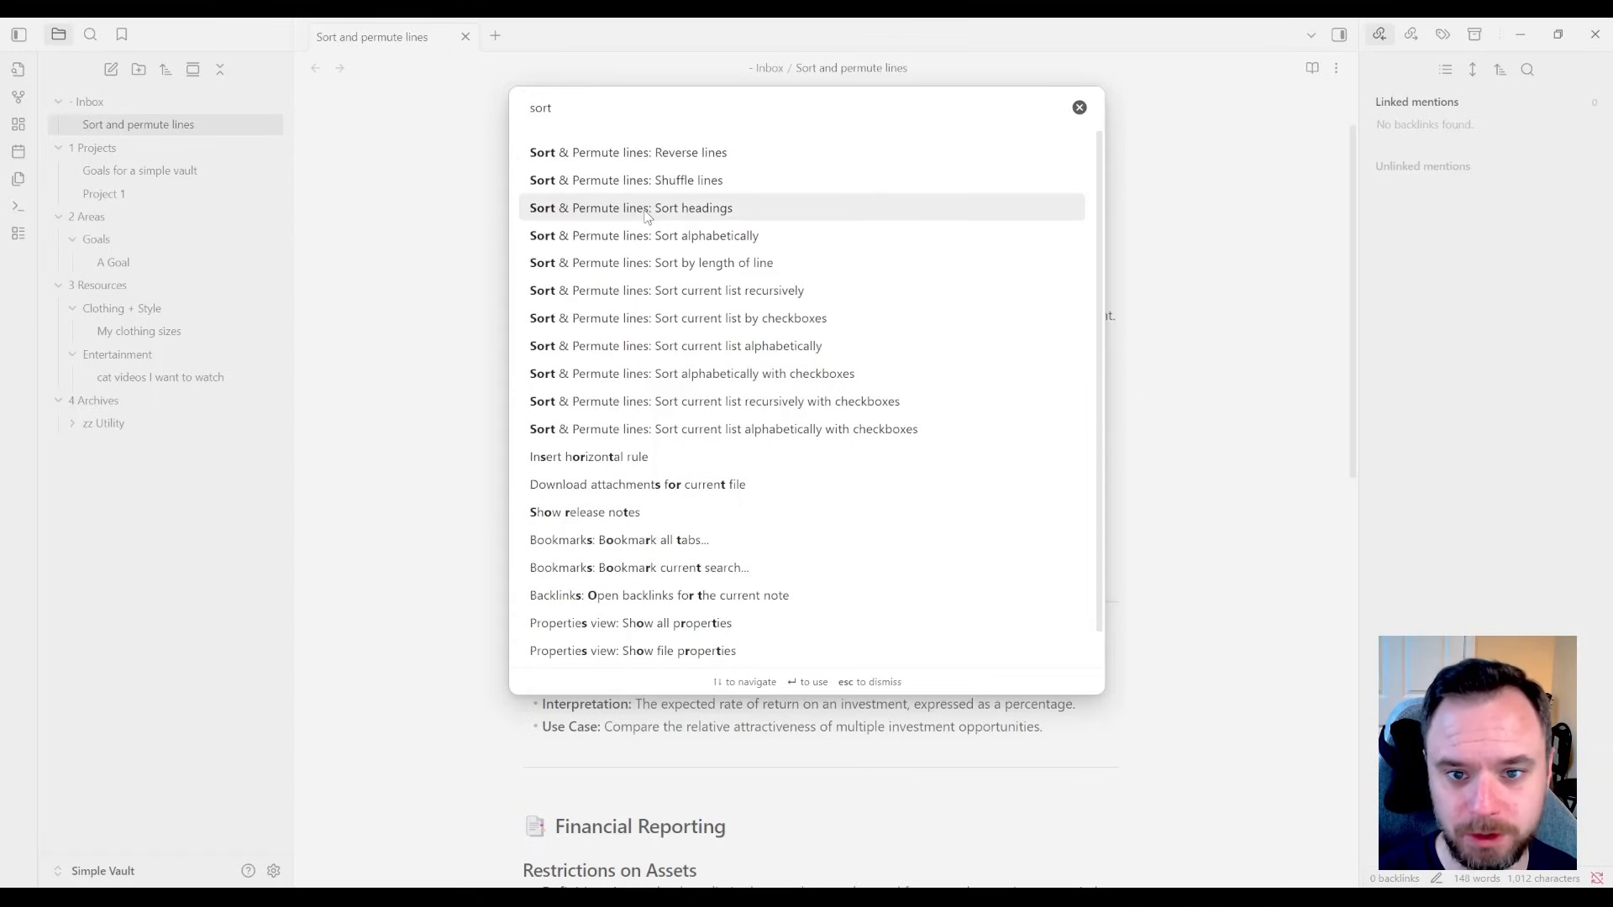
left_click(630, 208)
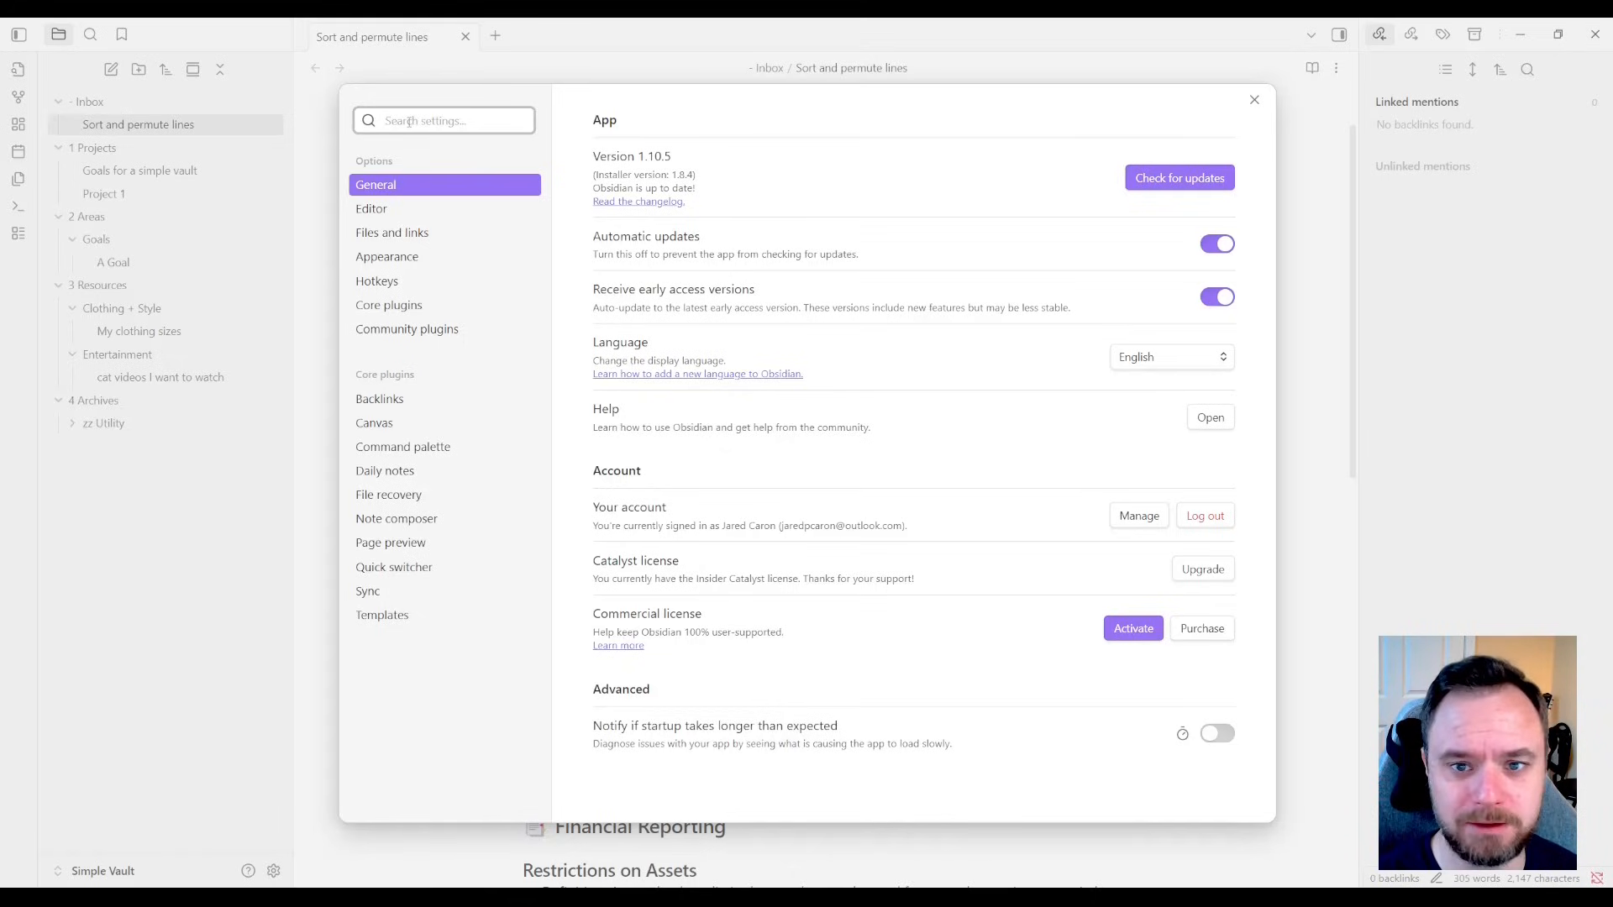
- Search settings for 'attachments' and view the Files and links attachment folder path
type("attachments")
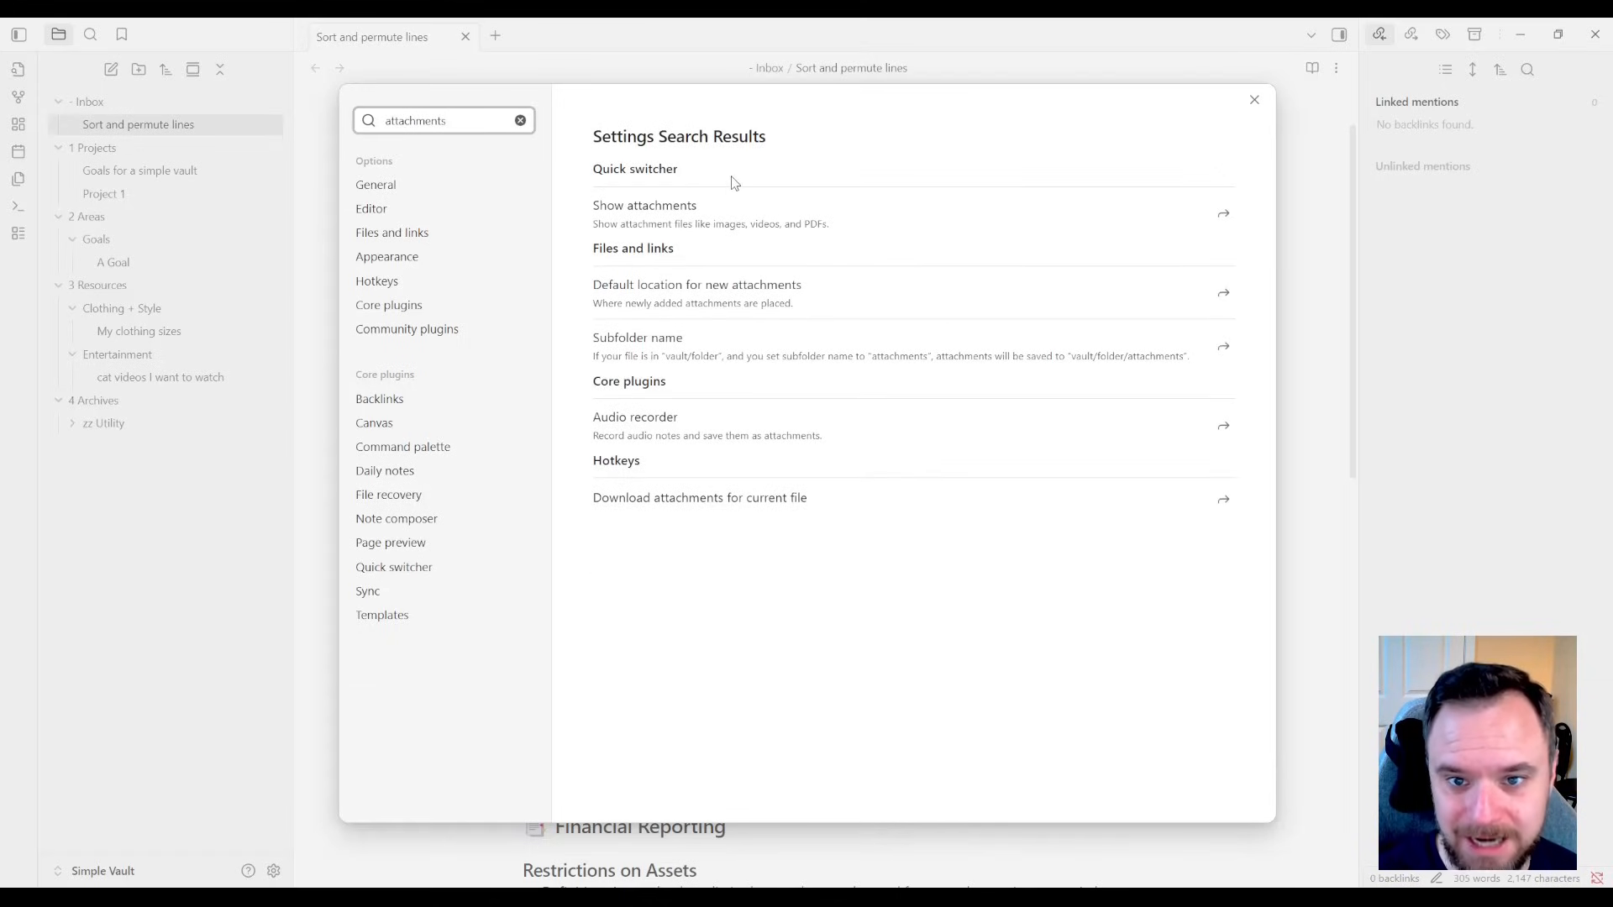
mouse_move(797, 522)
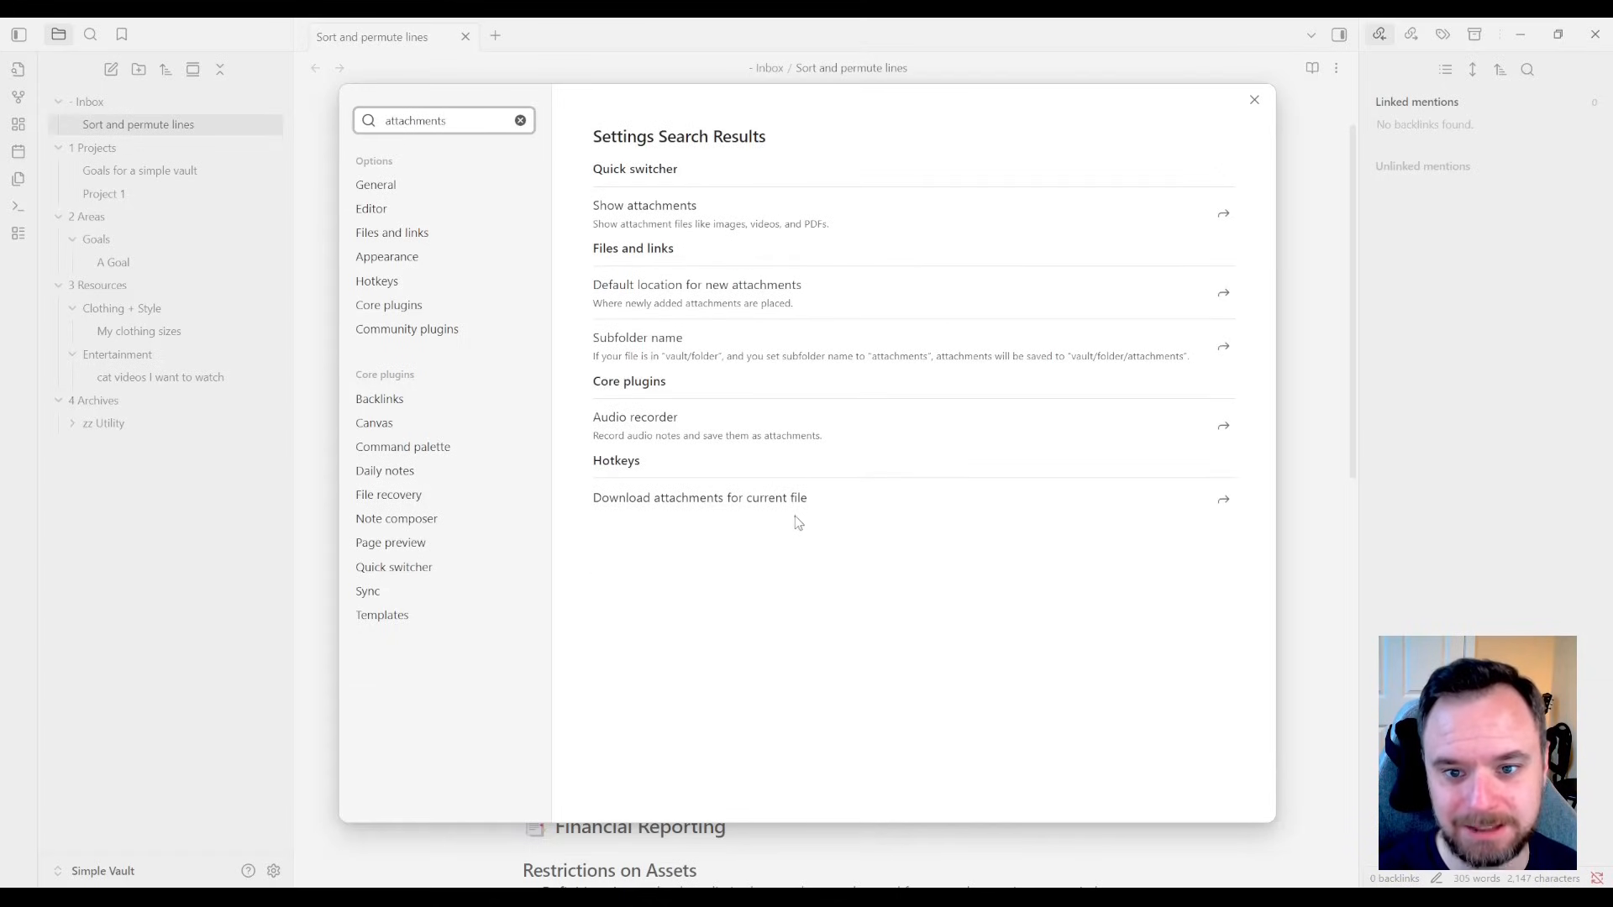
mouse_move(608, 295)
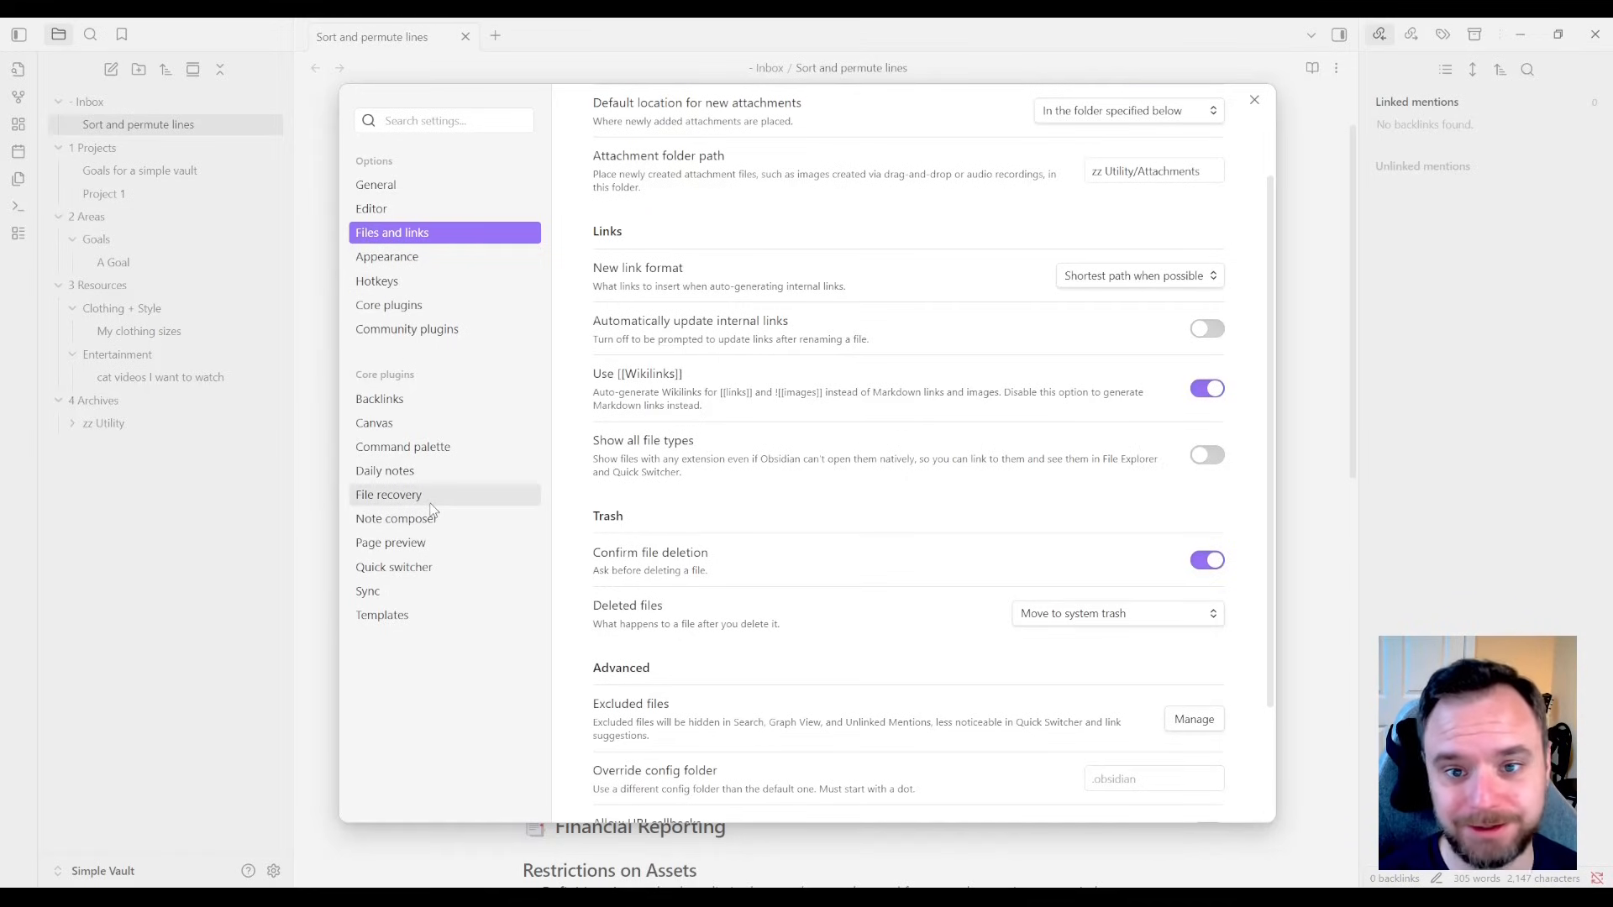
mouse_move(430, 511)
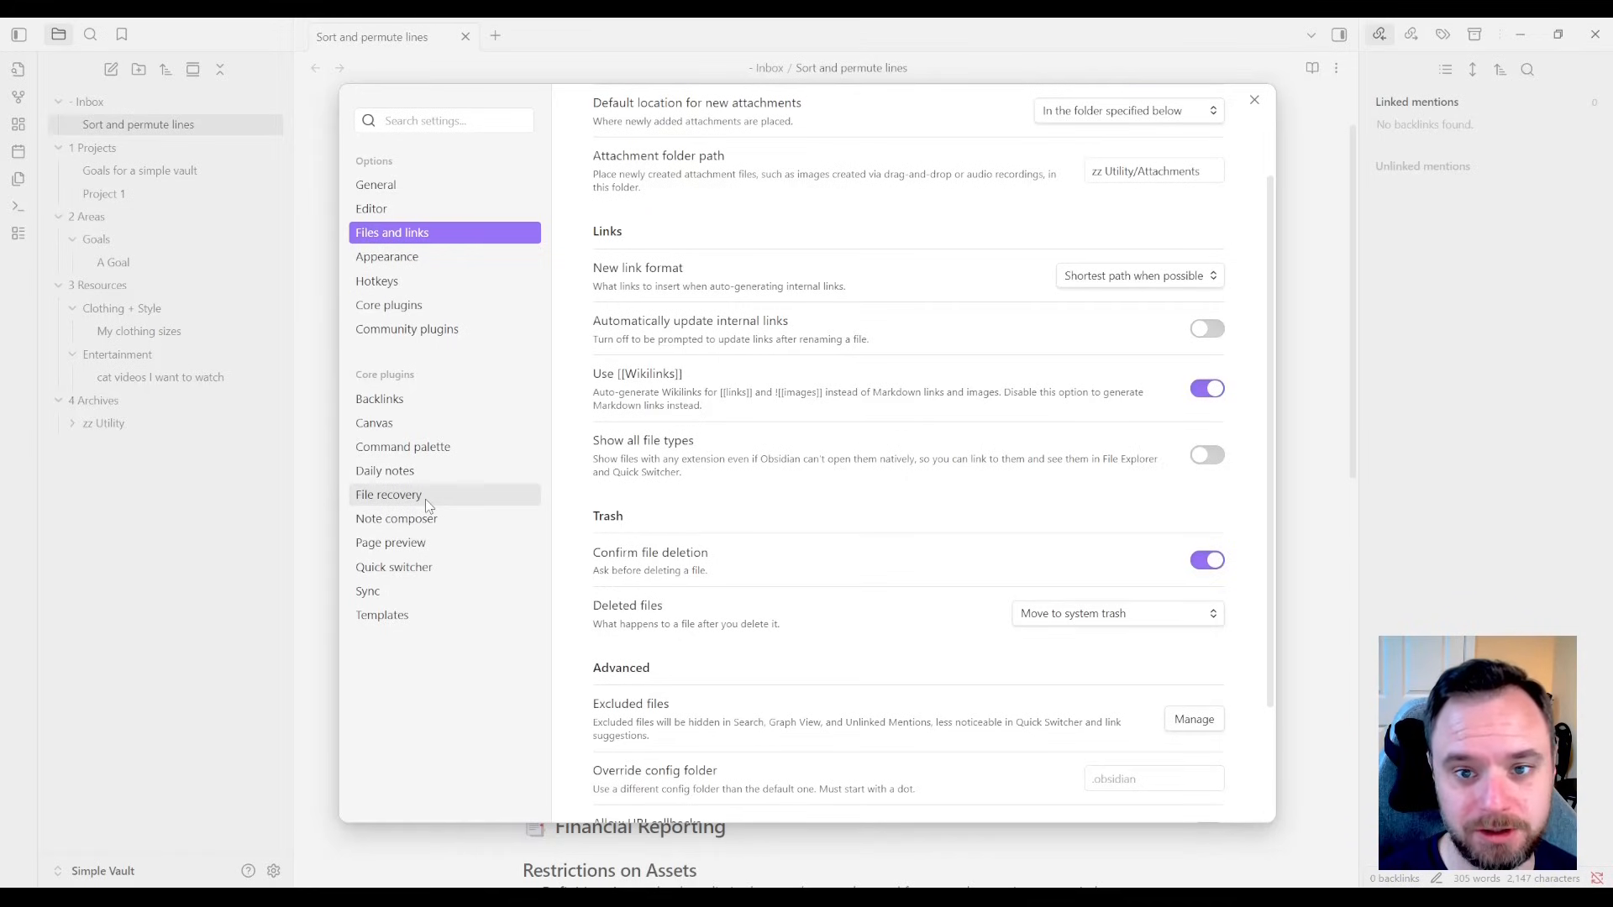
mouse_move(447, 405)
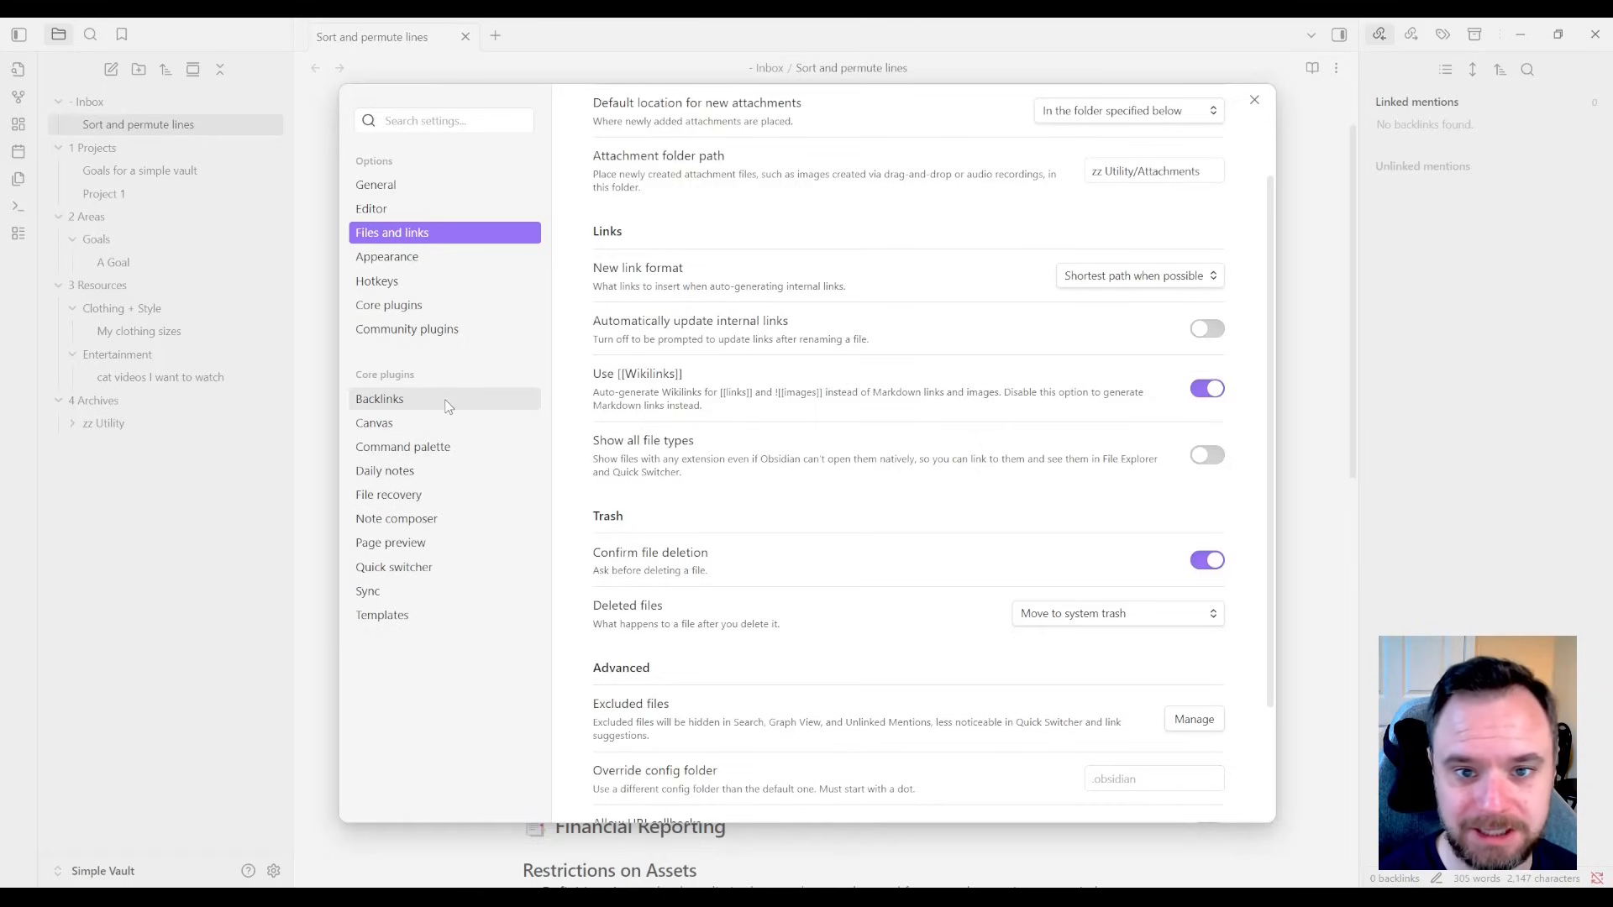
left_click(406, 327)
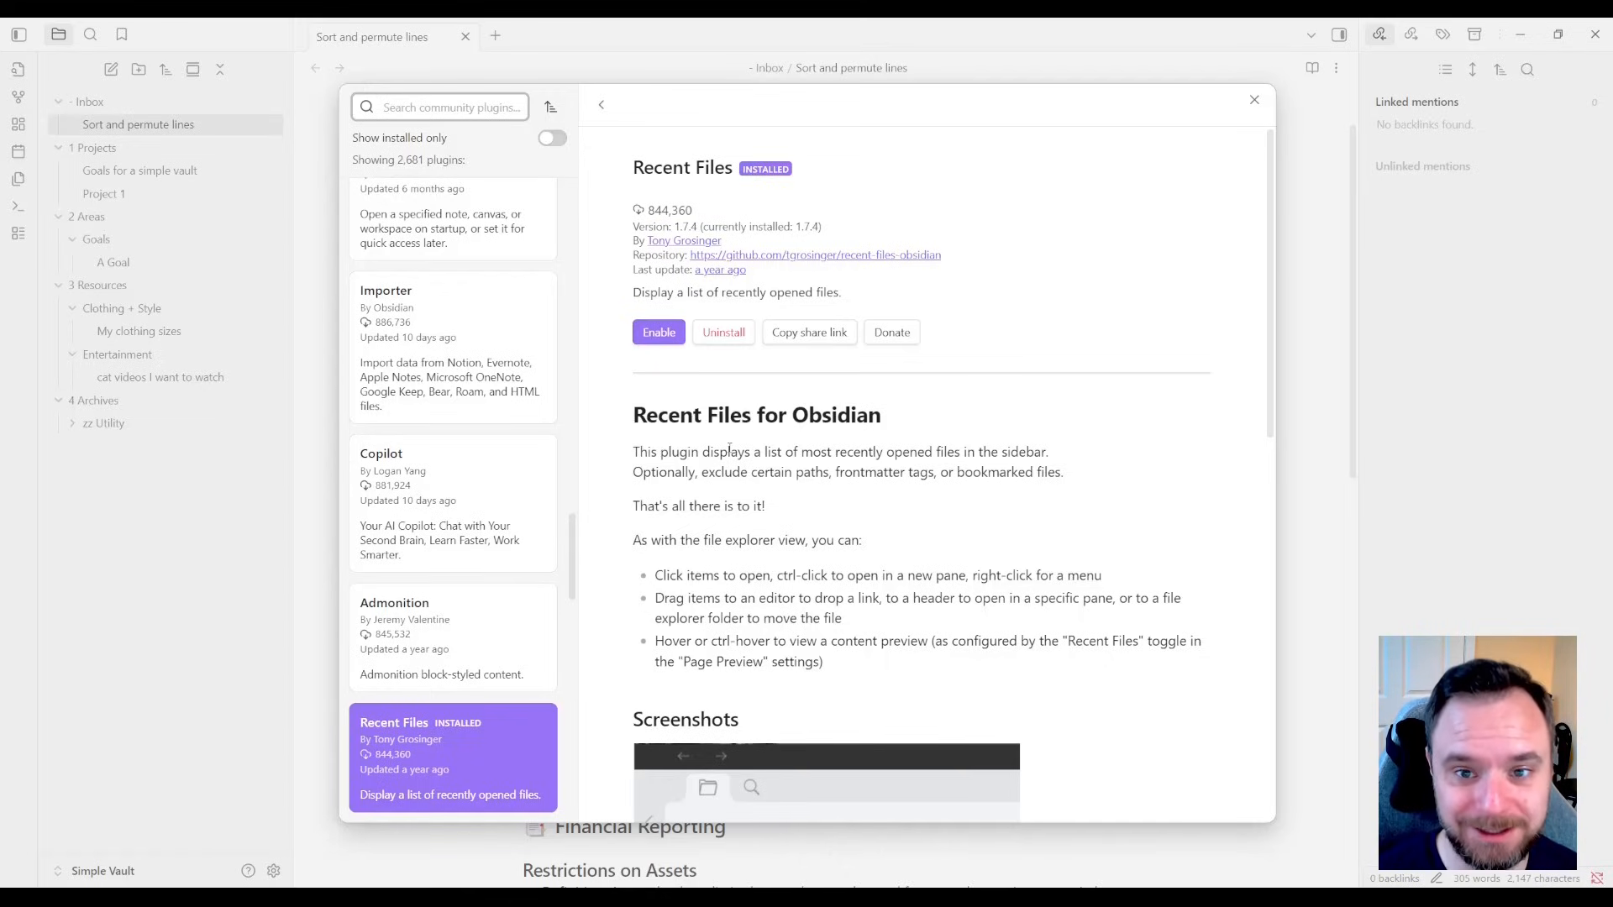
left_click(657, 331)
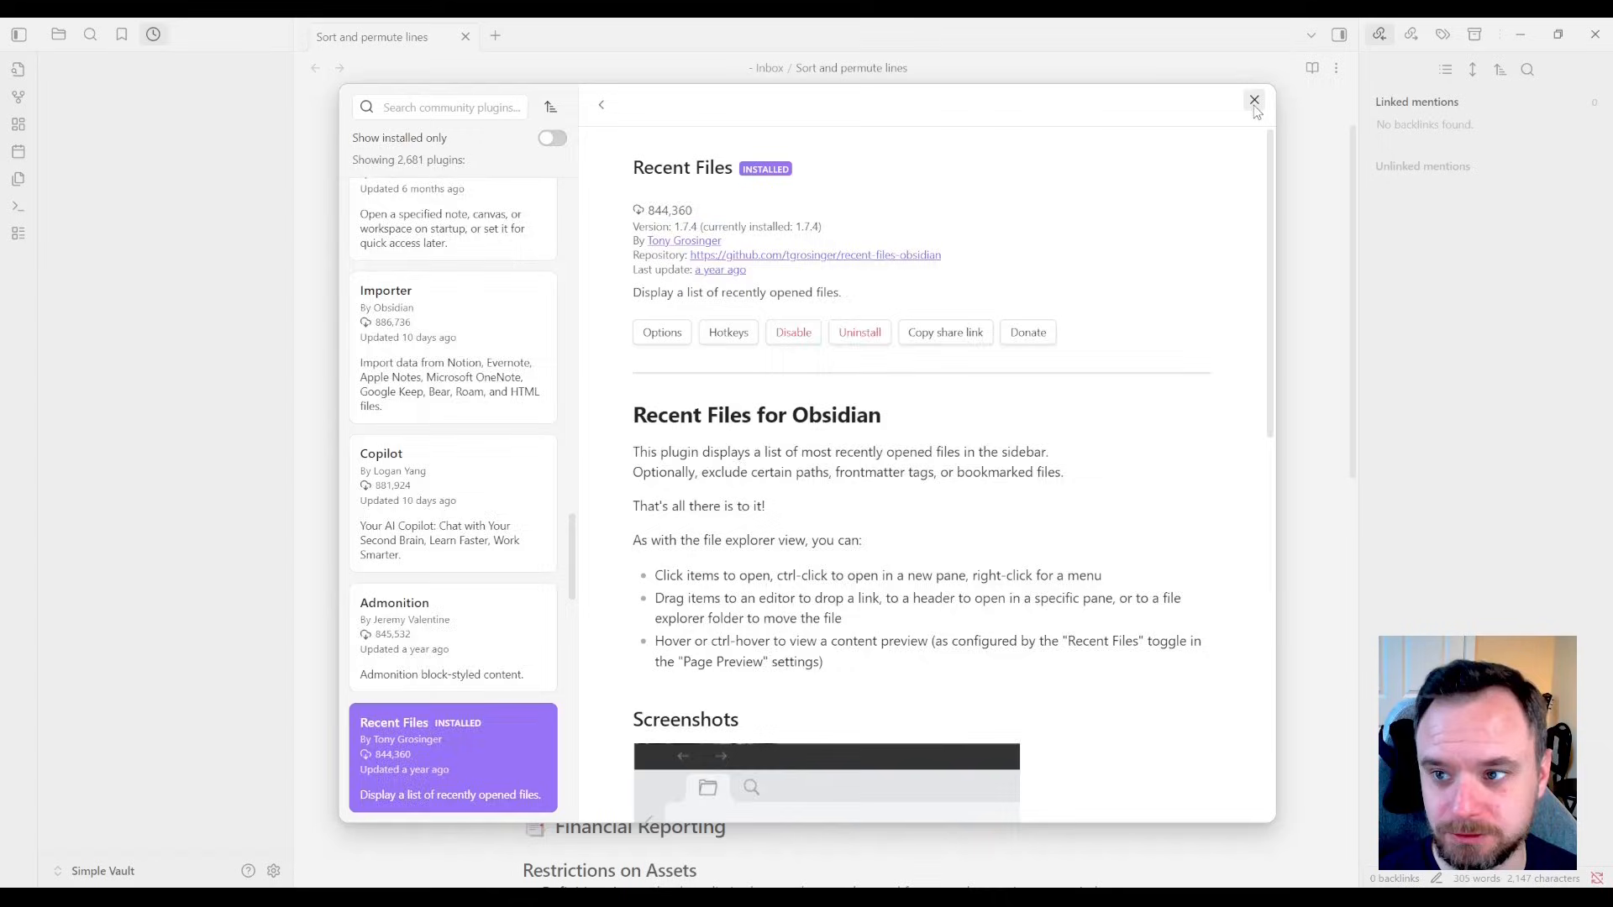
left_click(1254, 99)
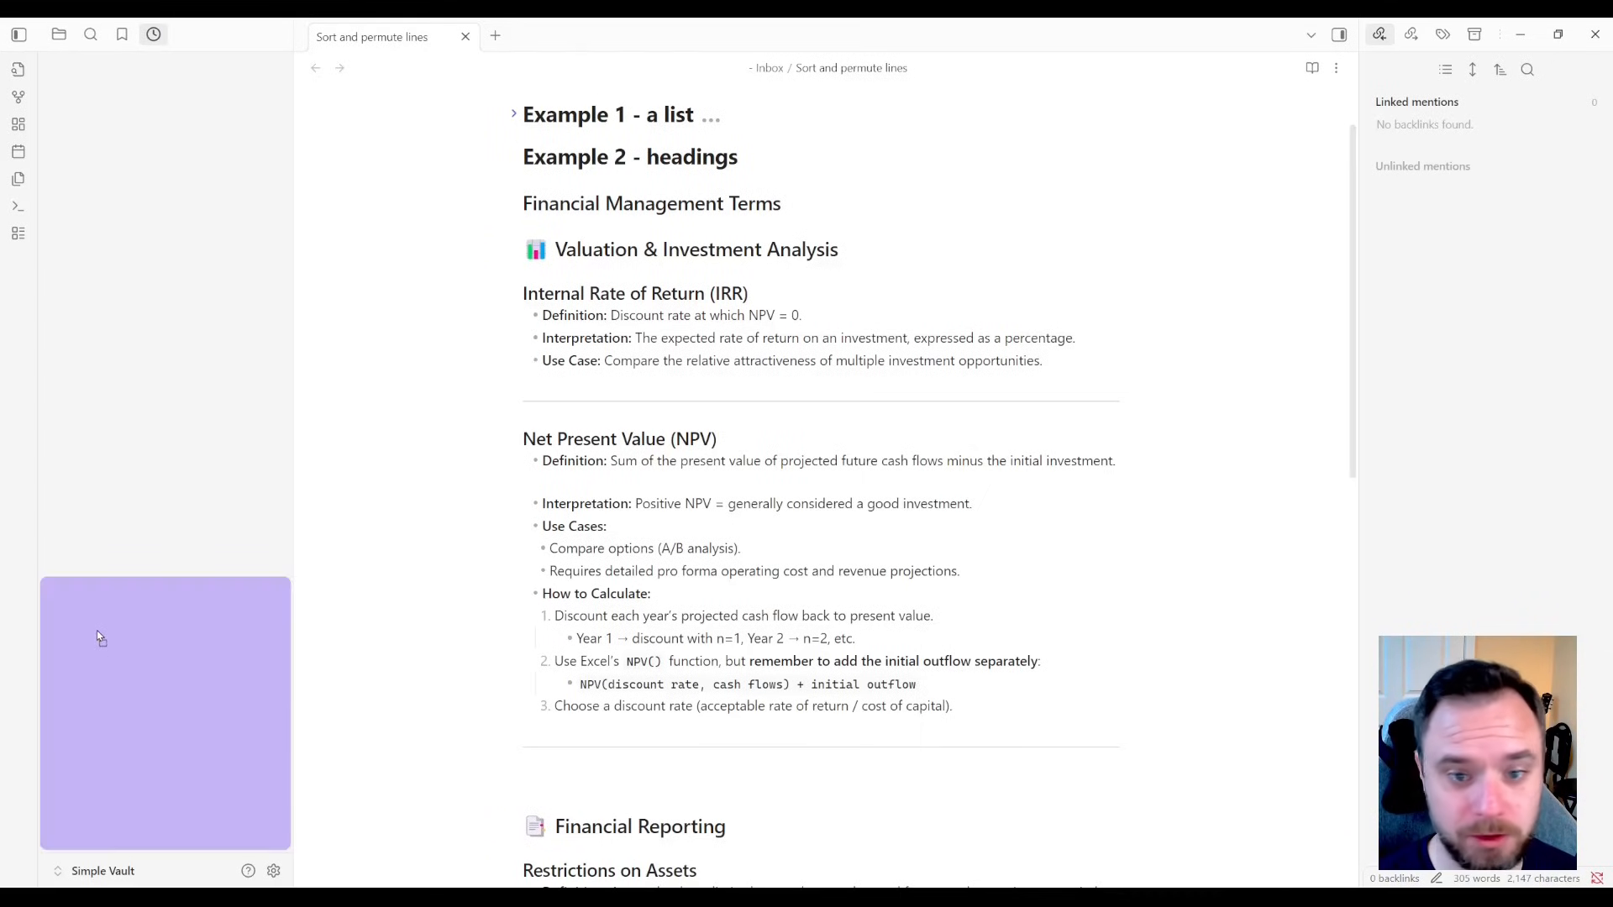
left_click(121, 33)
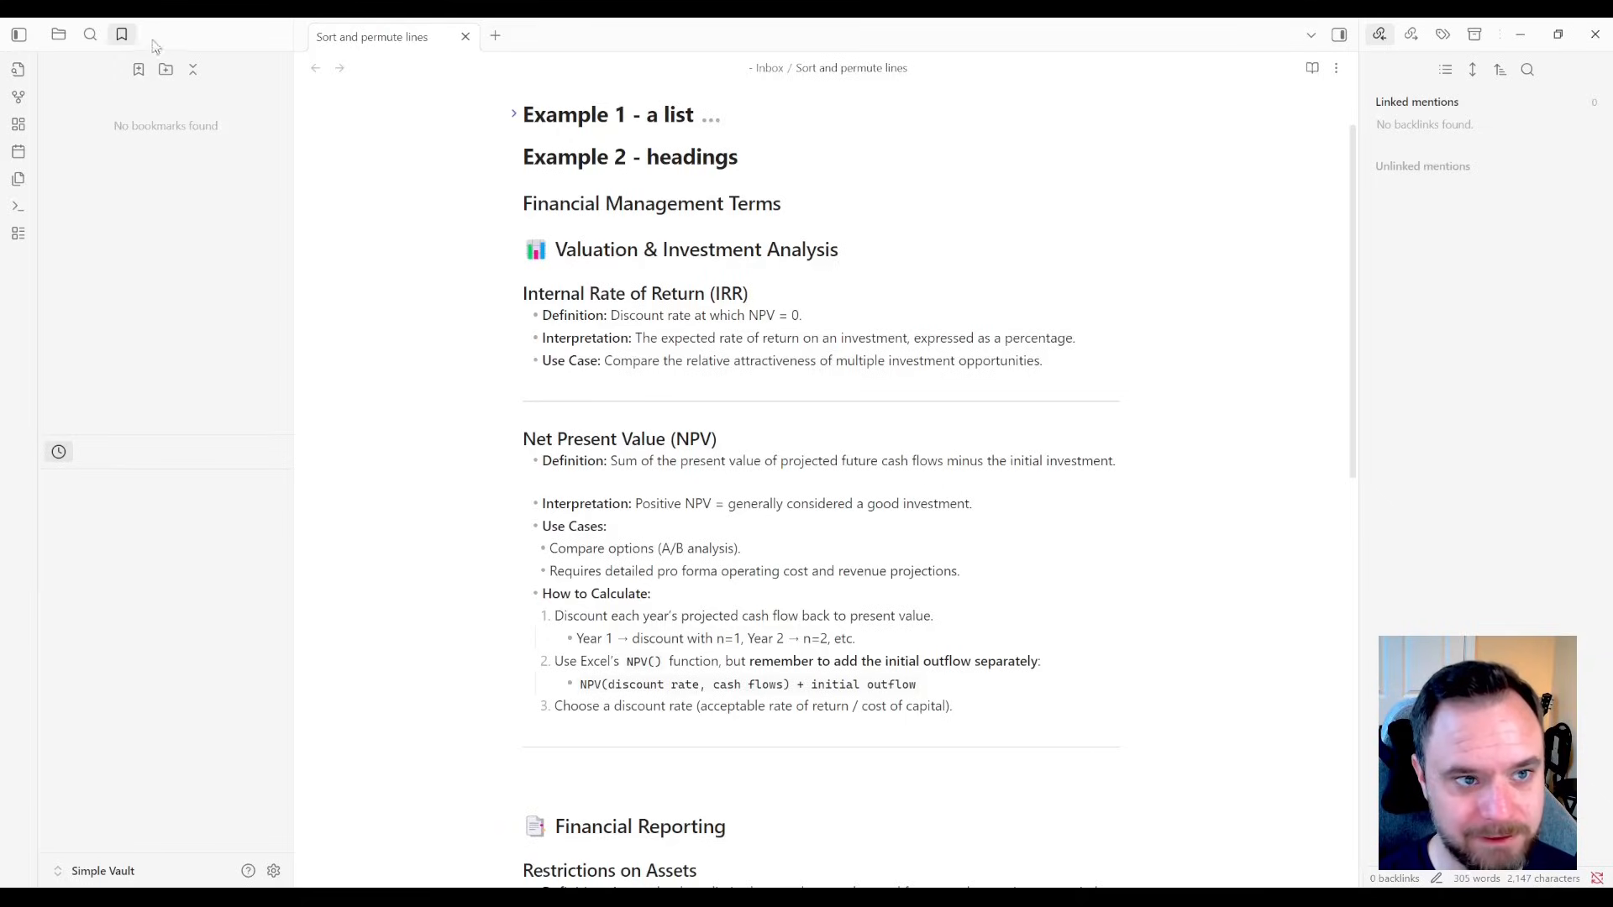
left_click(59, 34)
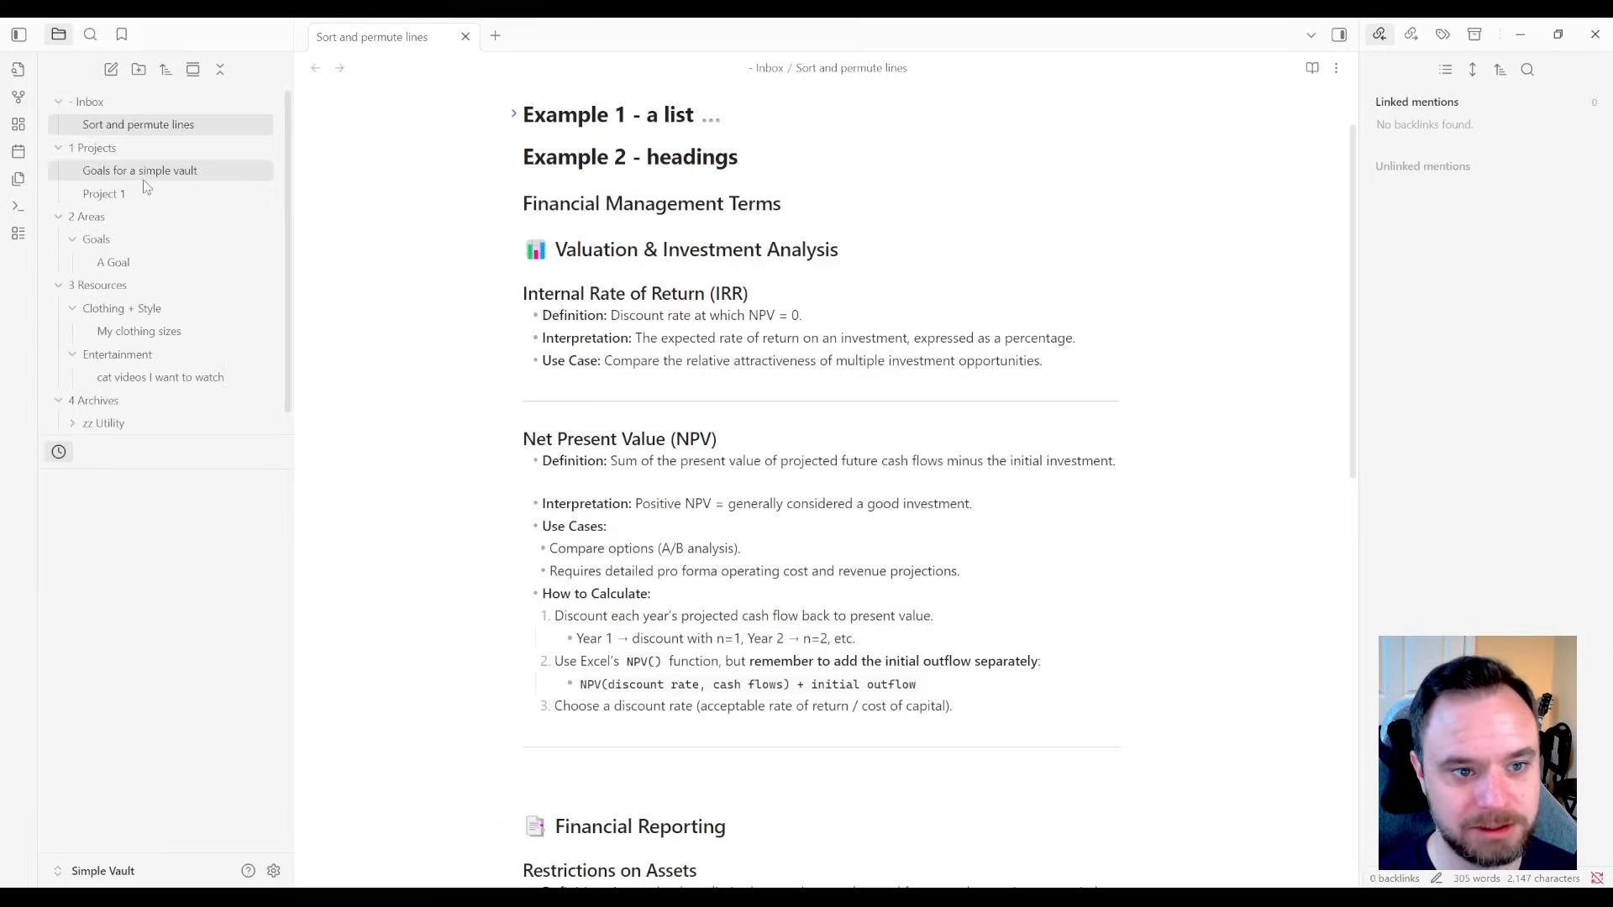
left_click(112, 262)
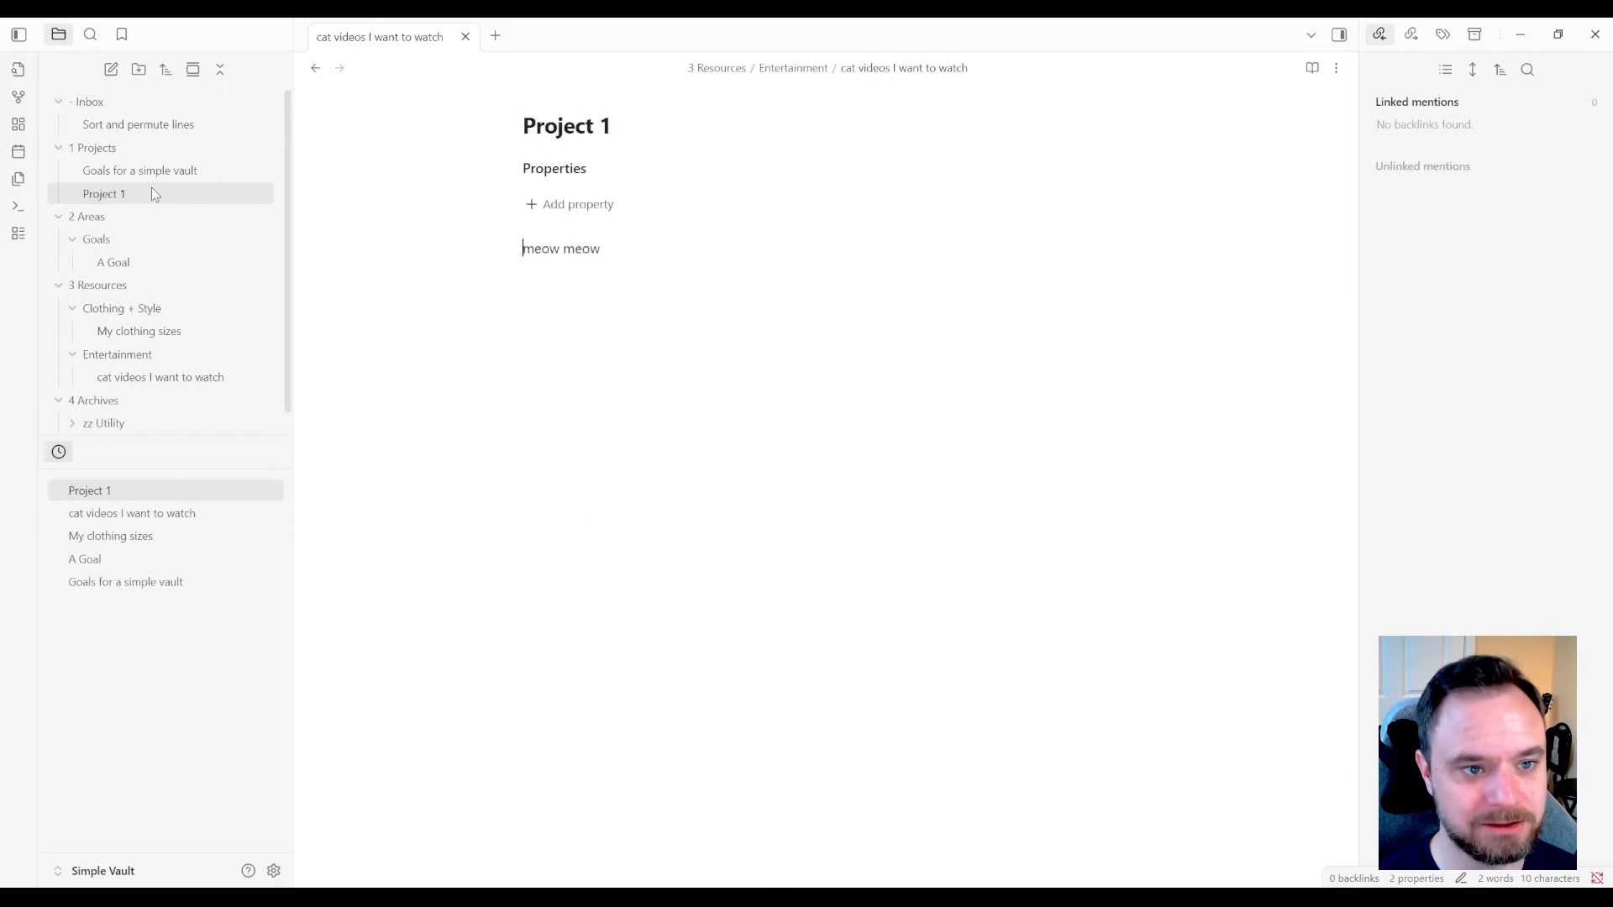
left_click(136, 123)
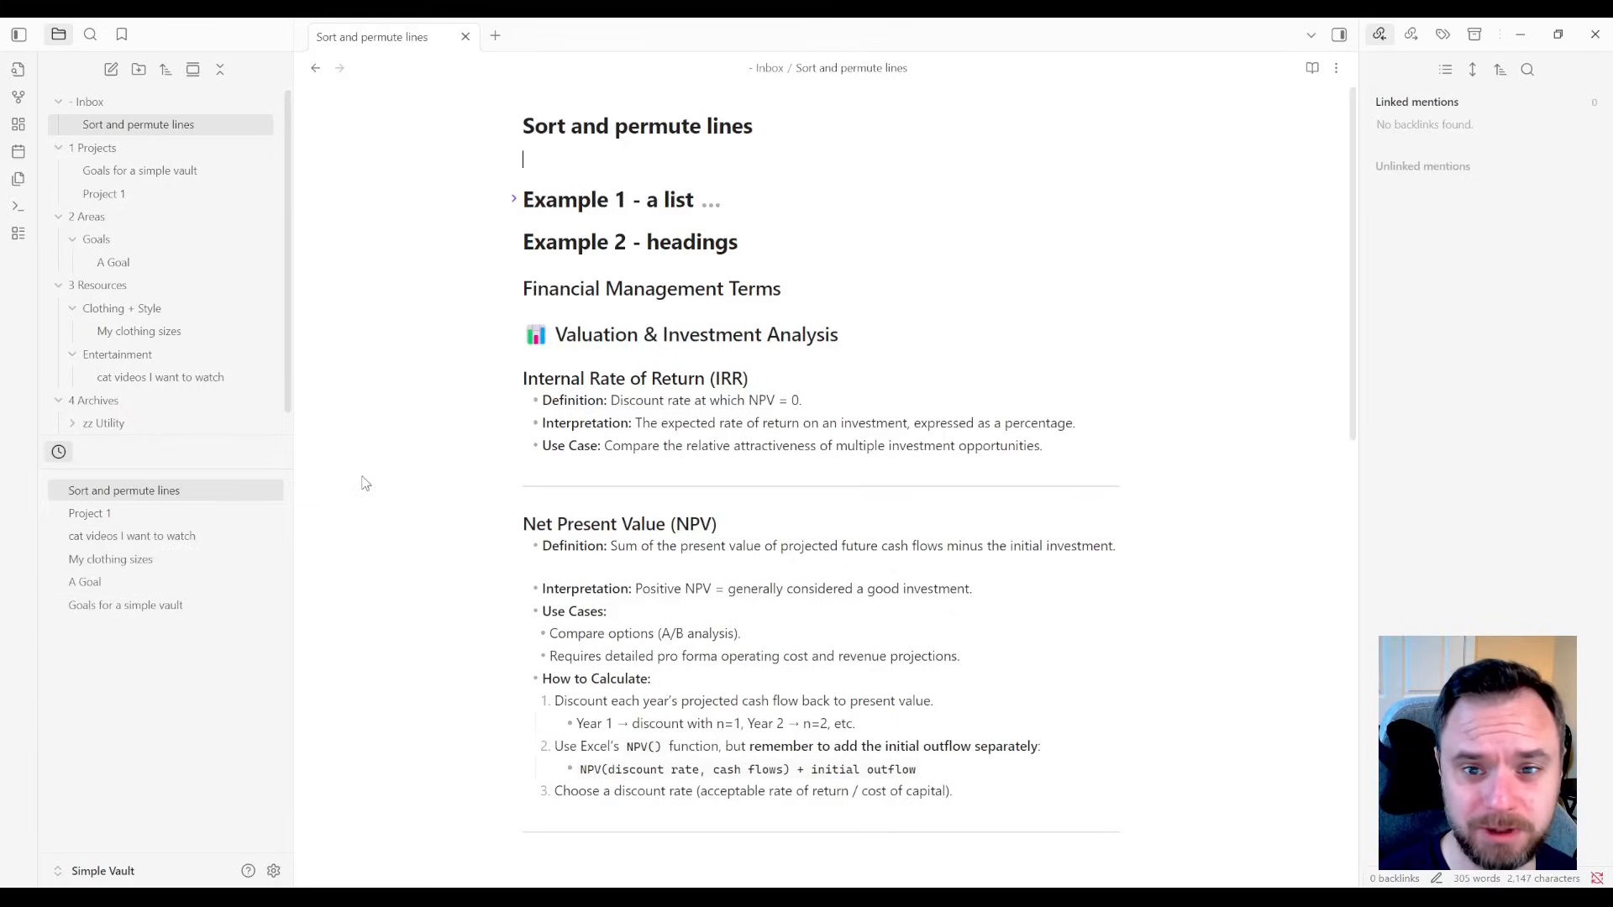
mouse_move(249, 482)
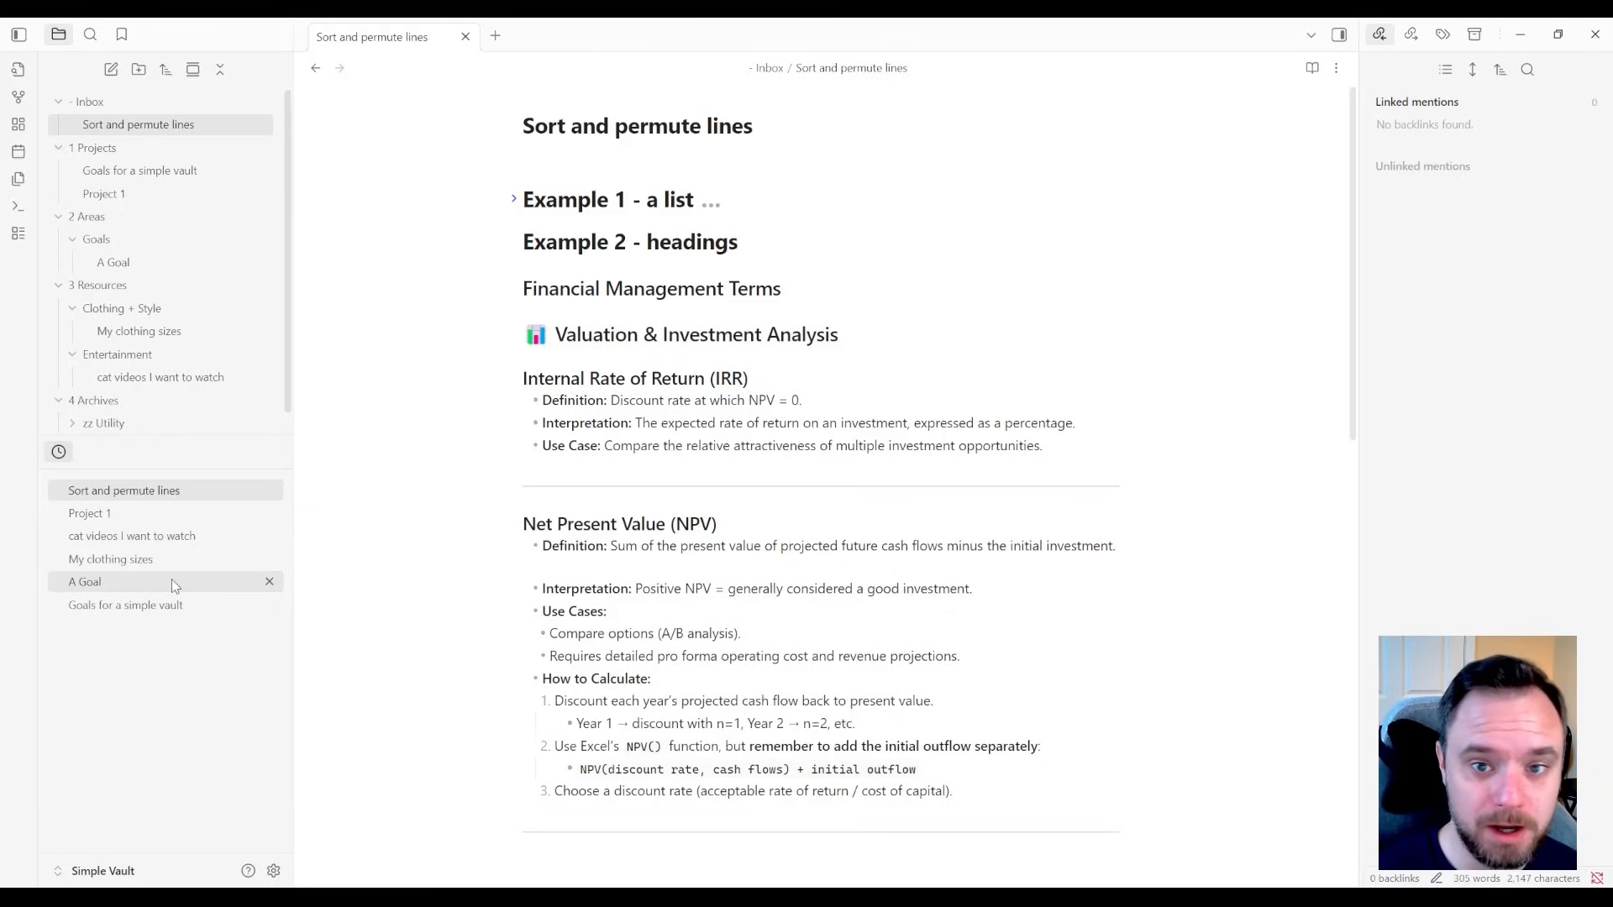
mouse_move(84, 581)
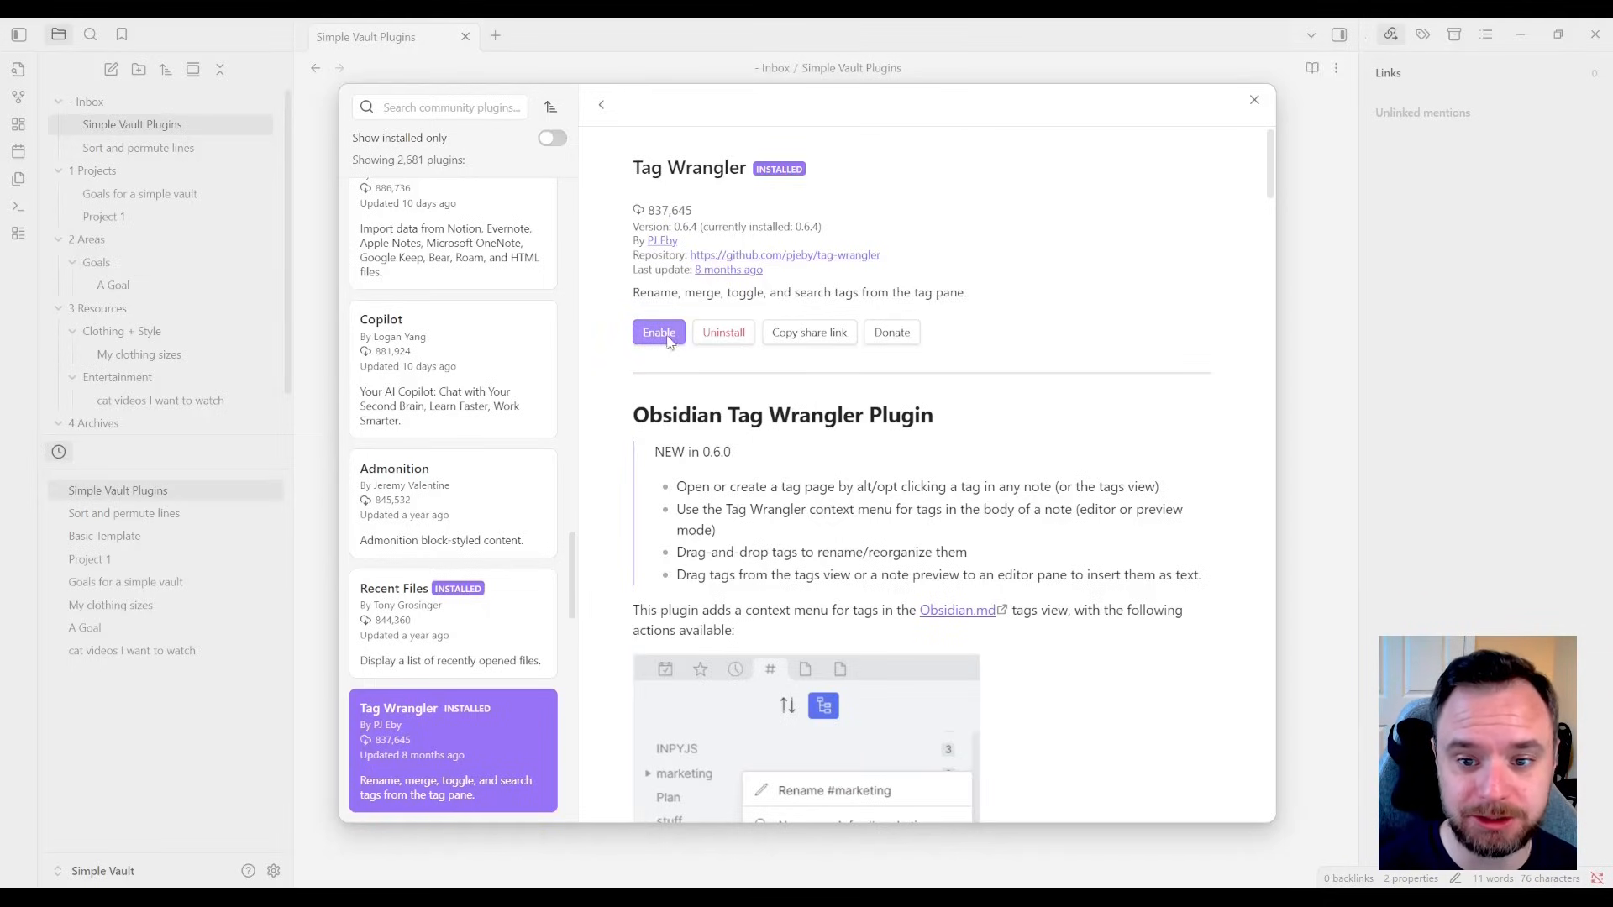
- Enable the Tag Wrangler plugin
left_click(1254, 99)
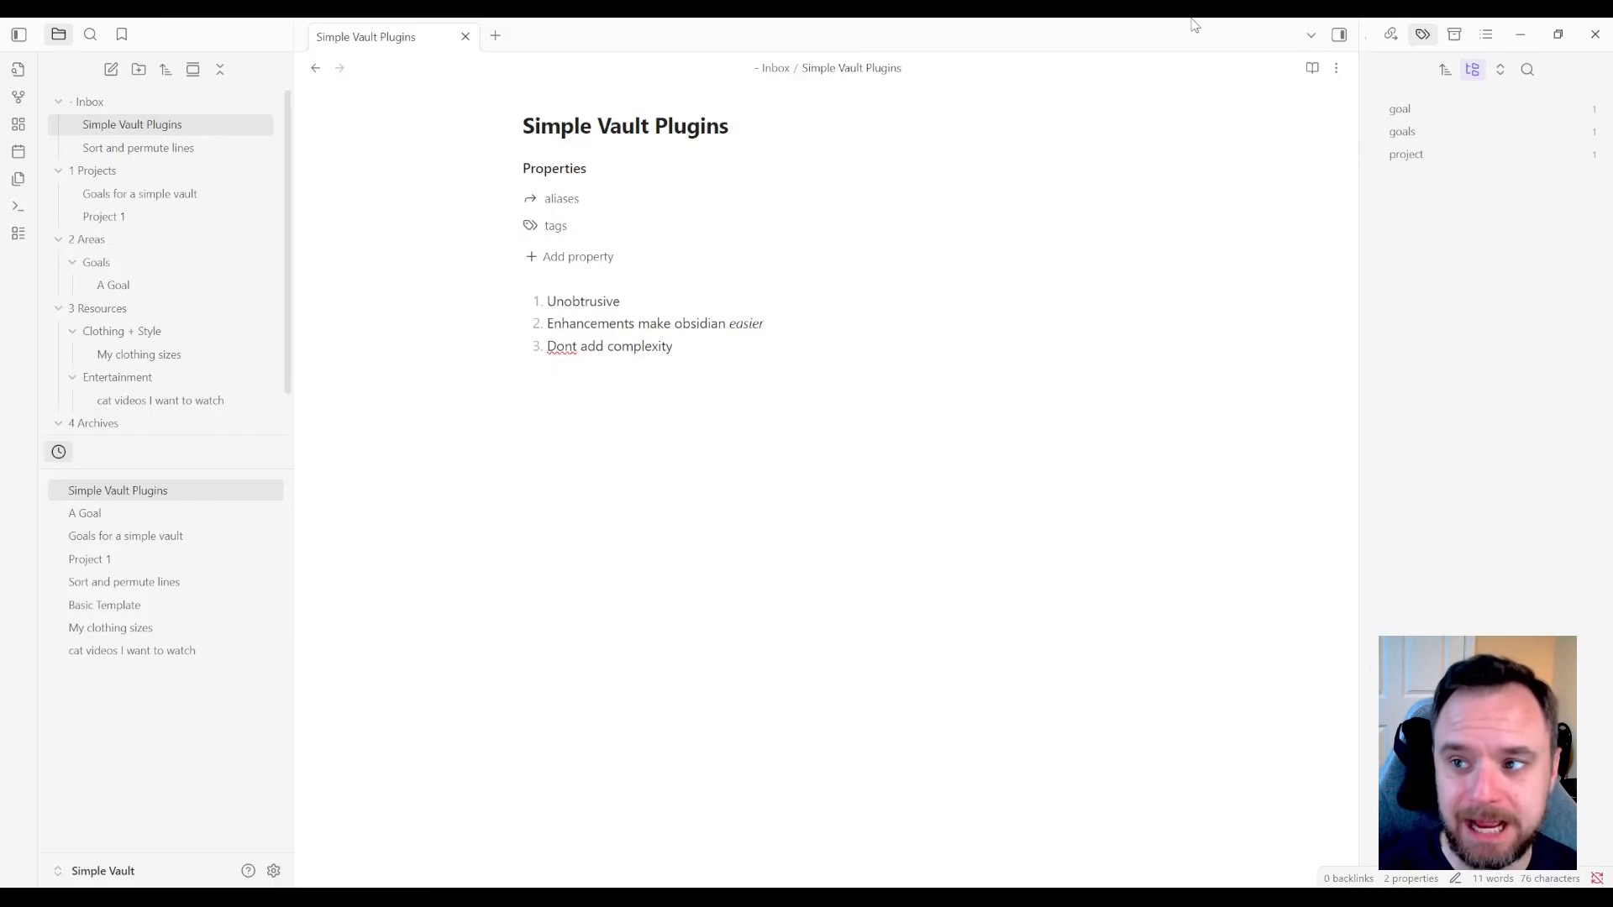
mouse_move(726, 256)
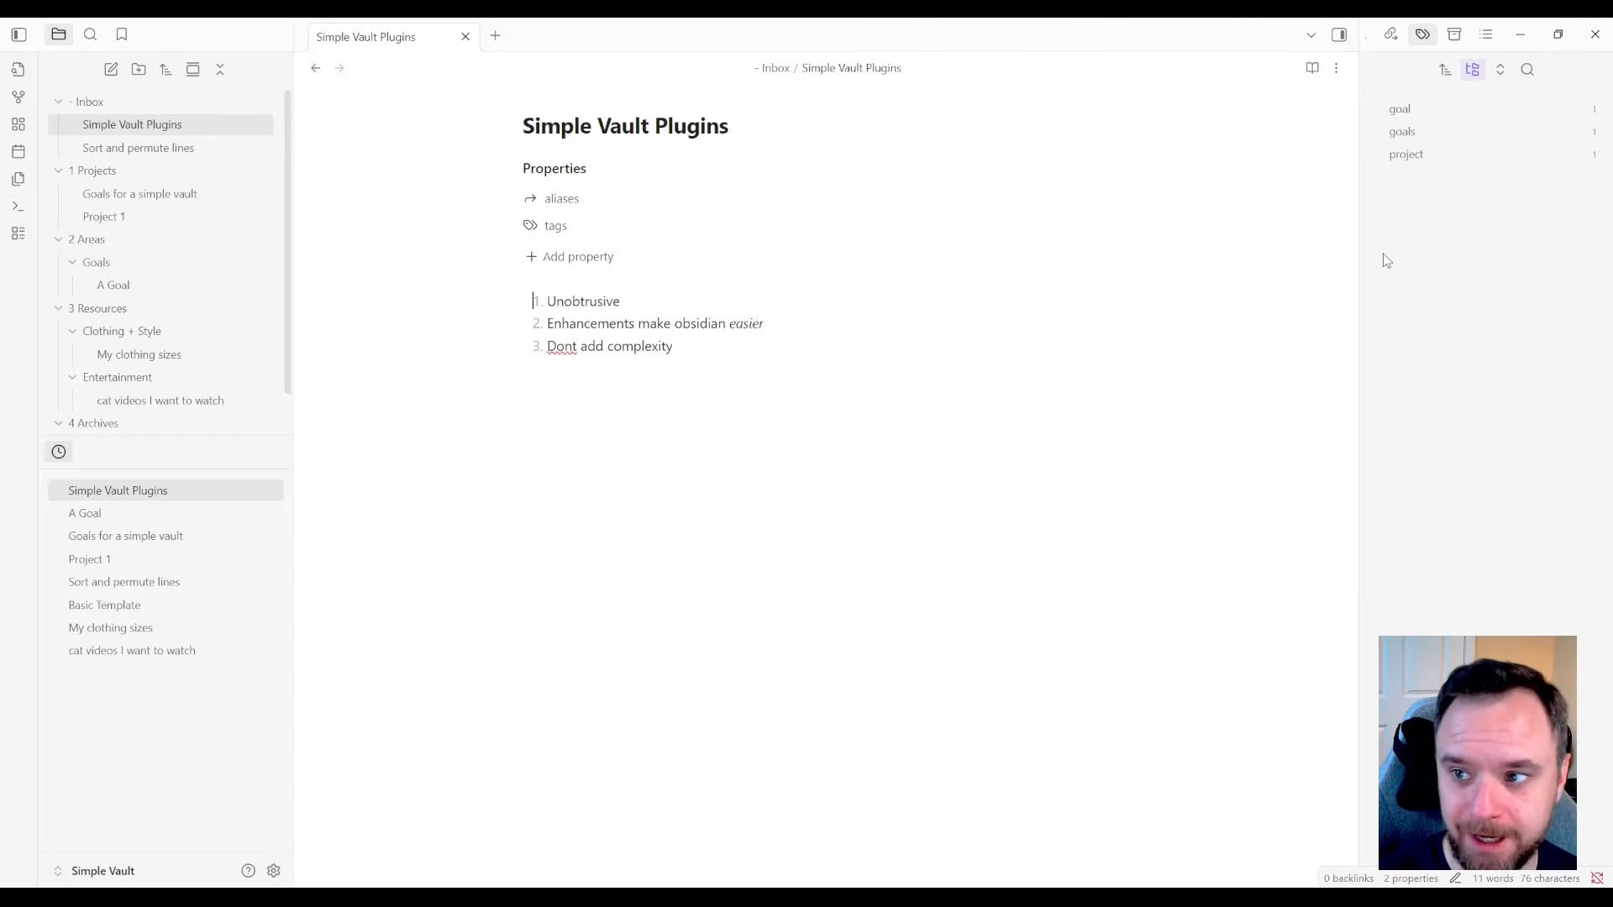
mouse_move(1400, 109)
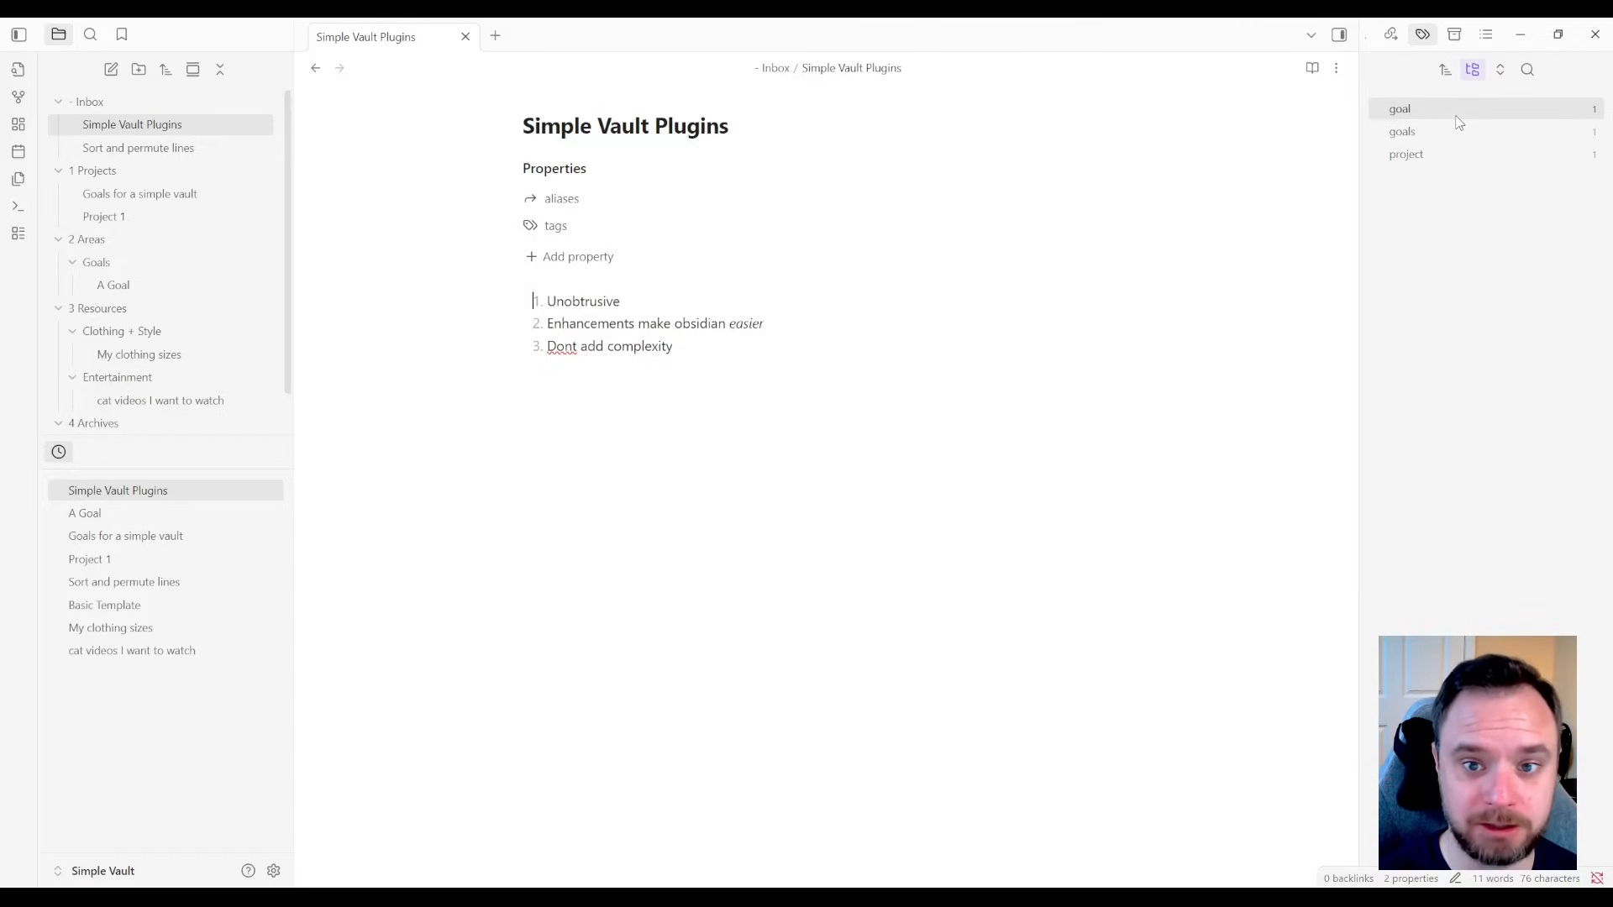
mouse_move(1441, 131)
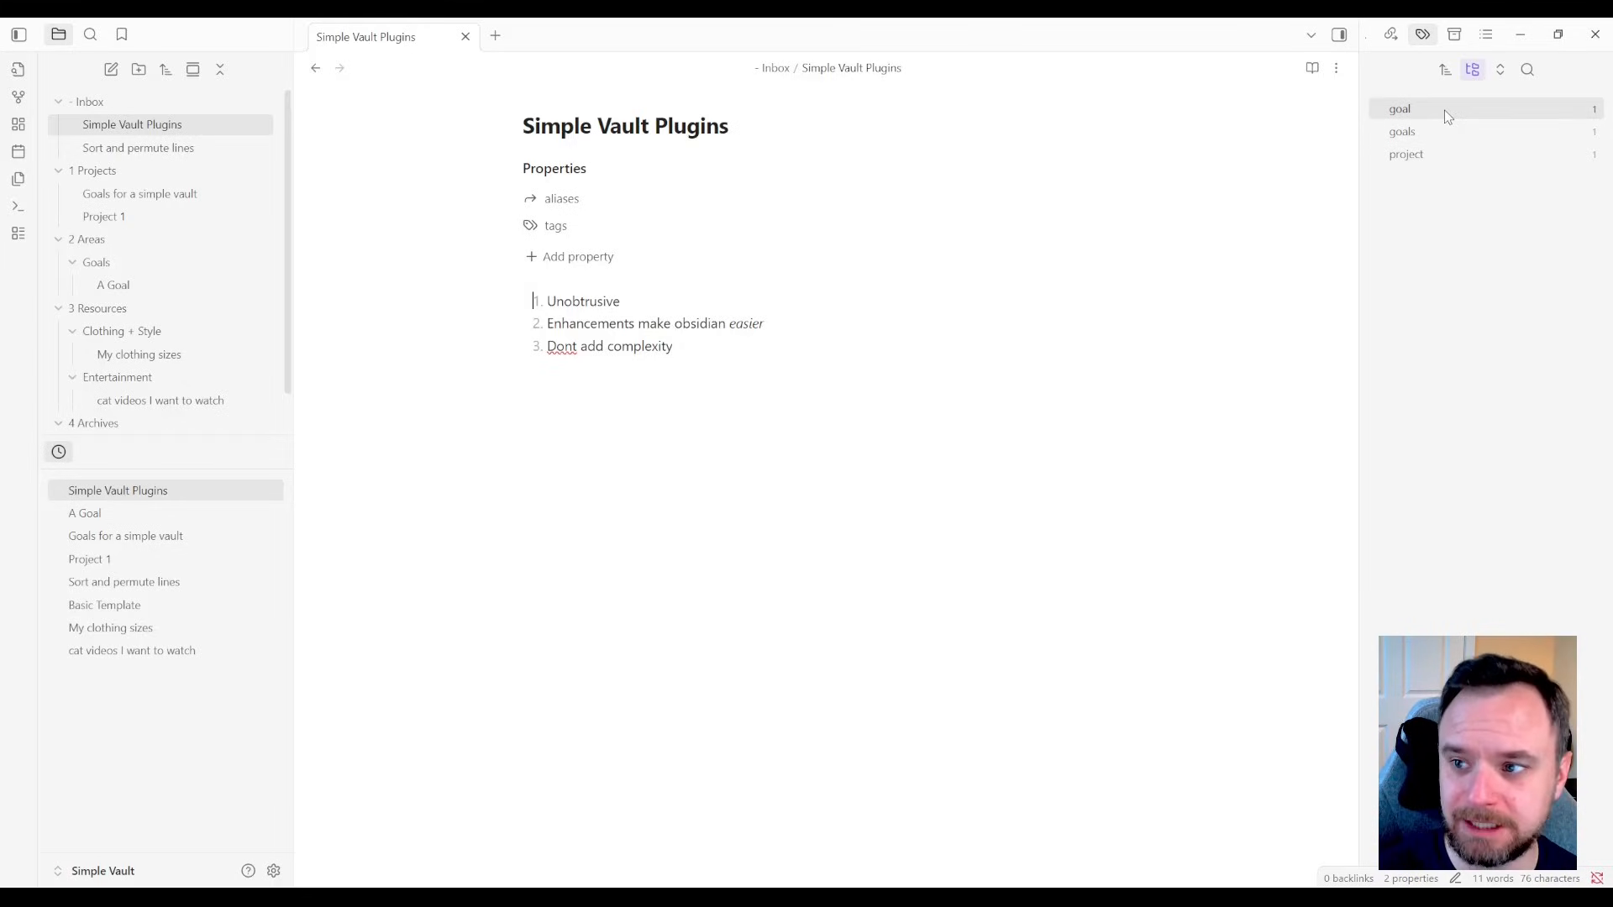
mouse_move(1449, 131)
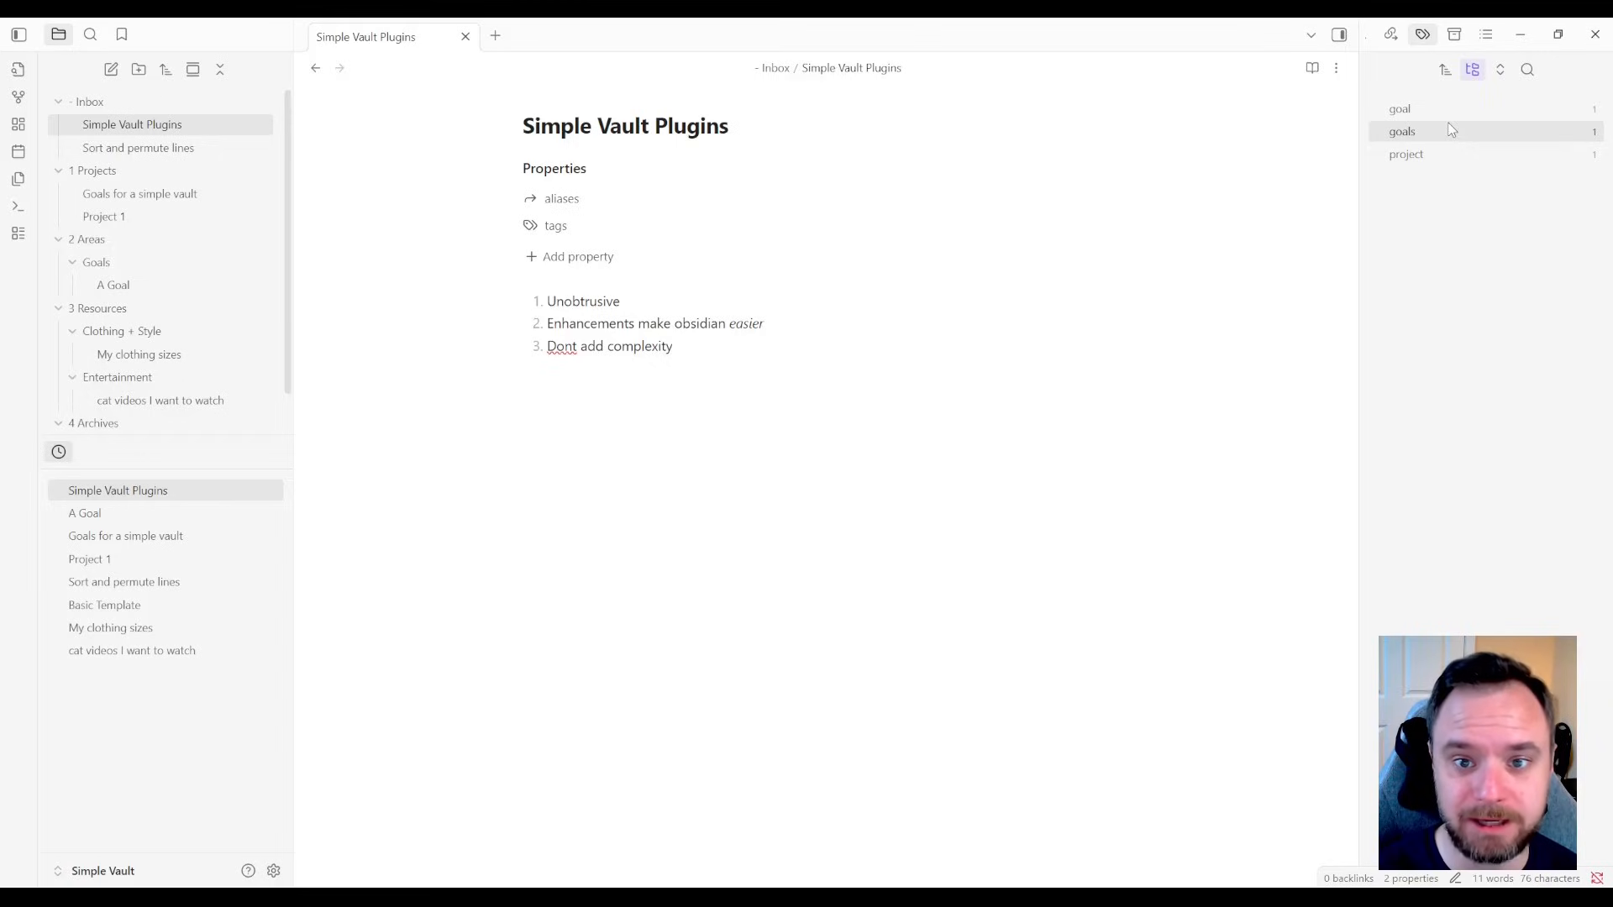
mouse_move(1453, 141)
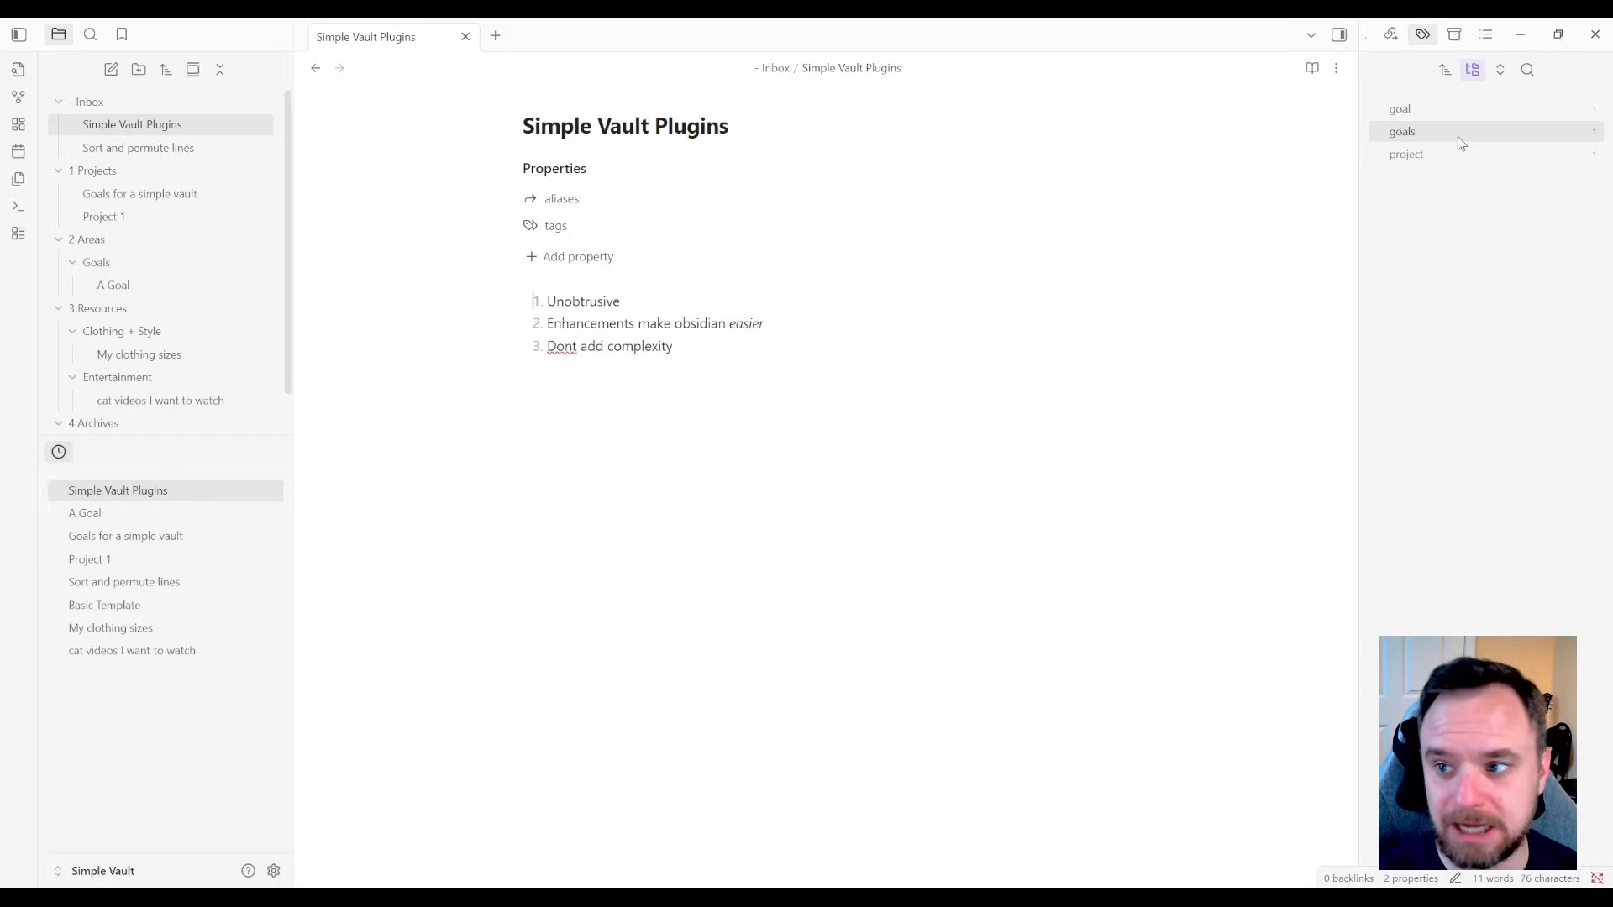
mouse_move(1438, 142)
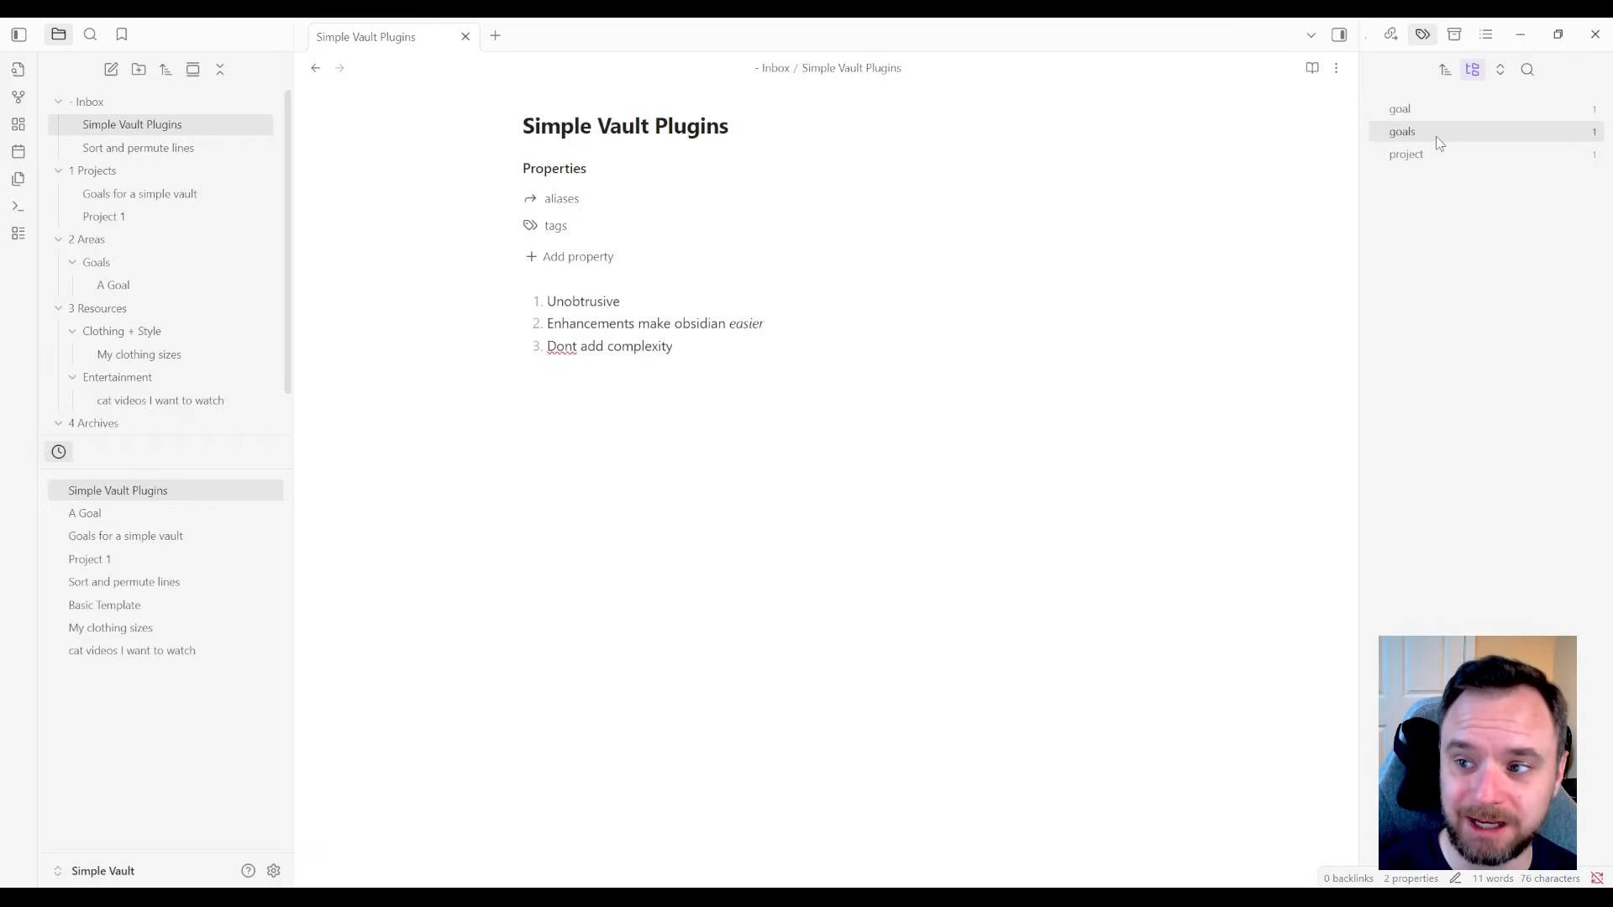
- Rename the #goals tag to goal and confirm merging it into the existing goal tag
right_click(1402, 131)
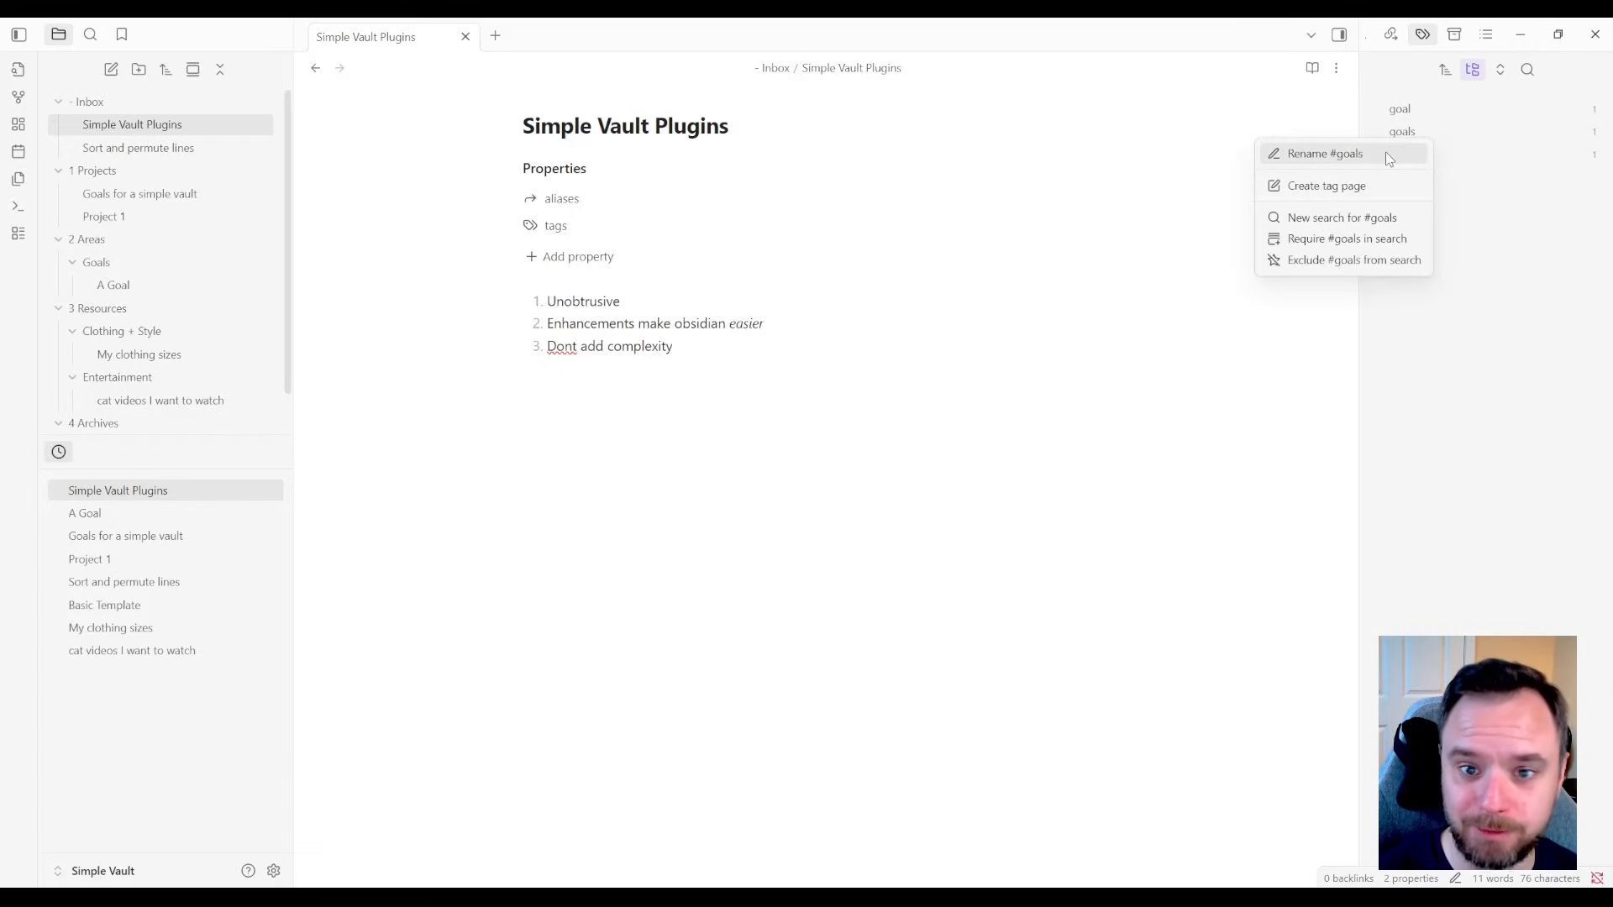
left_click(1324, 153)
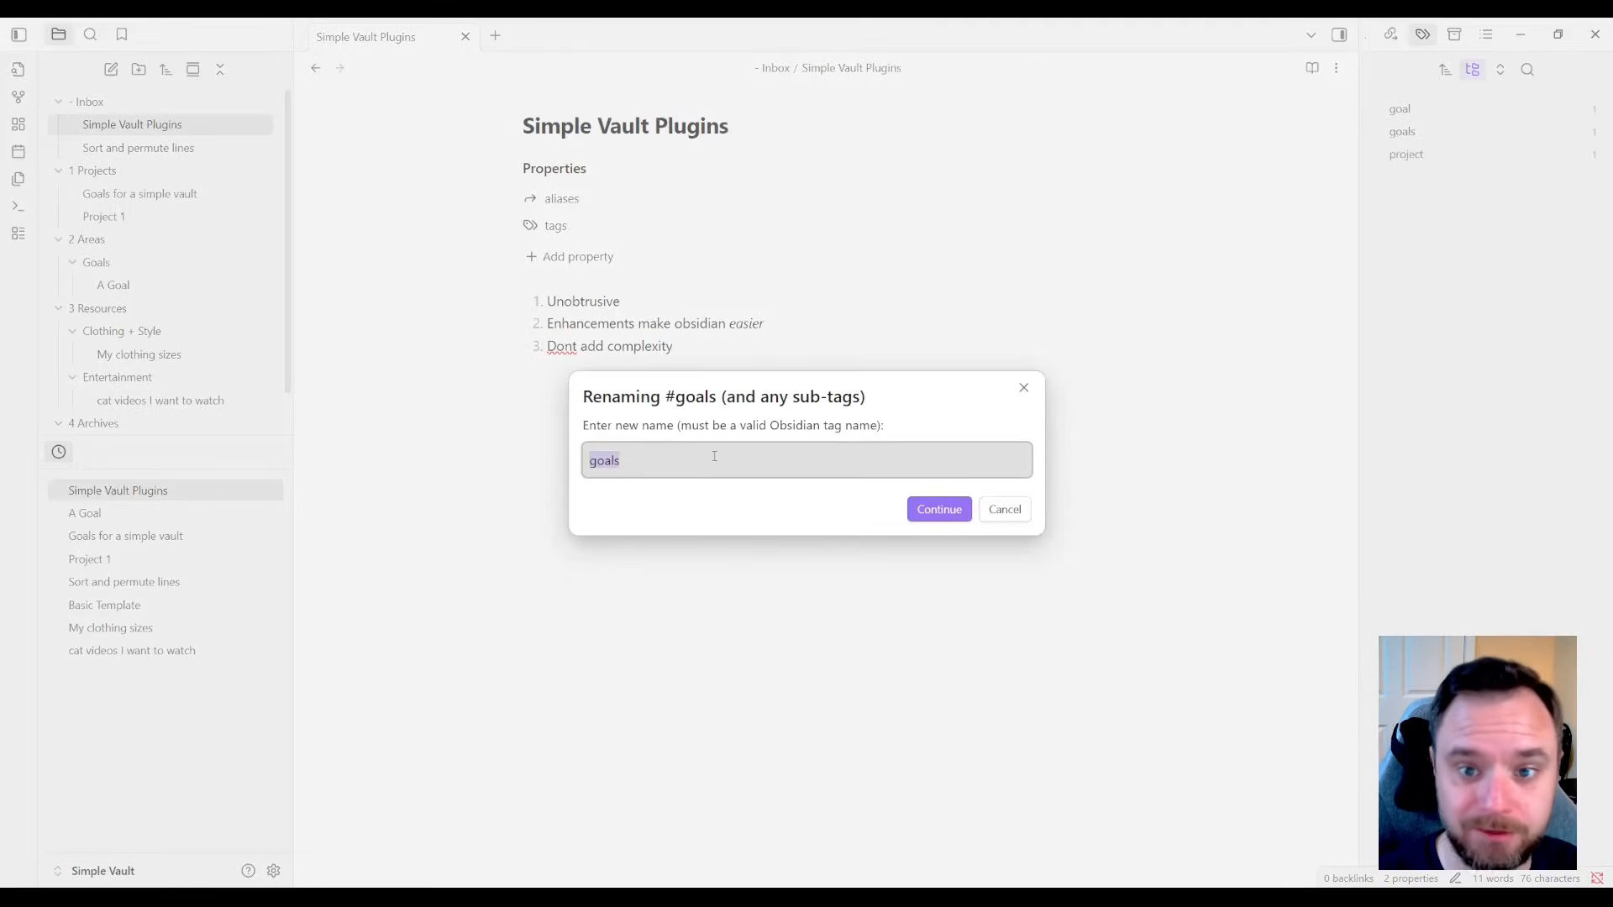
left_click(710, 460)
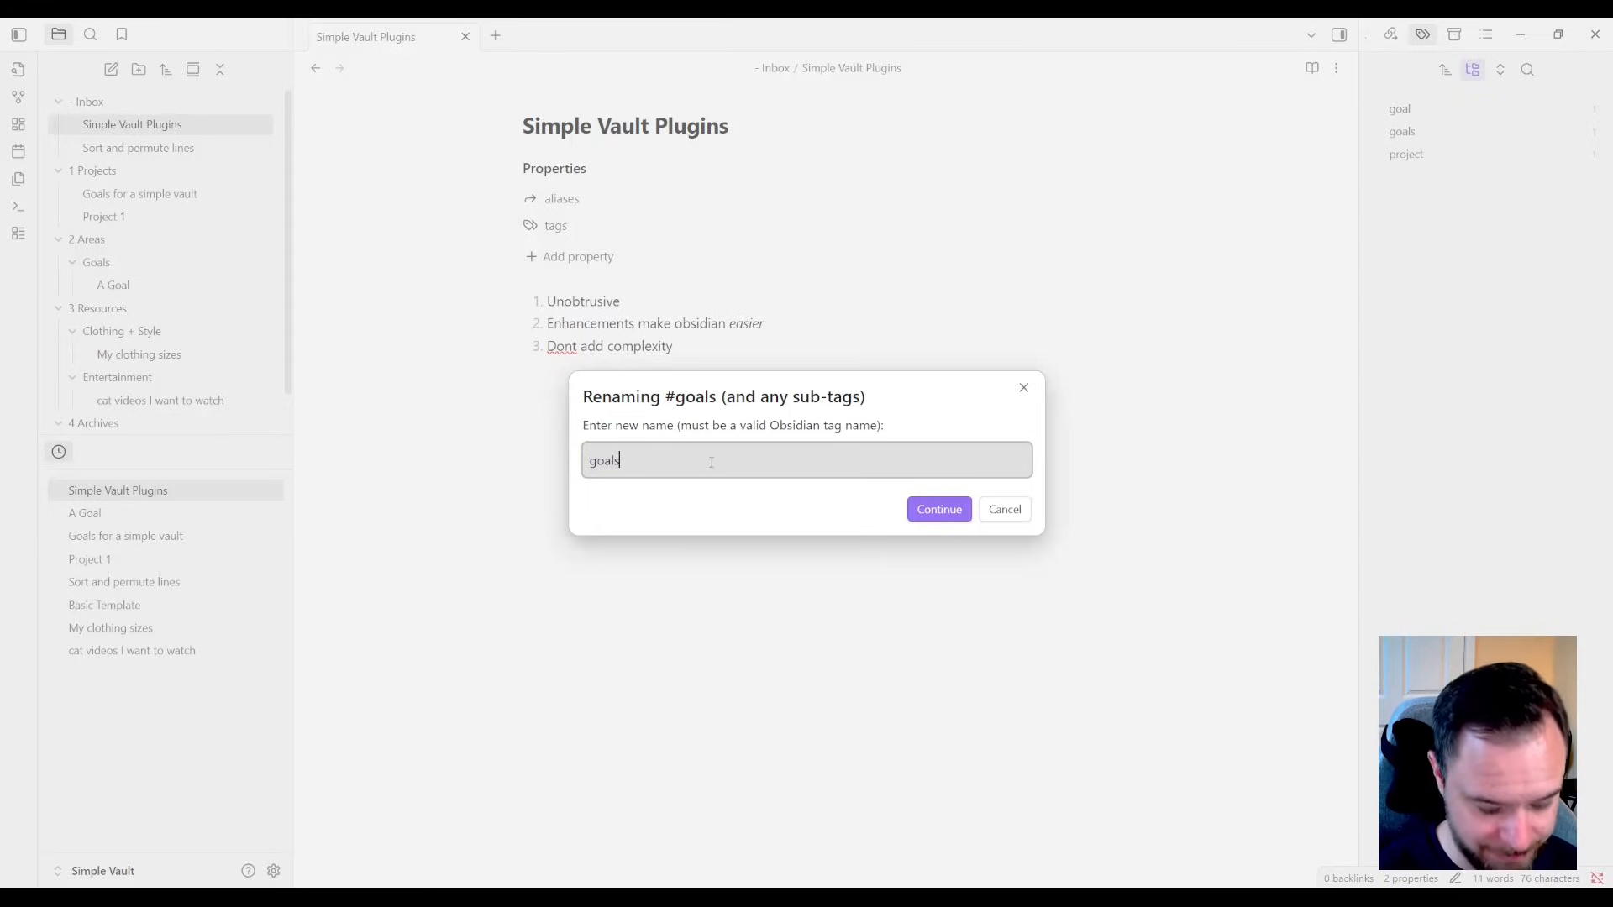
key("Backspace")
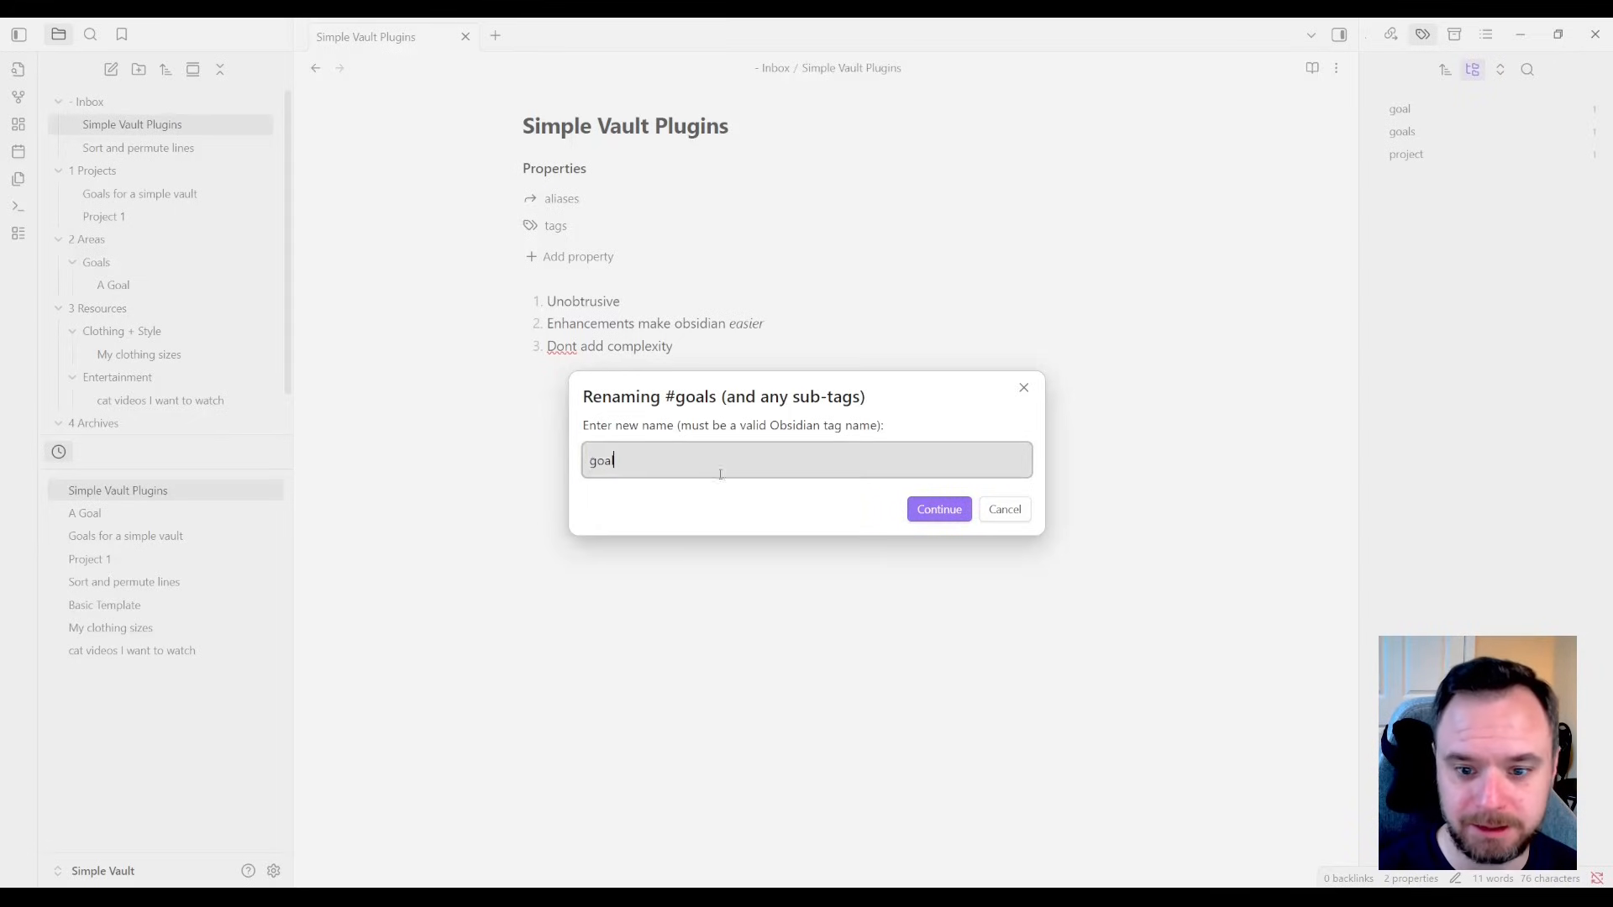
left_click(938, 507)
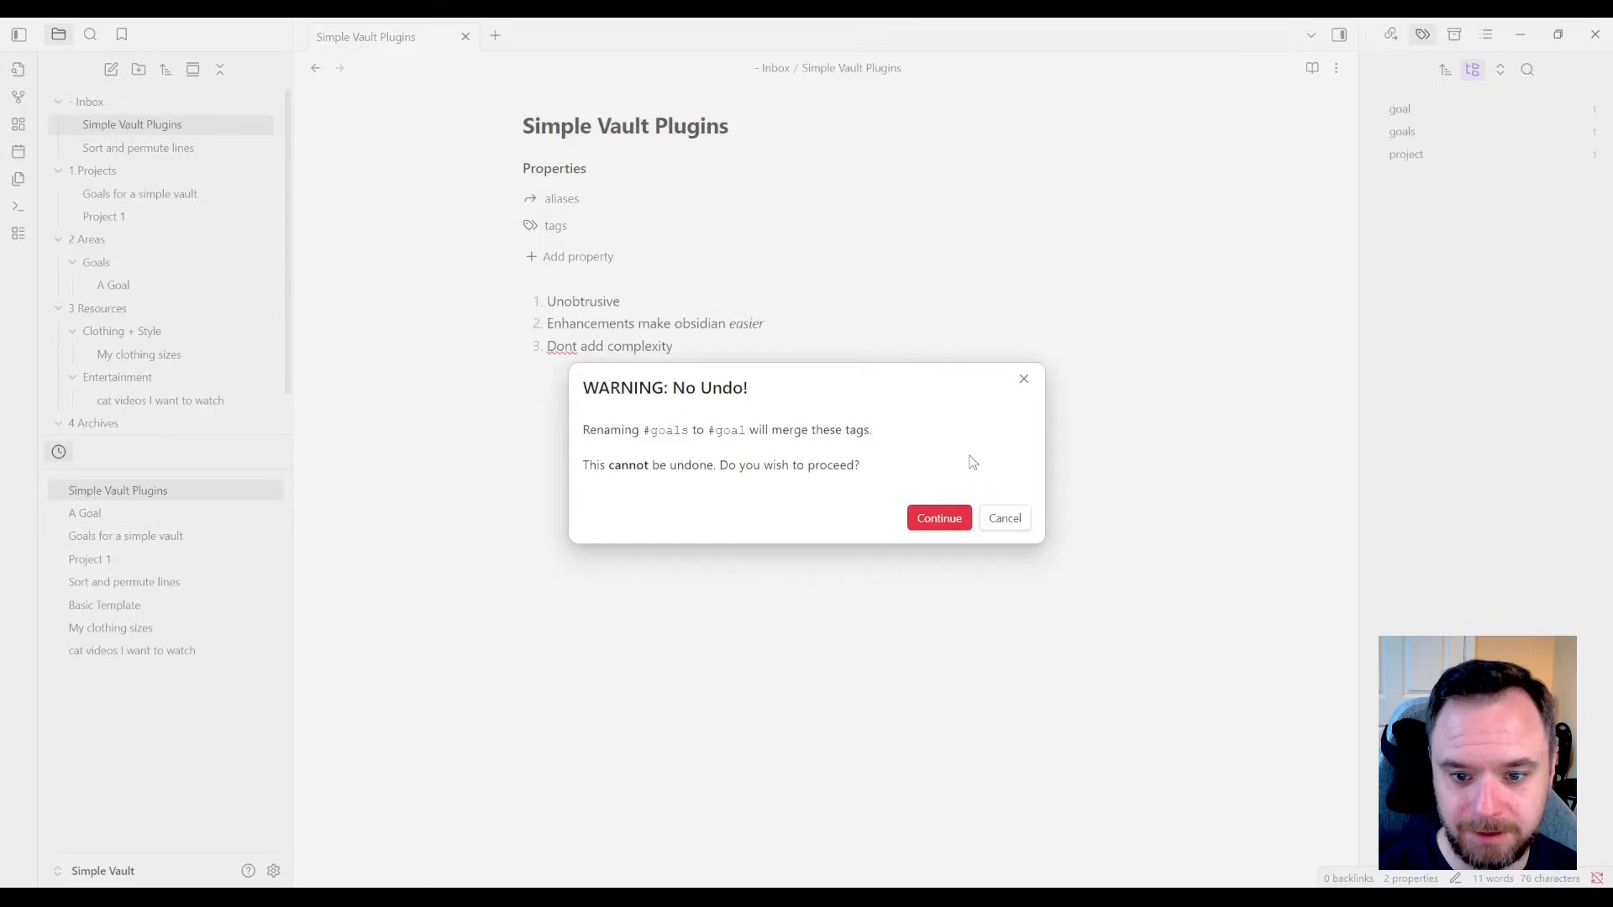
mouse_move(811, 390)
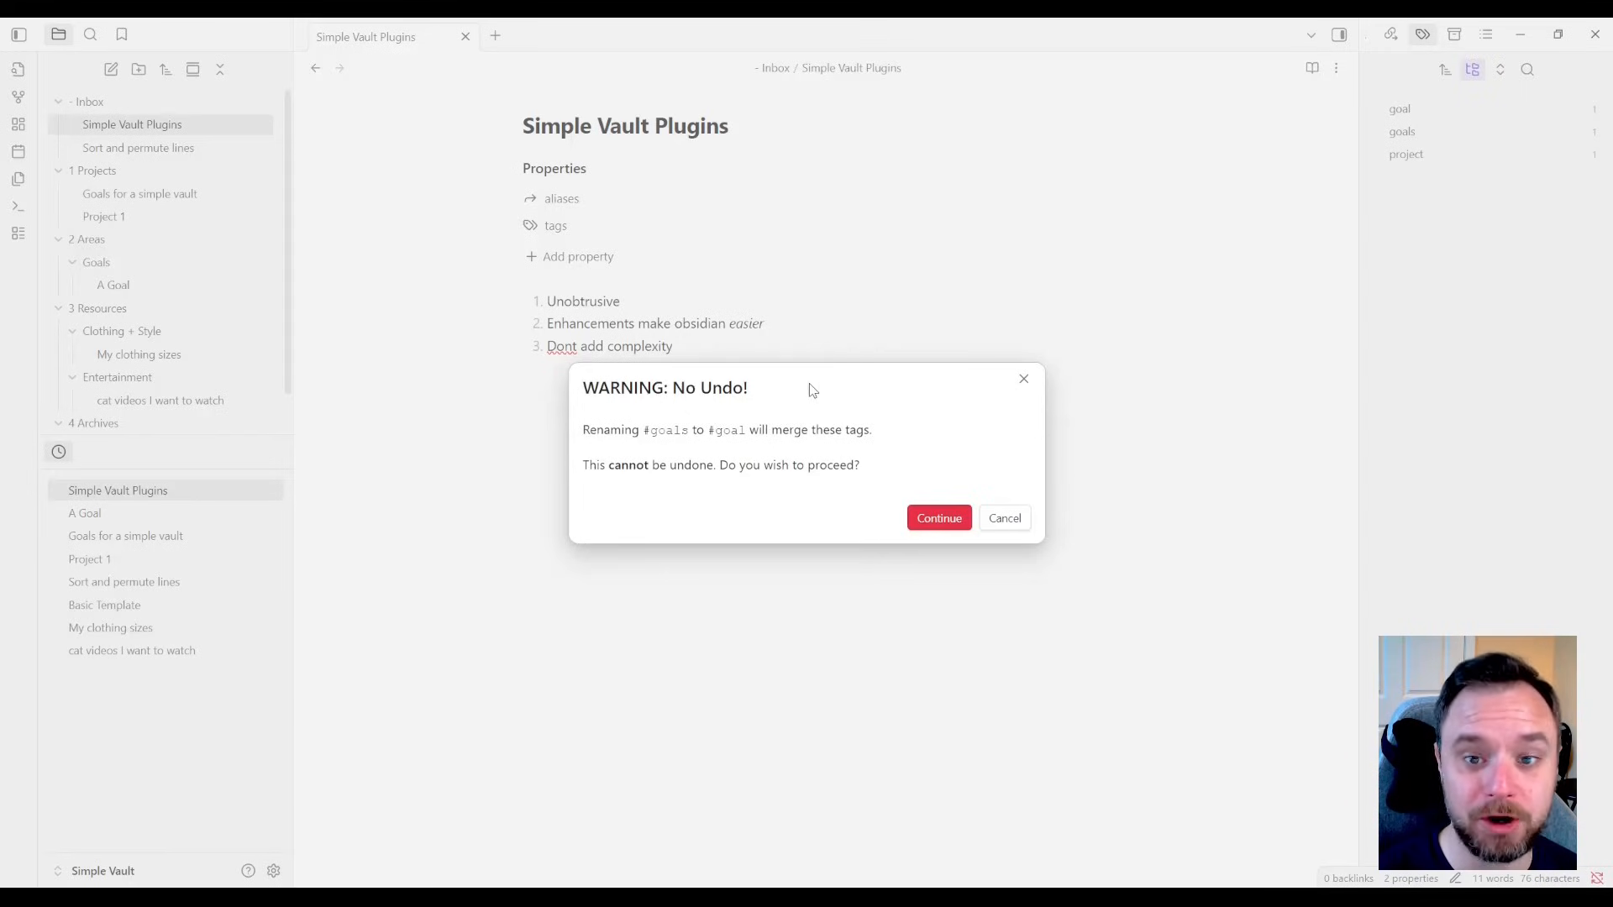
mouse_move(763, 415)
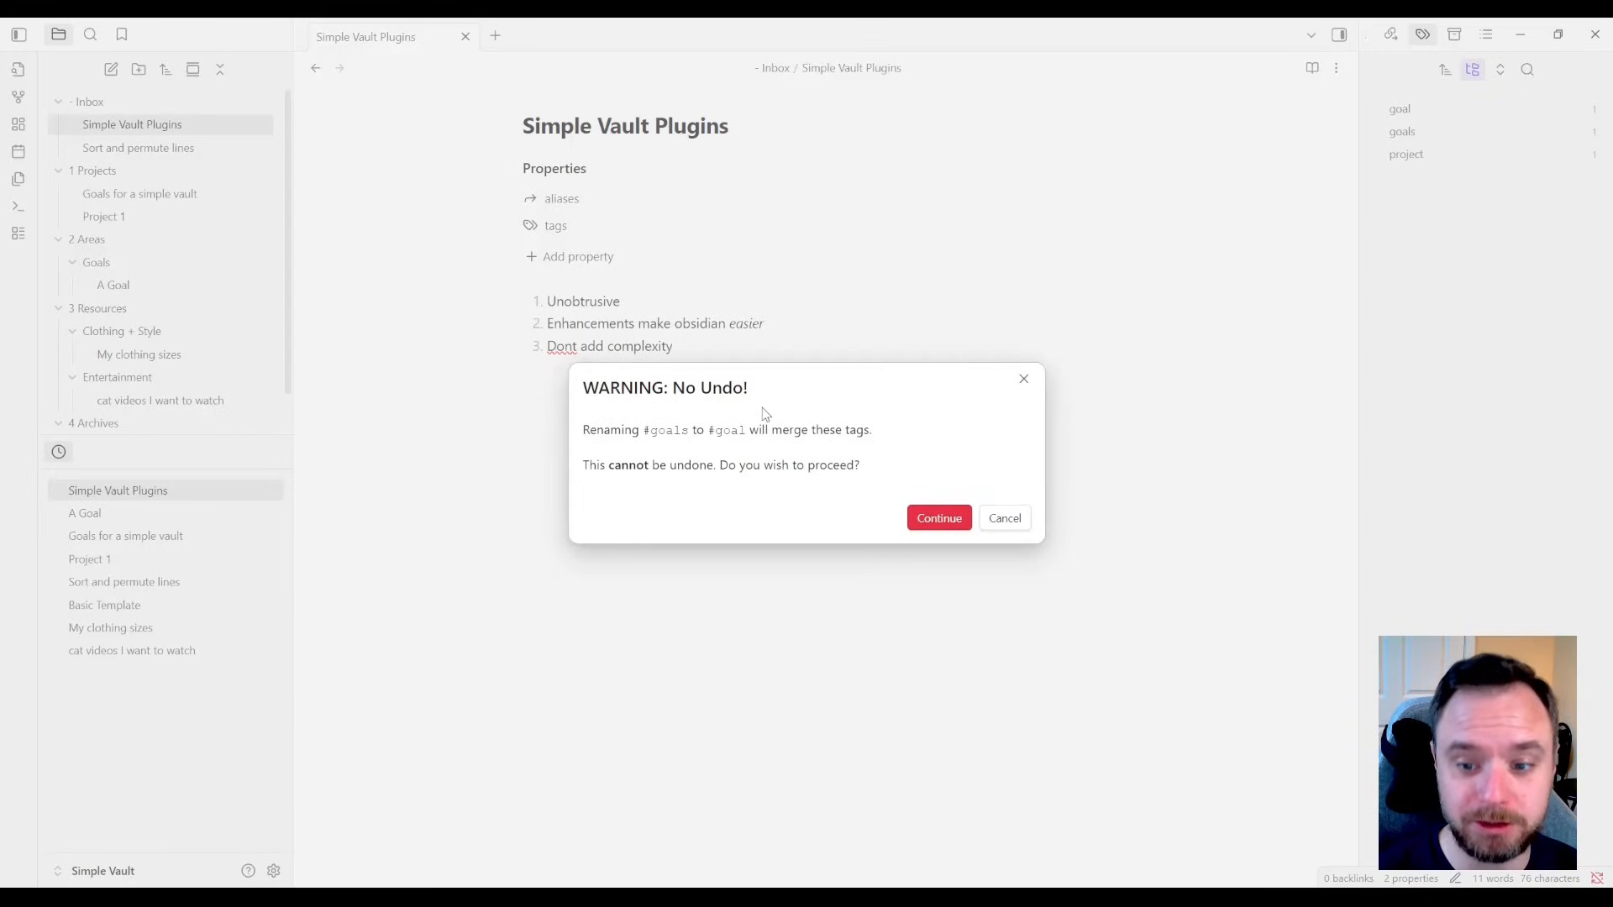
mouse_move(873, 501)
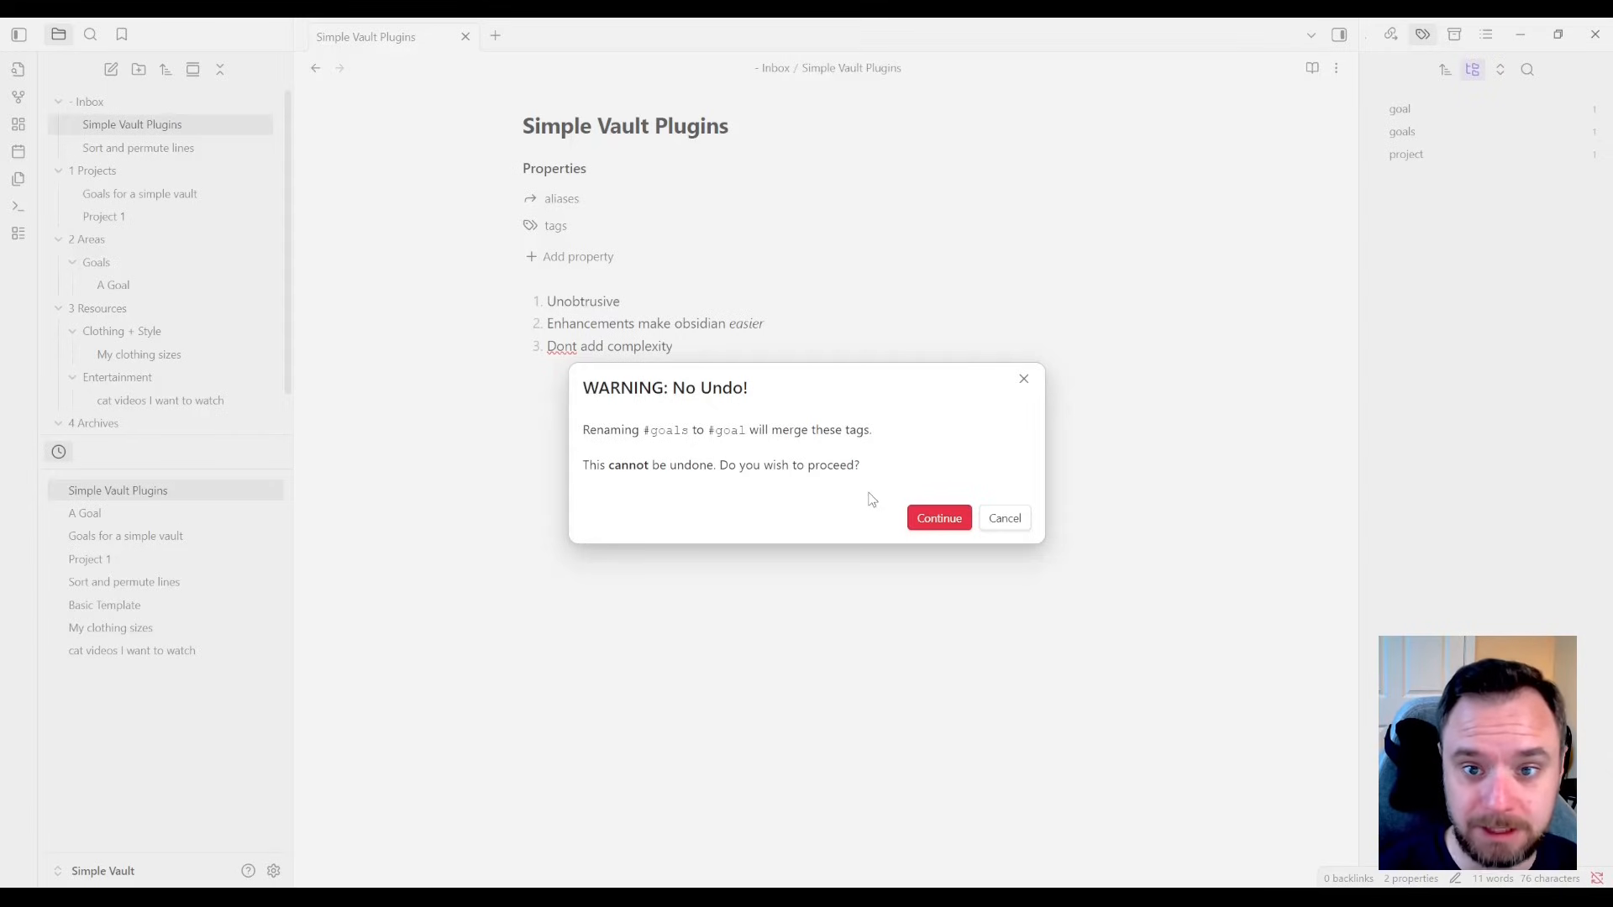
left_click(938, 518)
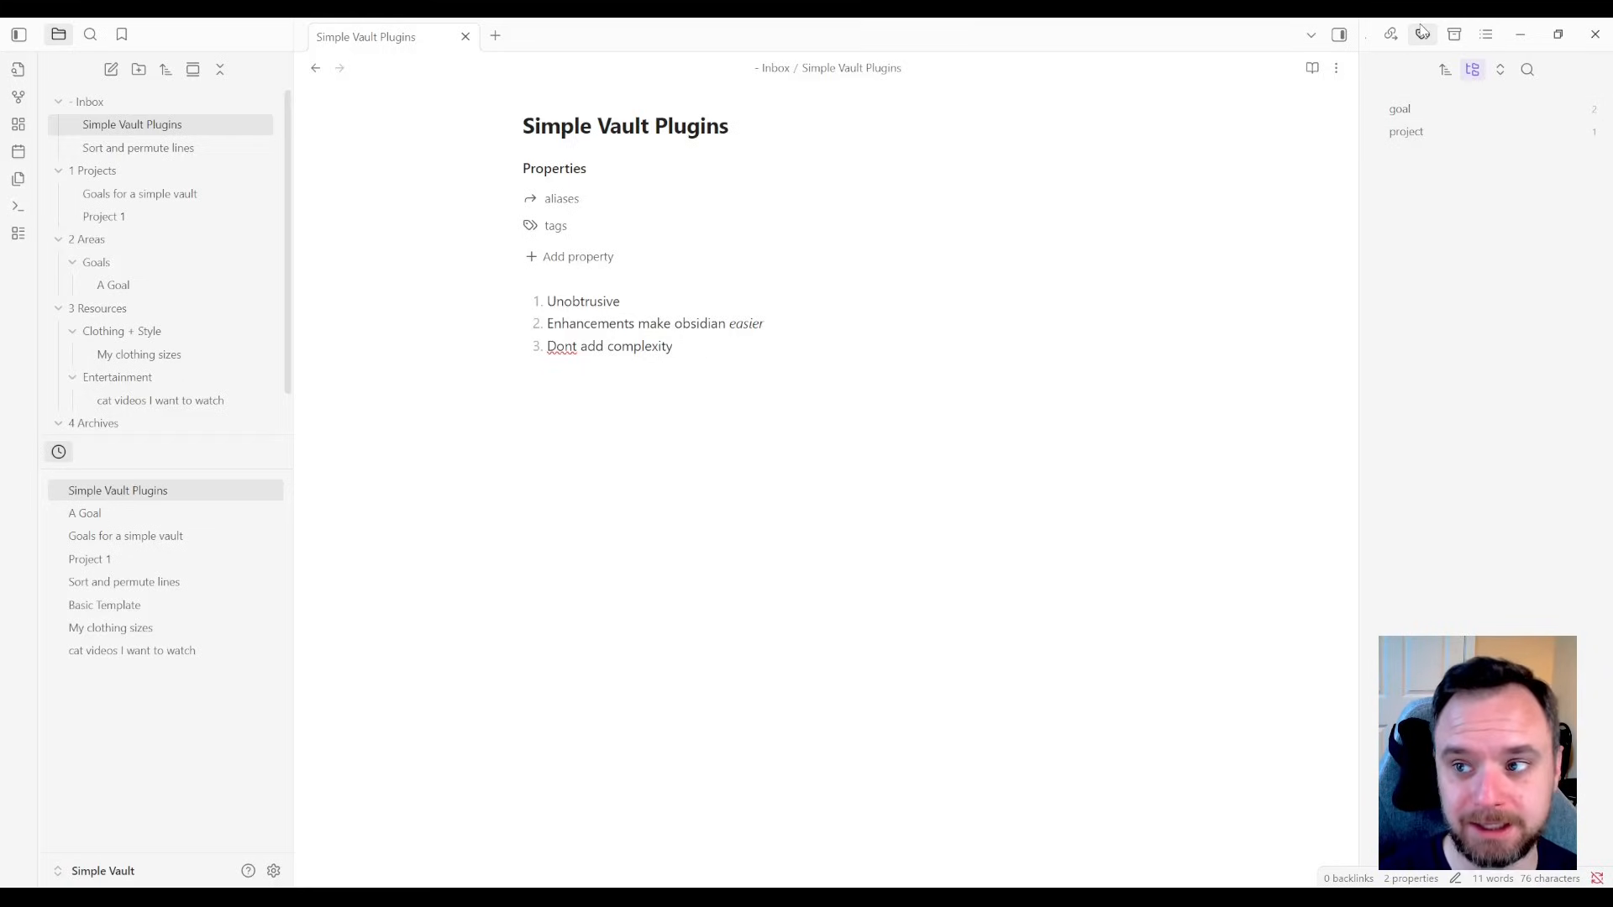
mouse_move(1390, 34)
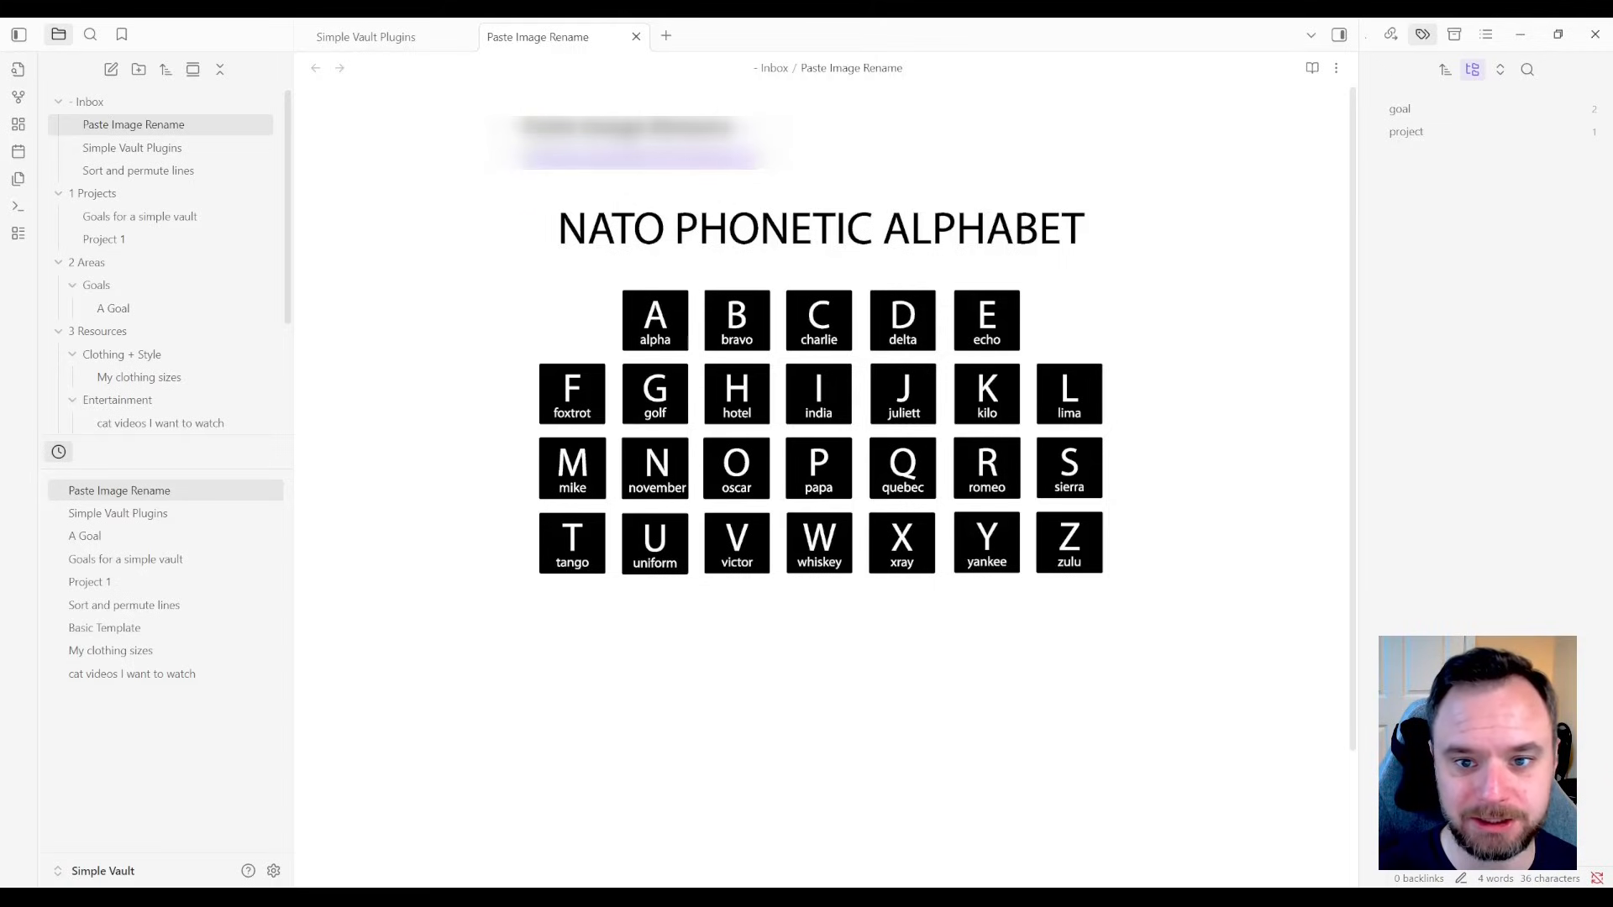
mouse_move(791, 176)
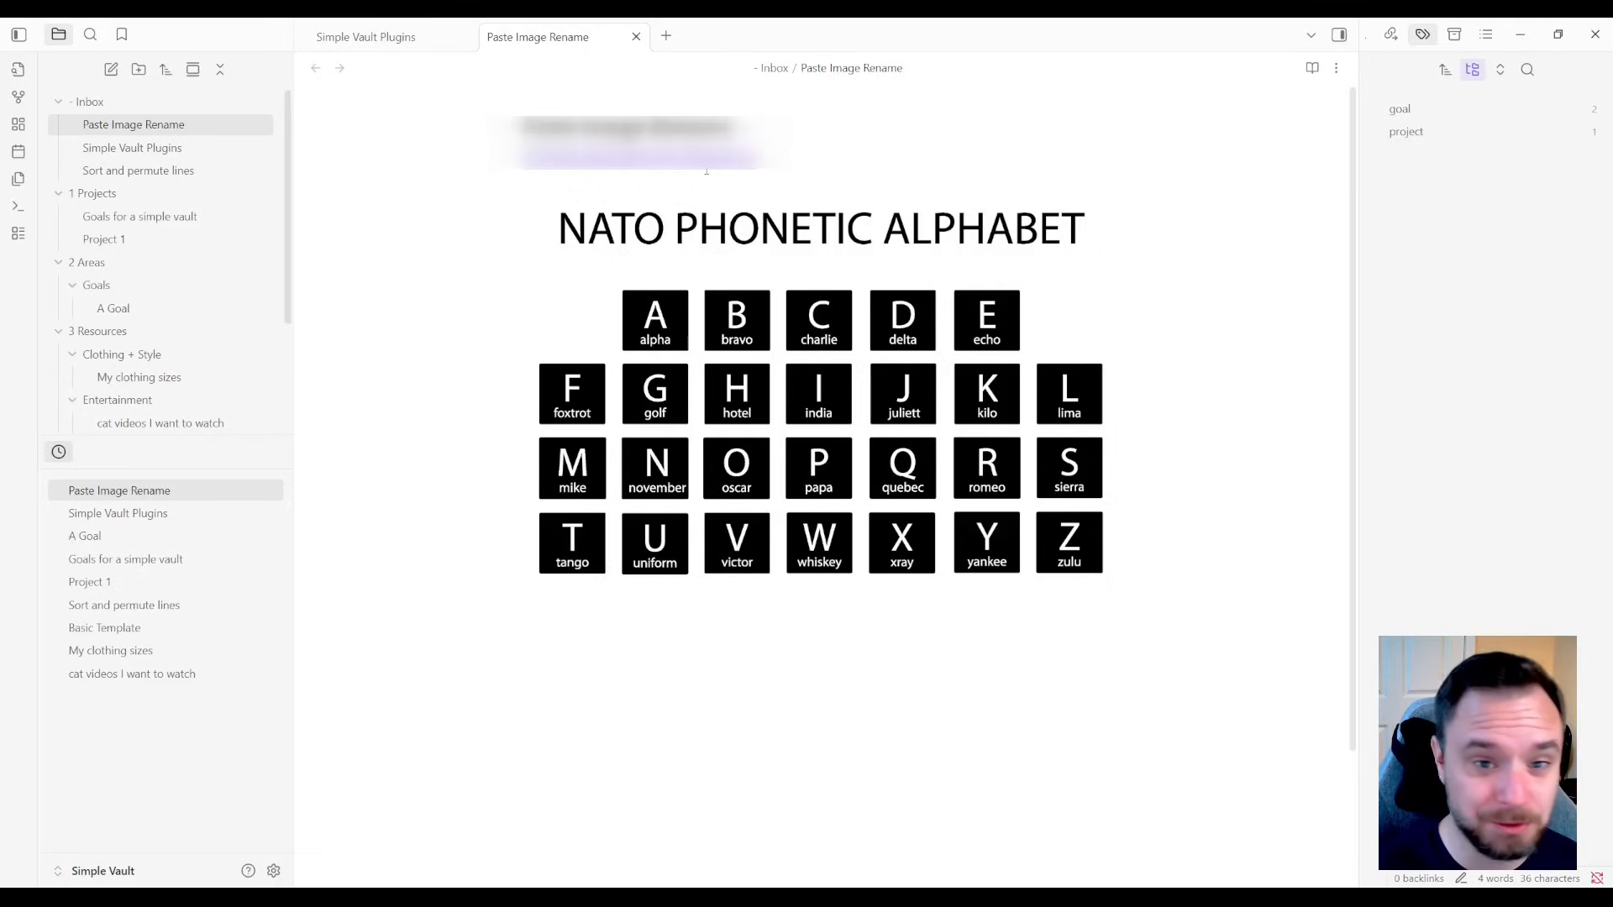
mouse_move(739, 180)
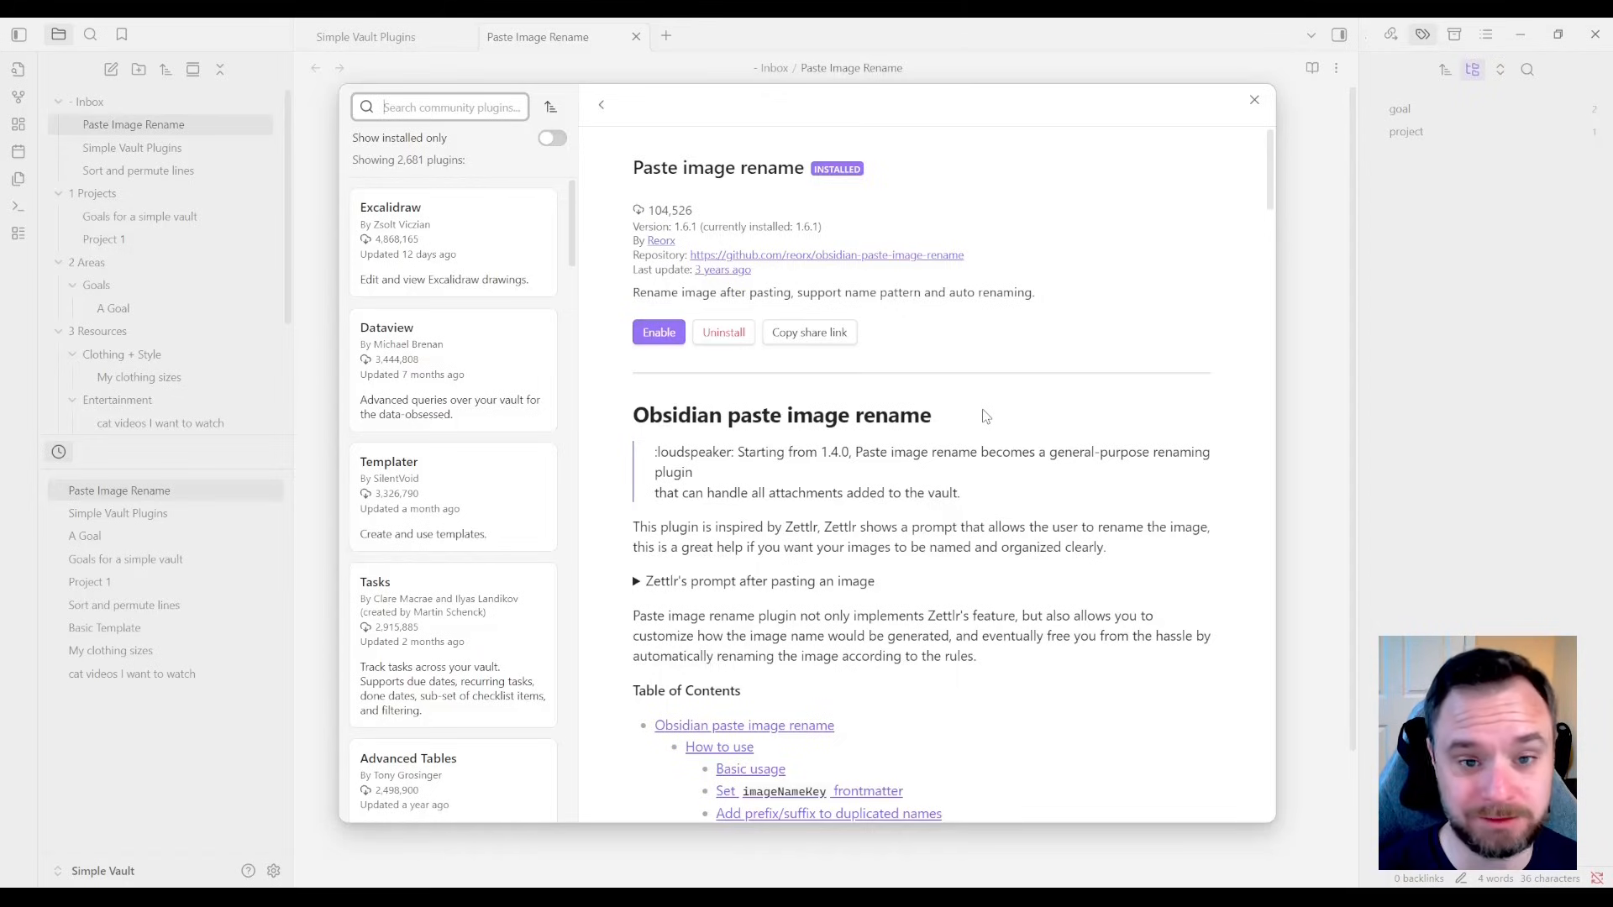
mouse_move(817, 531)
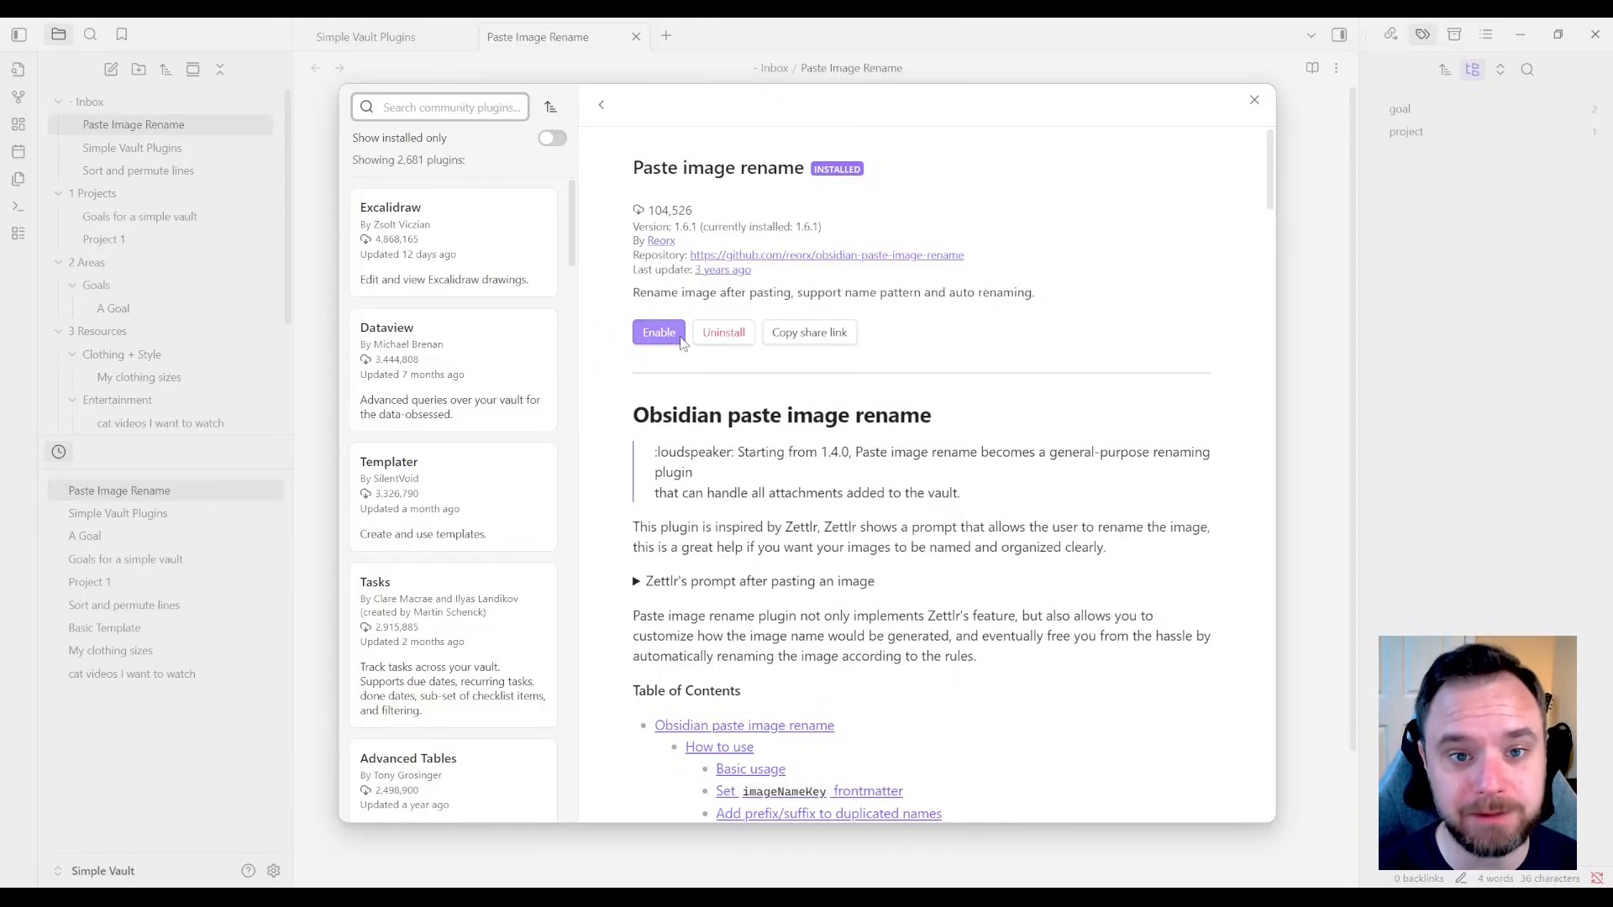
- Enable the plugin and rename the pasted image to Paste Image Rename-Nato Alphabet.png
left_click(1253, 100)
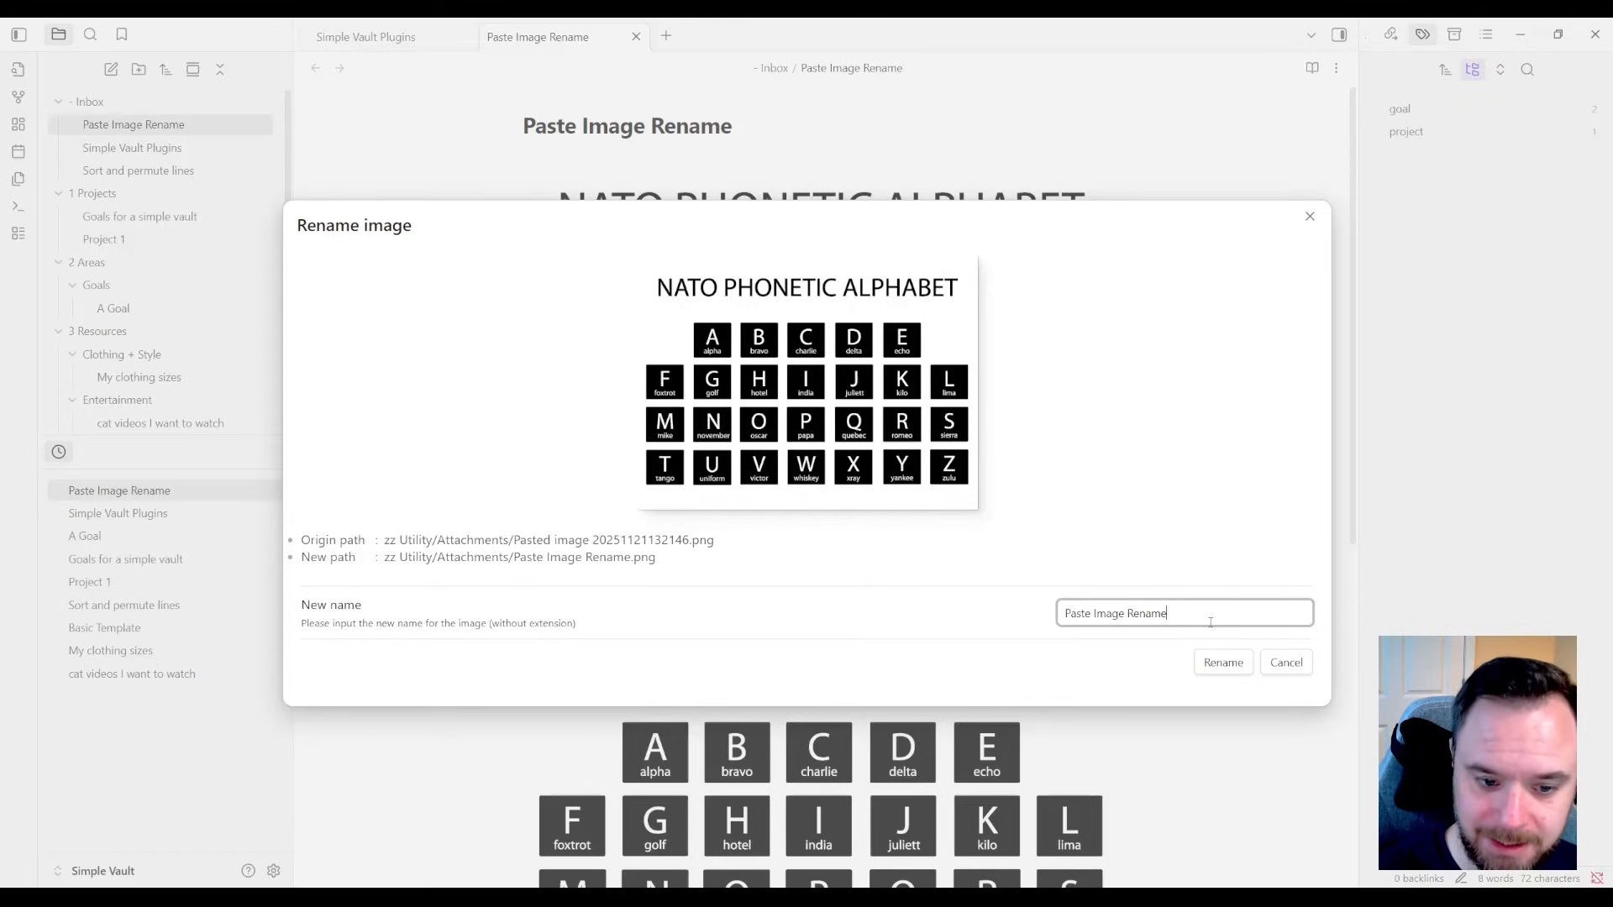
triple_click(1131, 612)
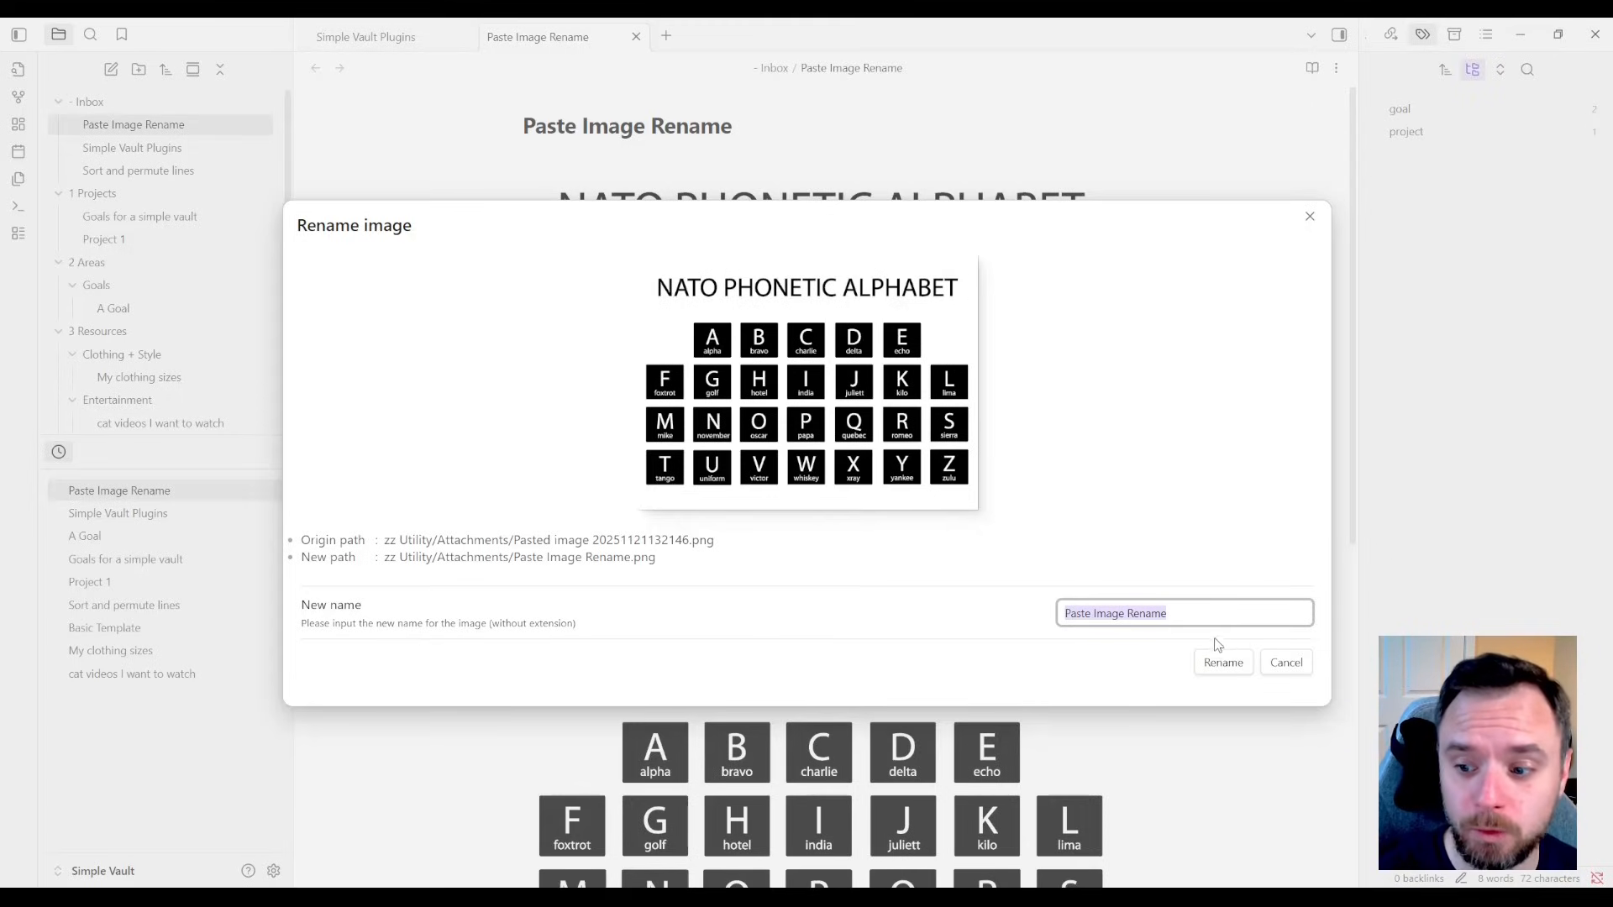
left_click(1183, 613)
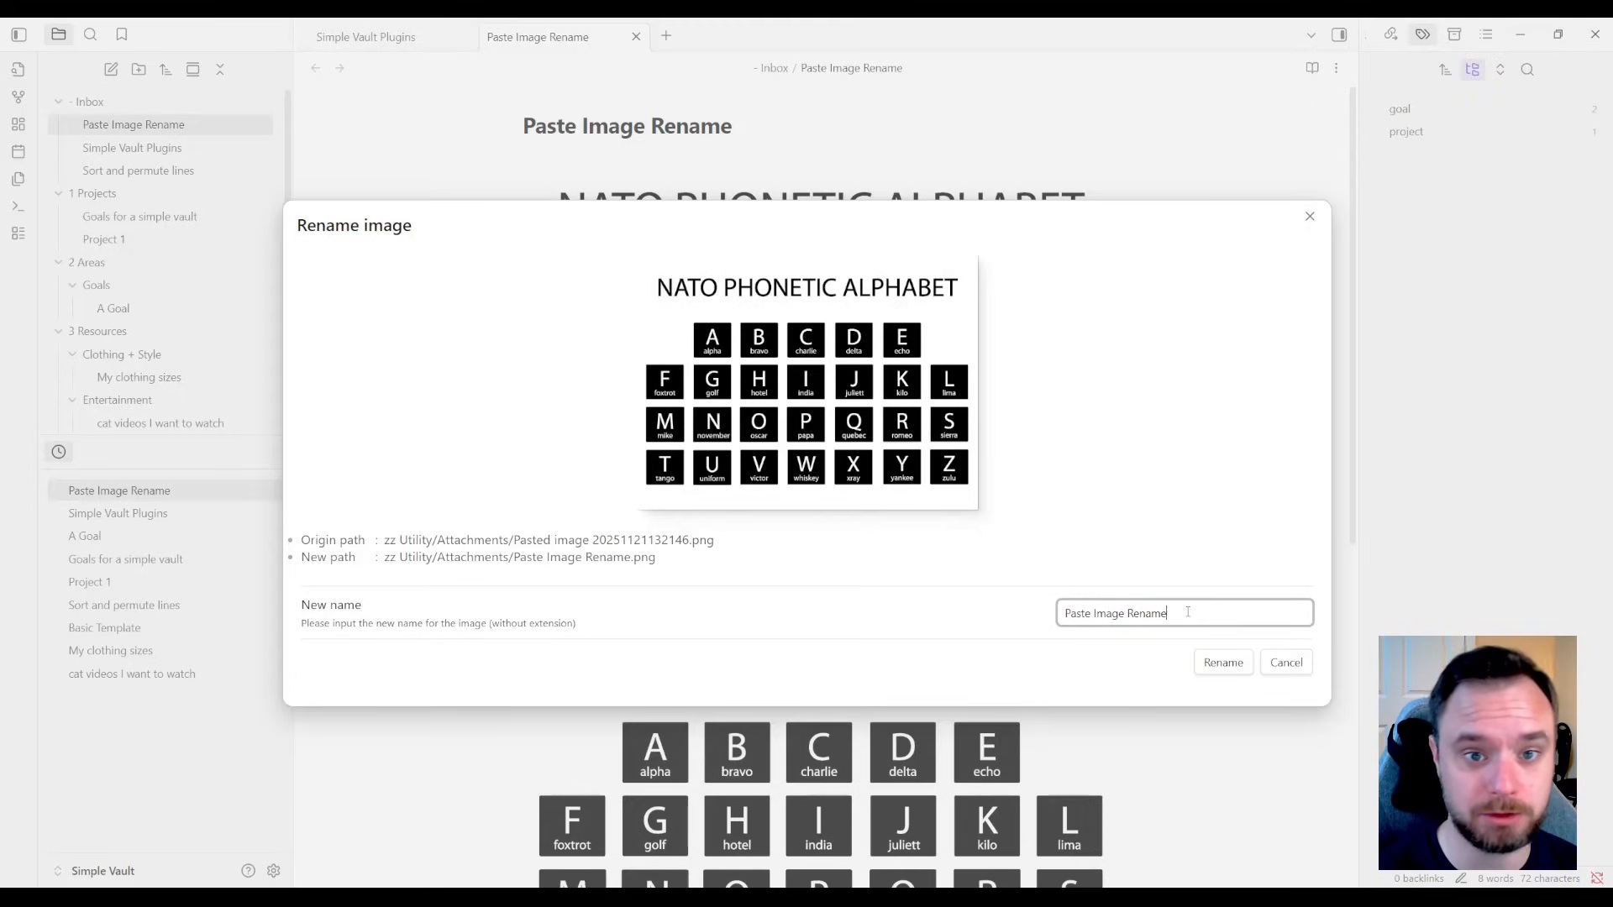
type("-Nato Alphabet")
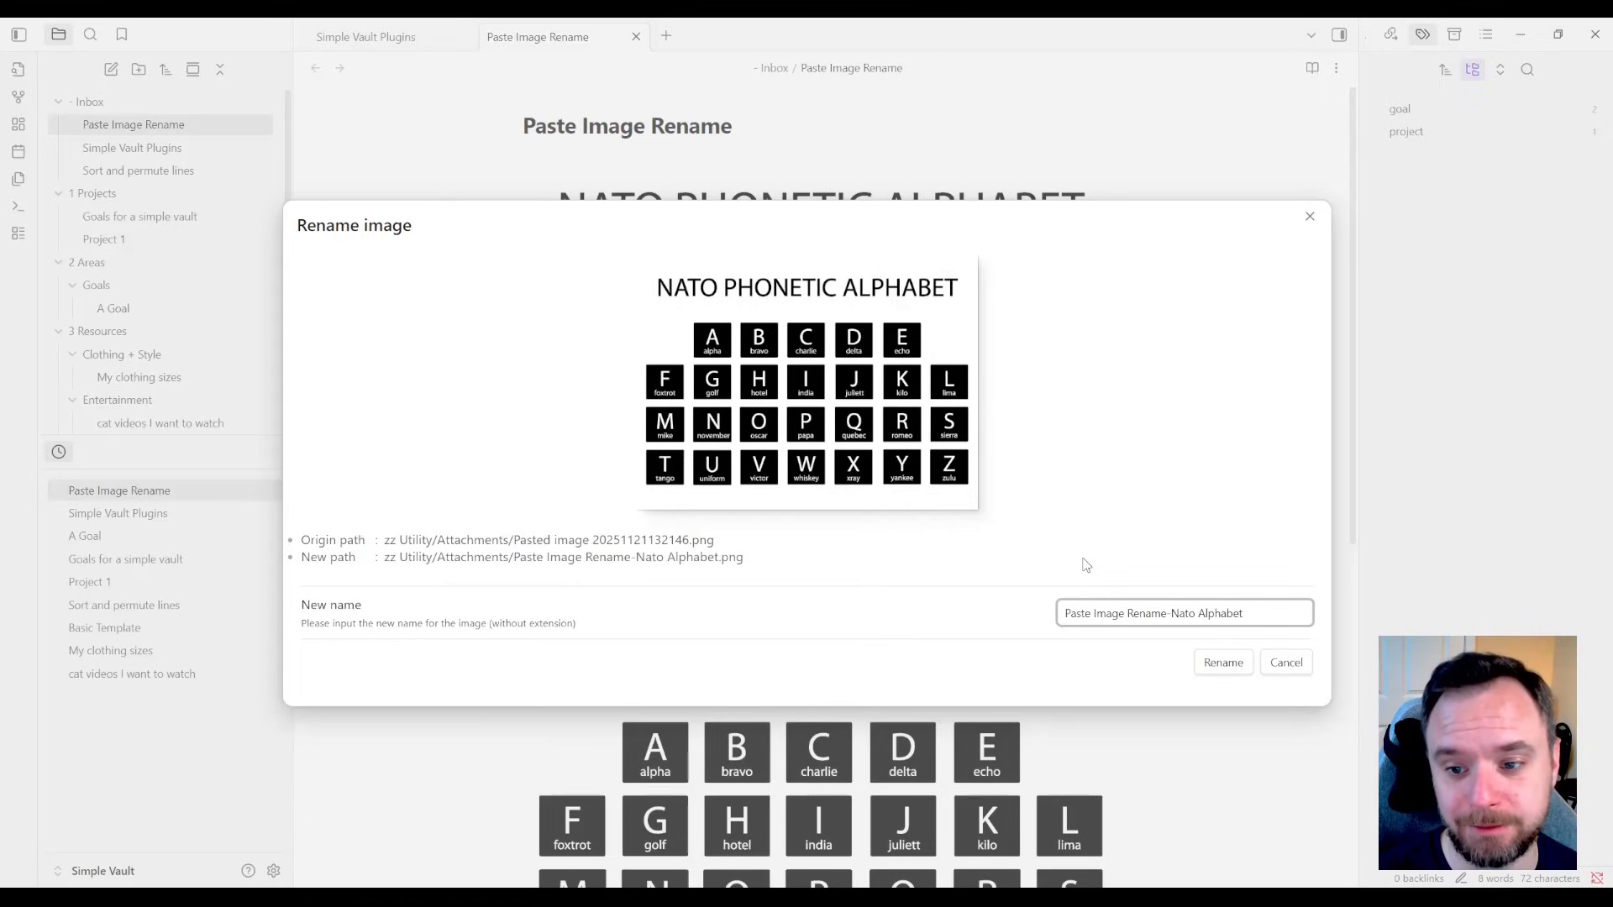
left_click(1221, 662)
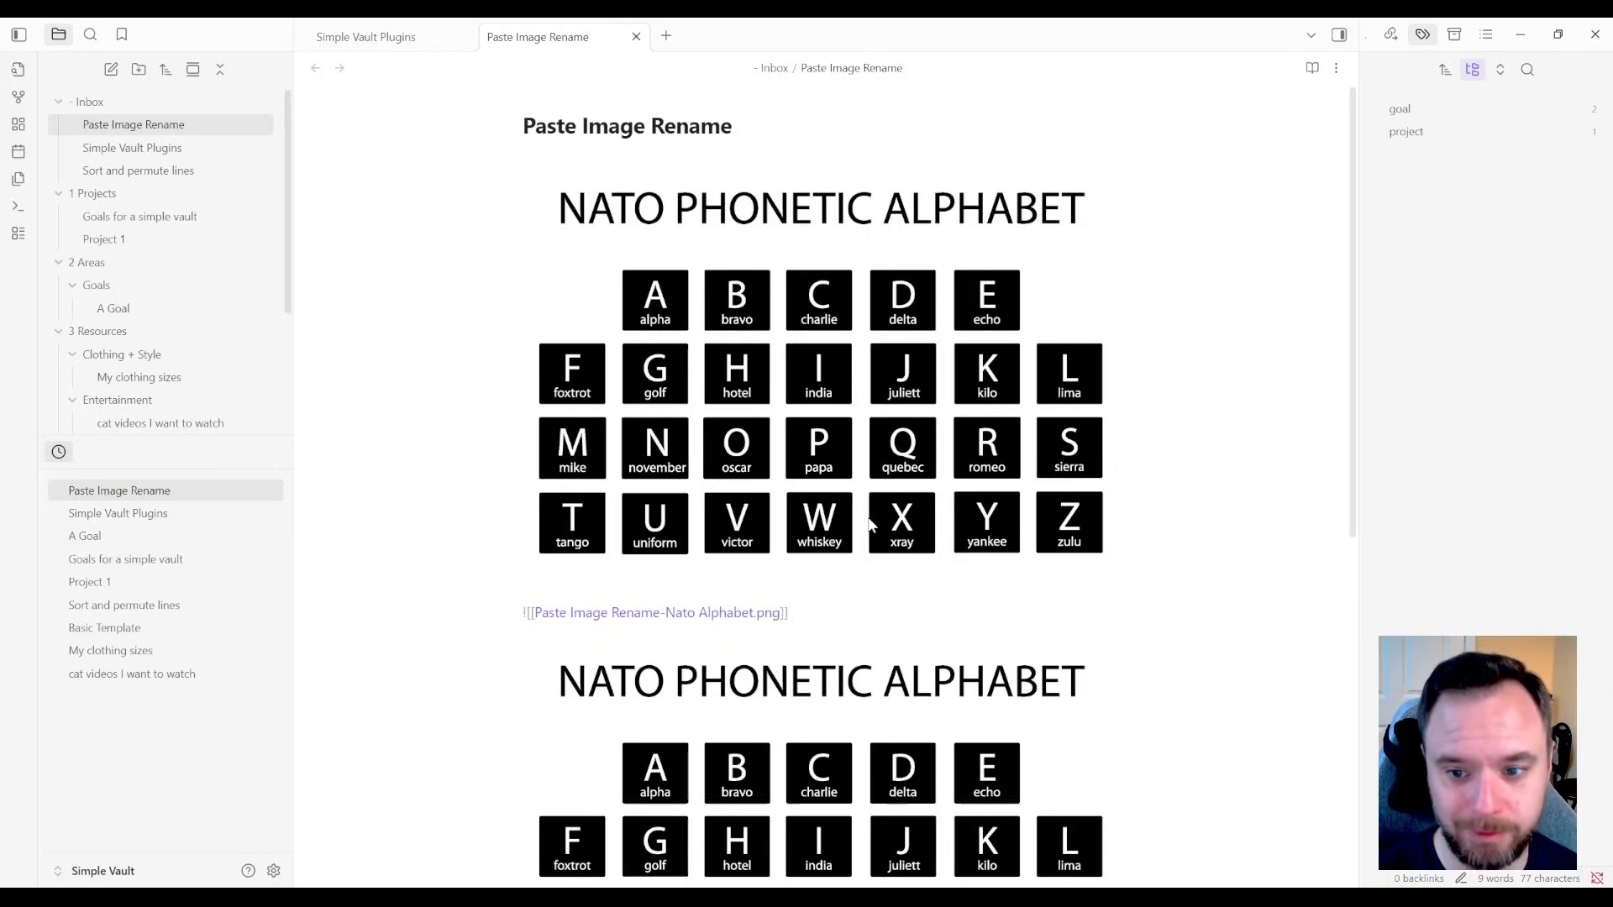
left_click(131, 148)
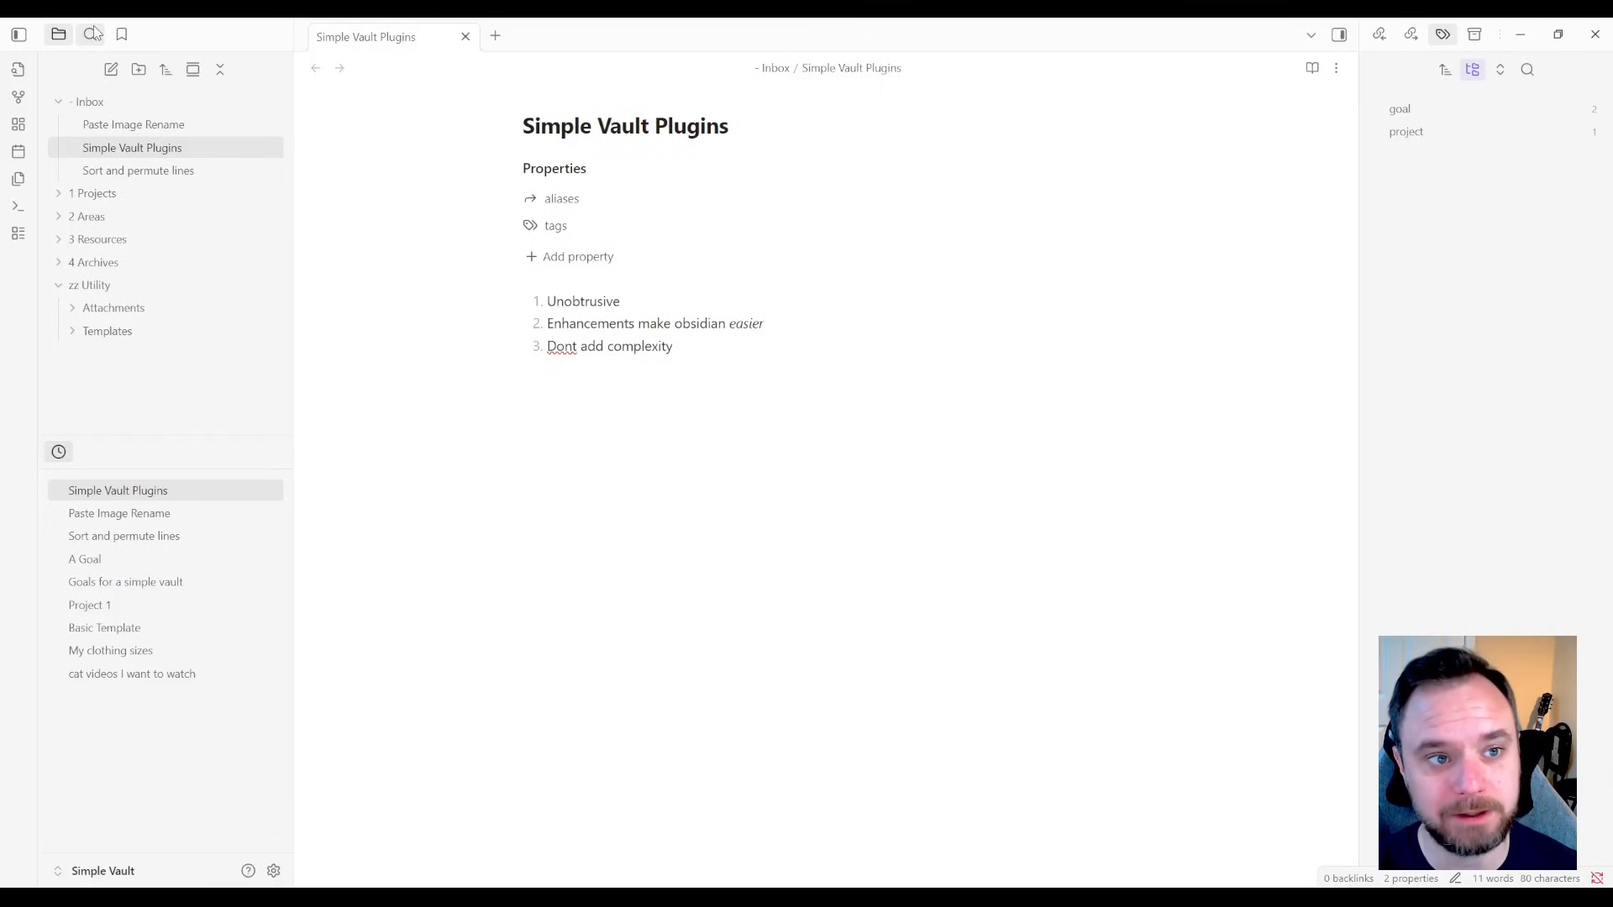
- Search the Quick Switcher for 'internal rate of return' and find no matching note name
left_click(90, 34)
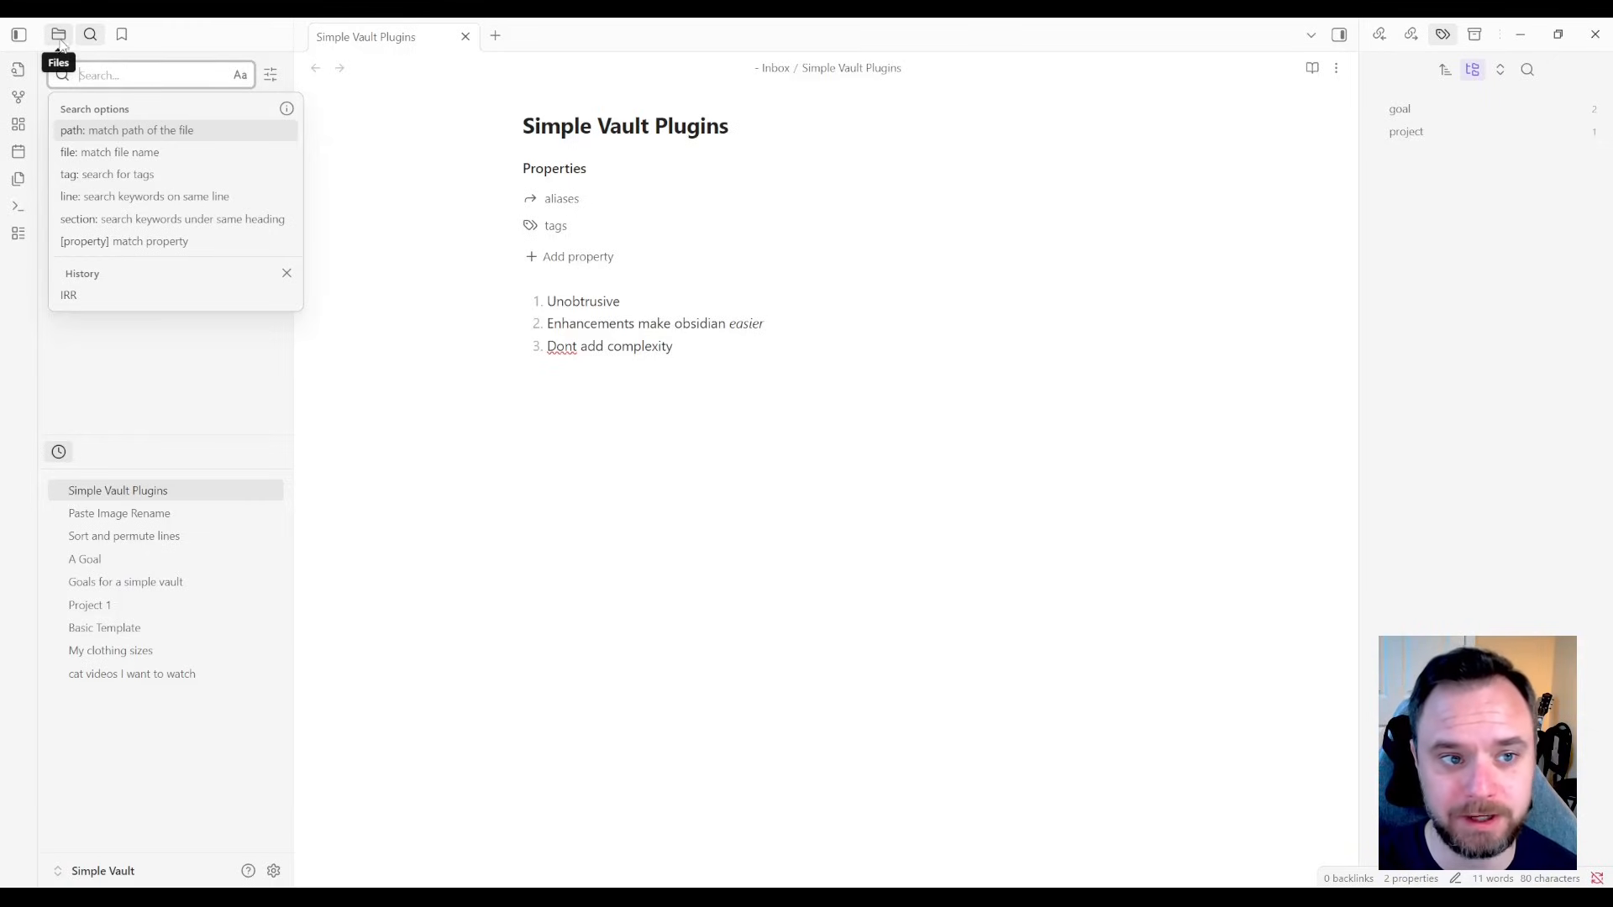
mouse_move(90, 33)
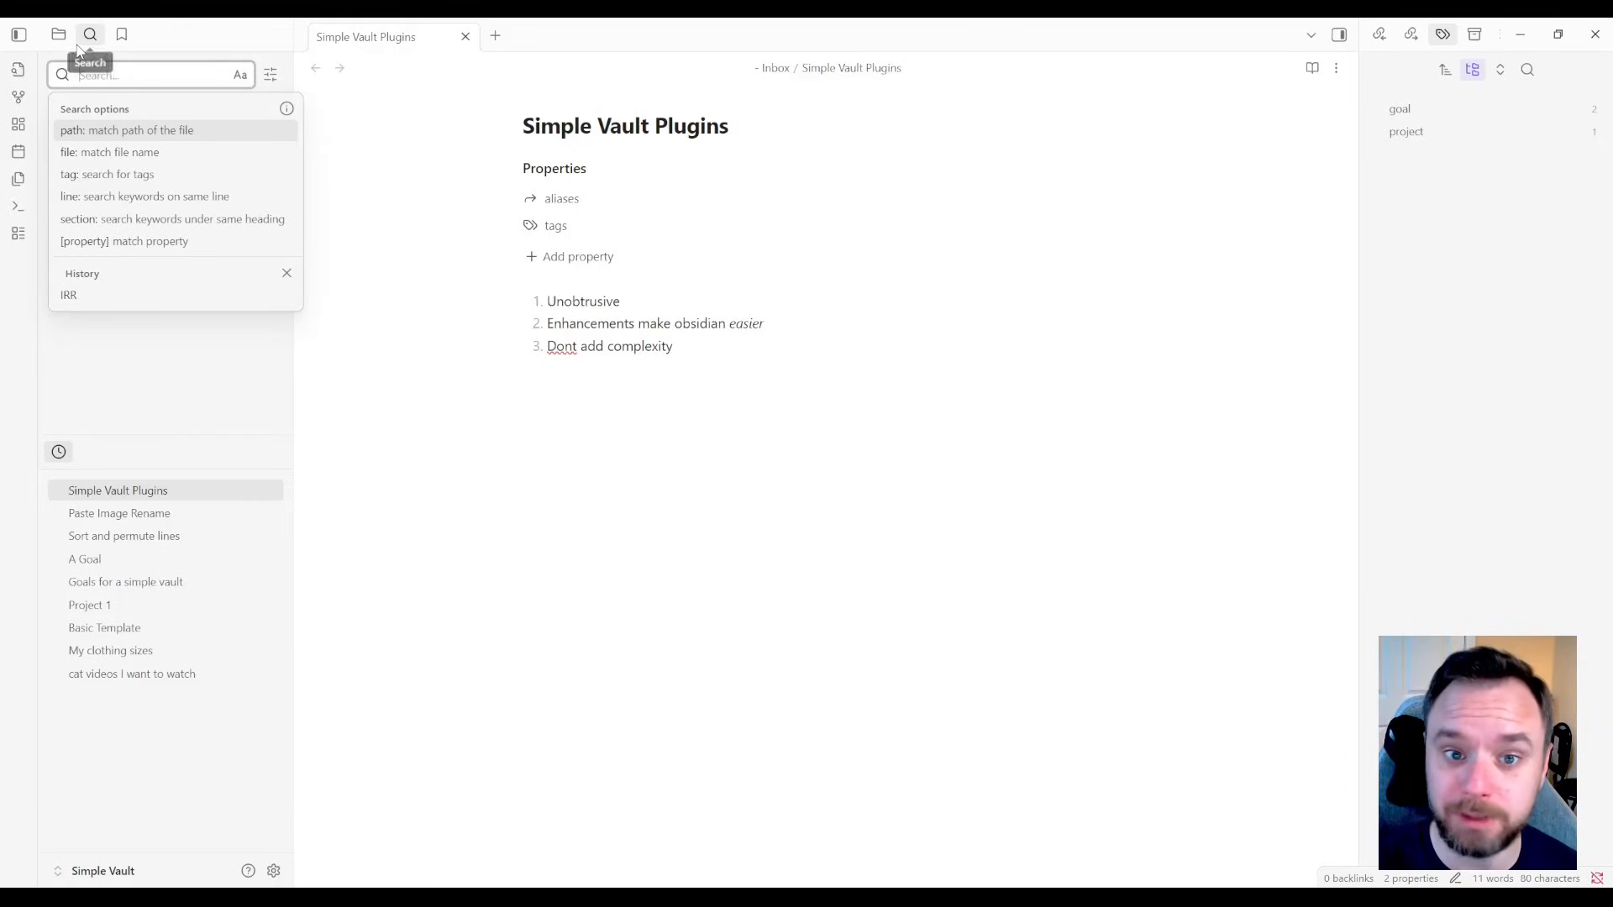
left_click(59, 34)
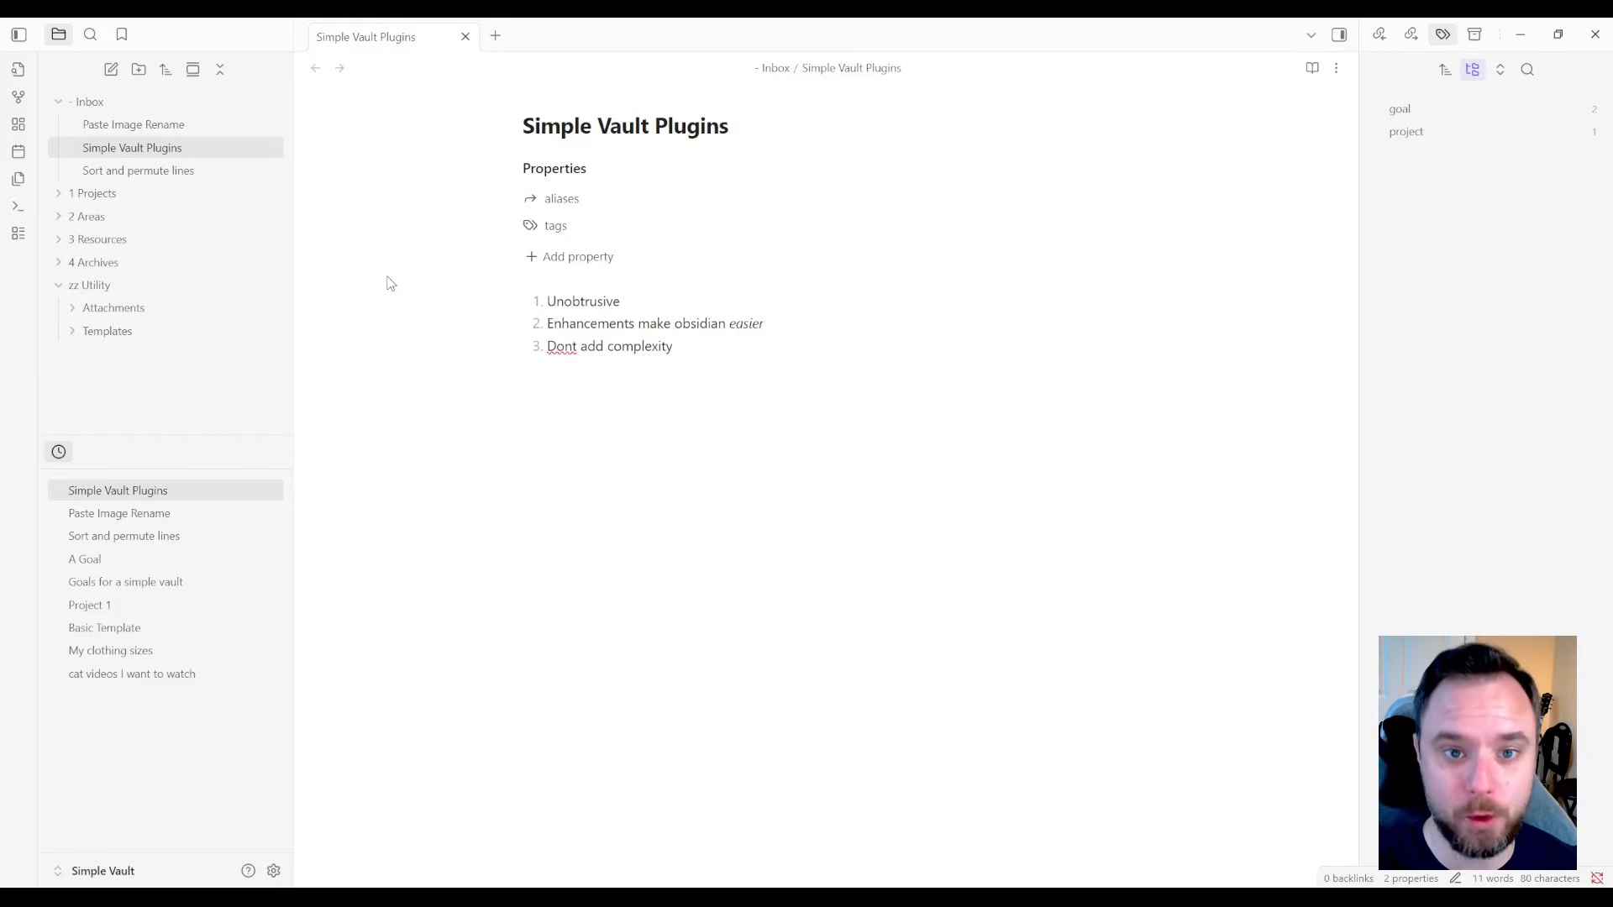
key("ctrl+o")
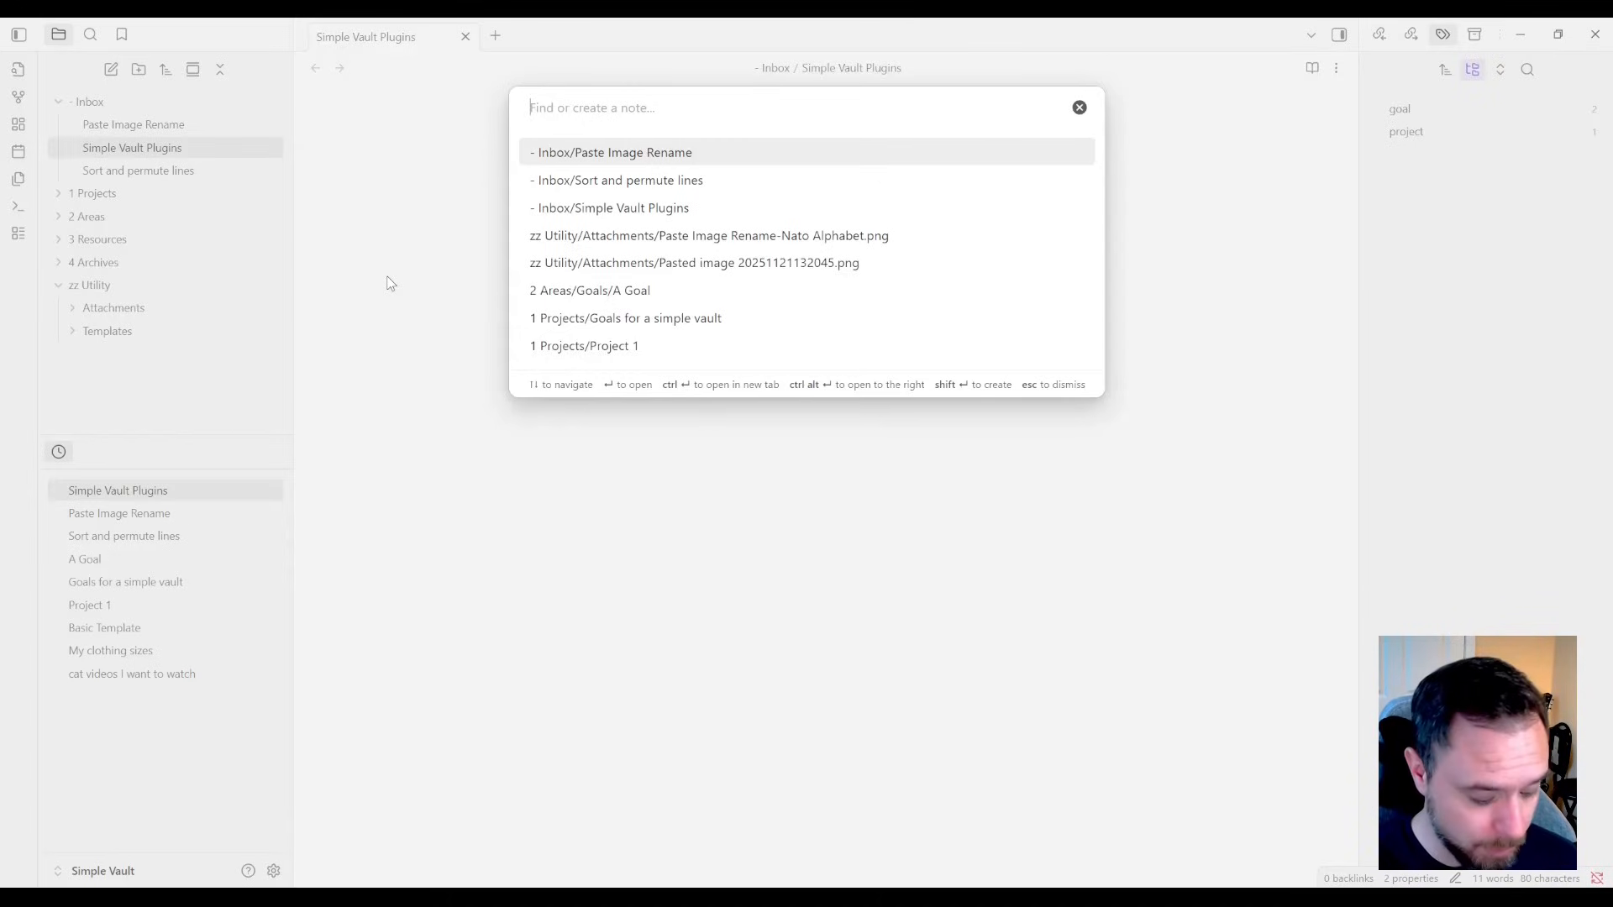
type("internal rate of")
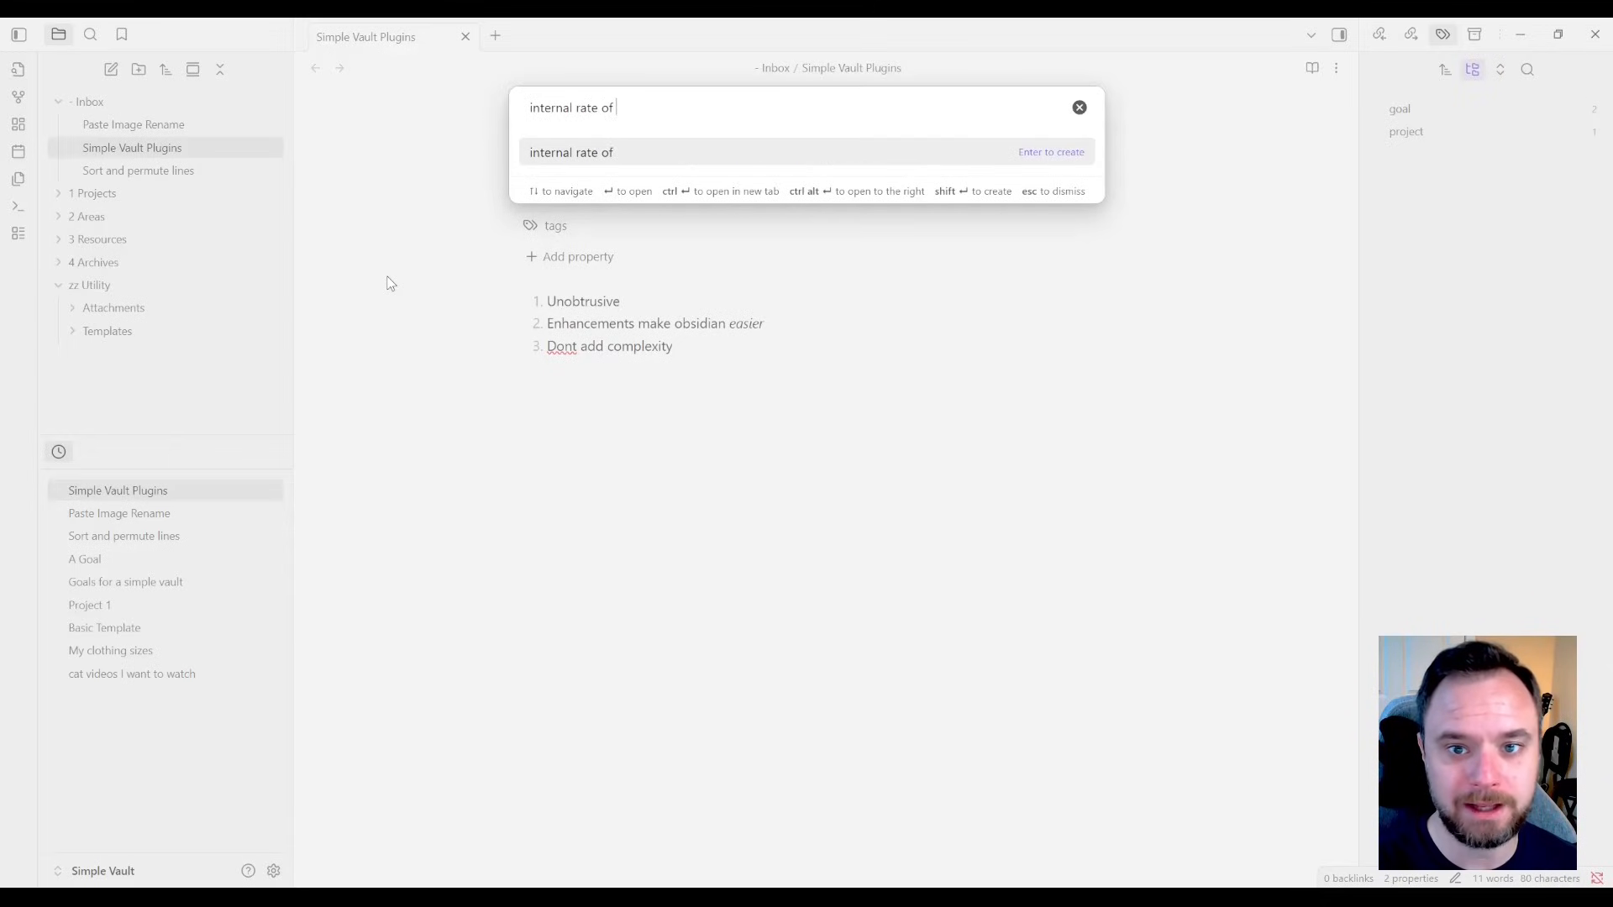
type("return")
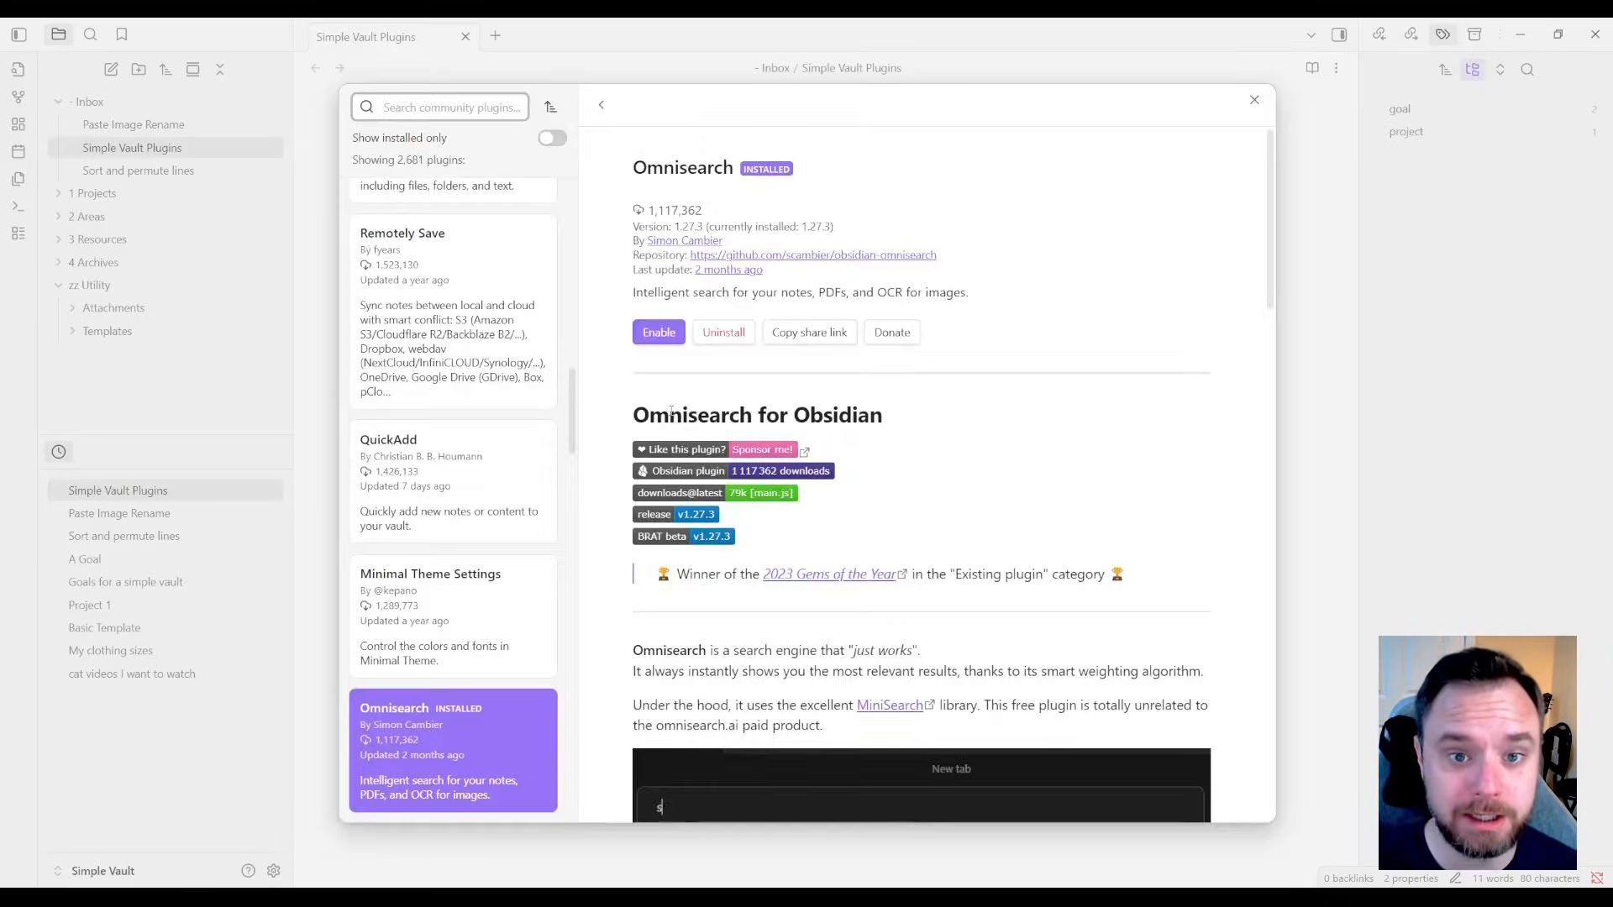
- Review the Omnisearch page and return to the Community plugins list with Omnisearch enabled
type("search")
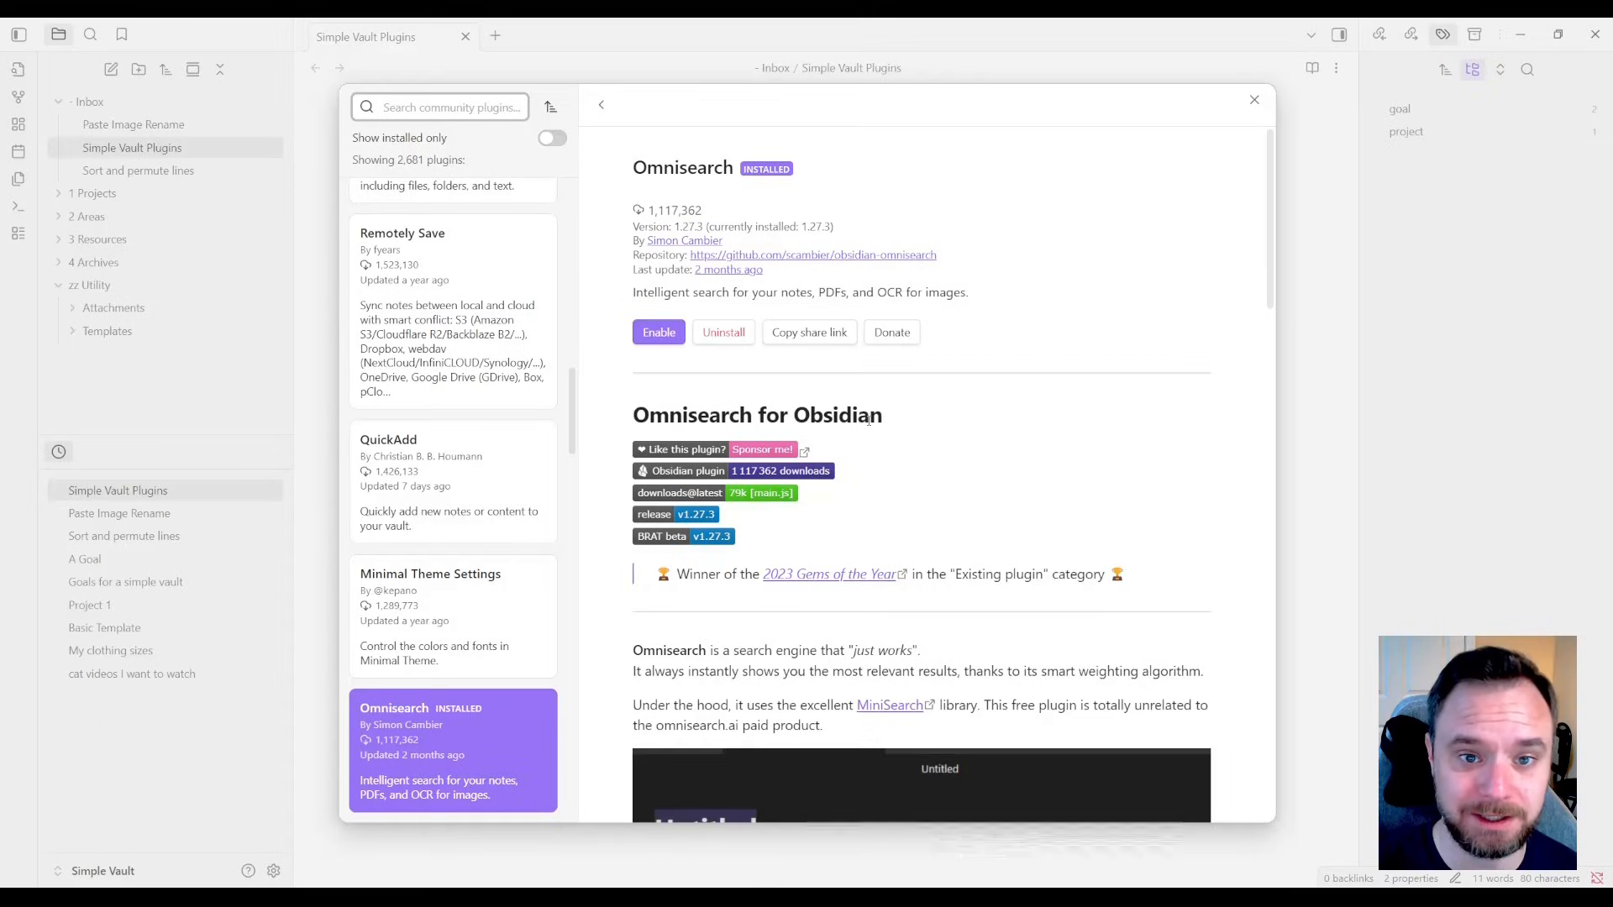
type("swee")
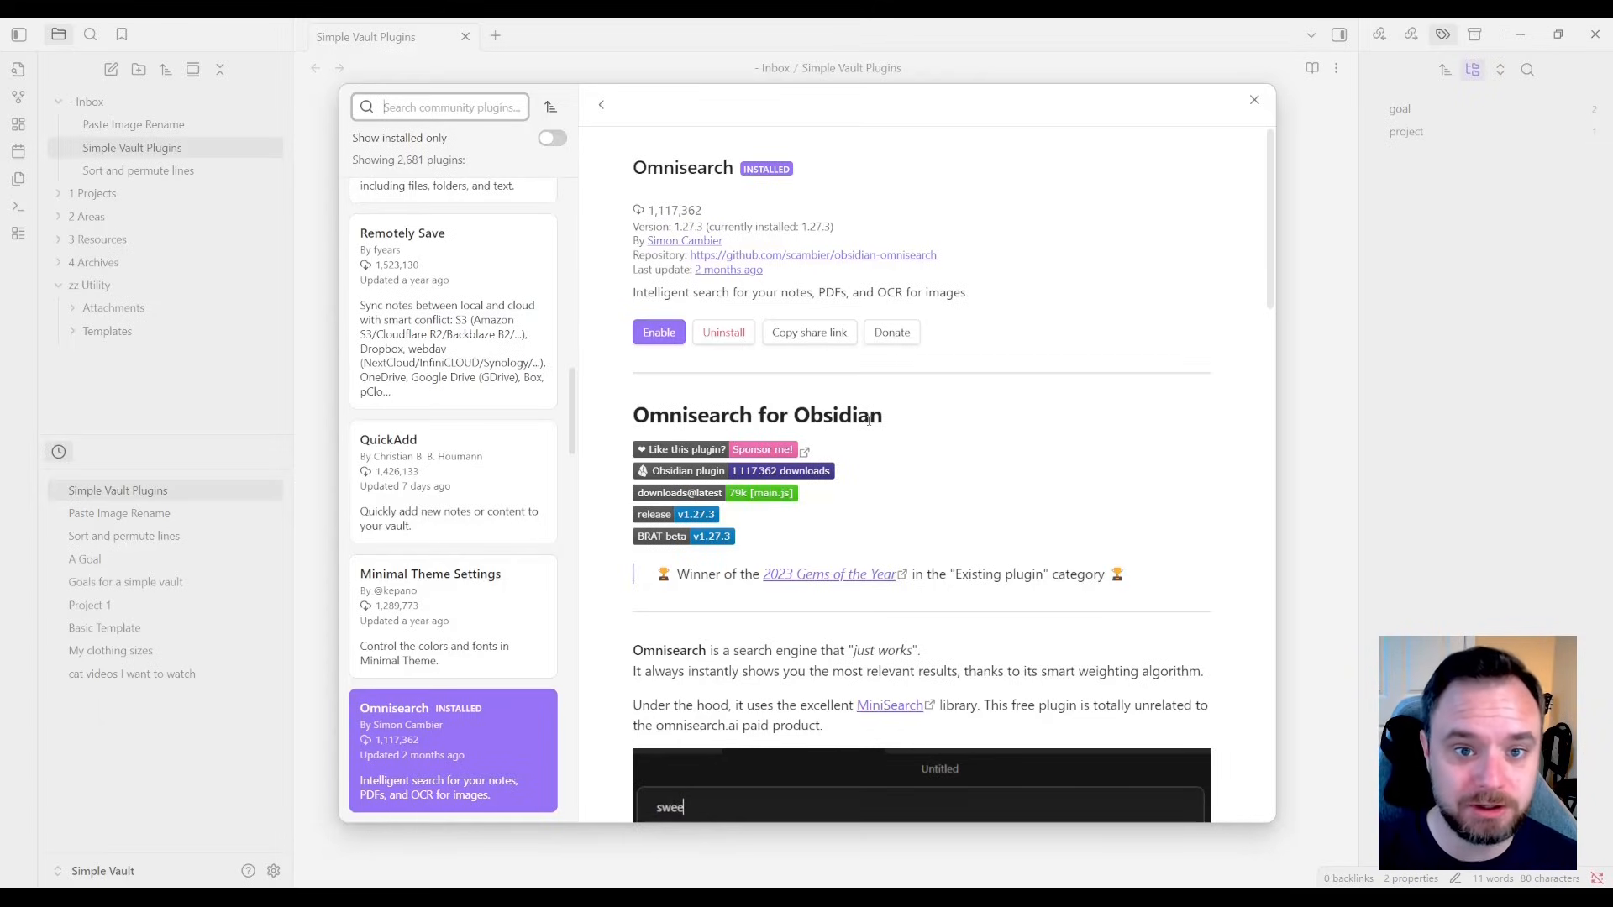
type("tness")
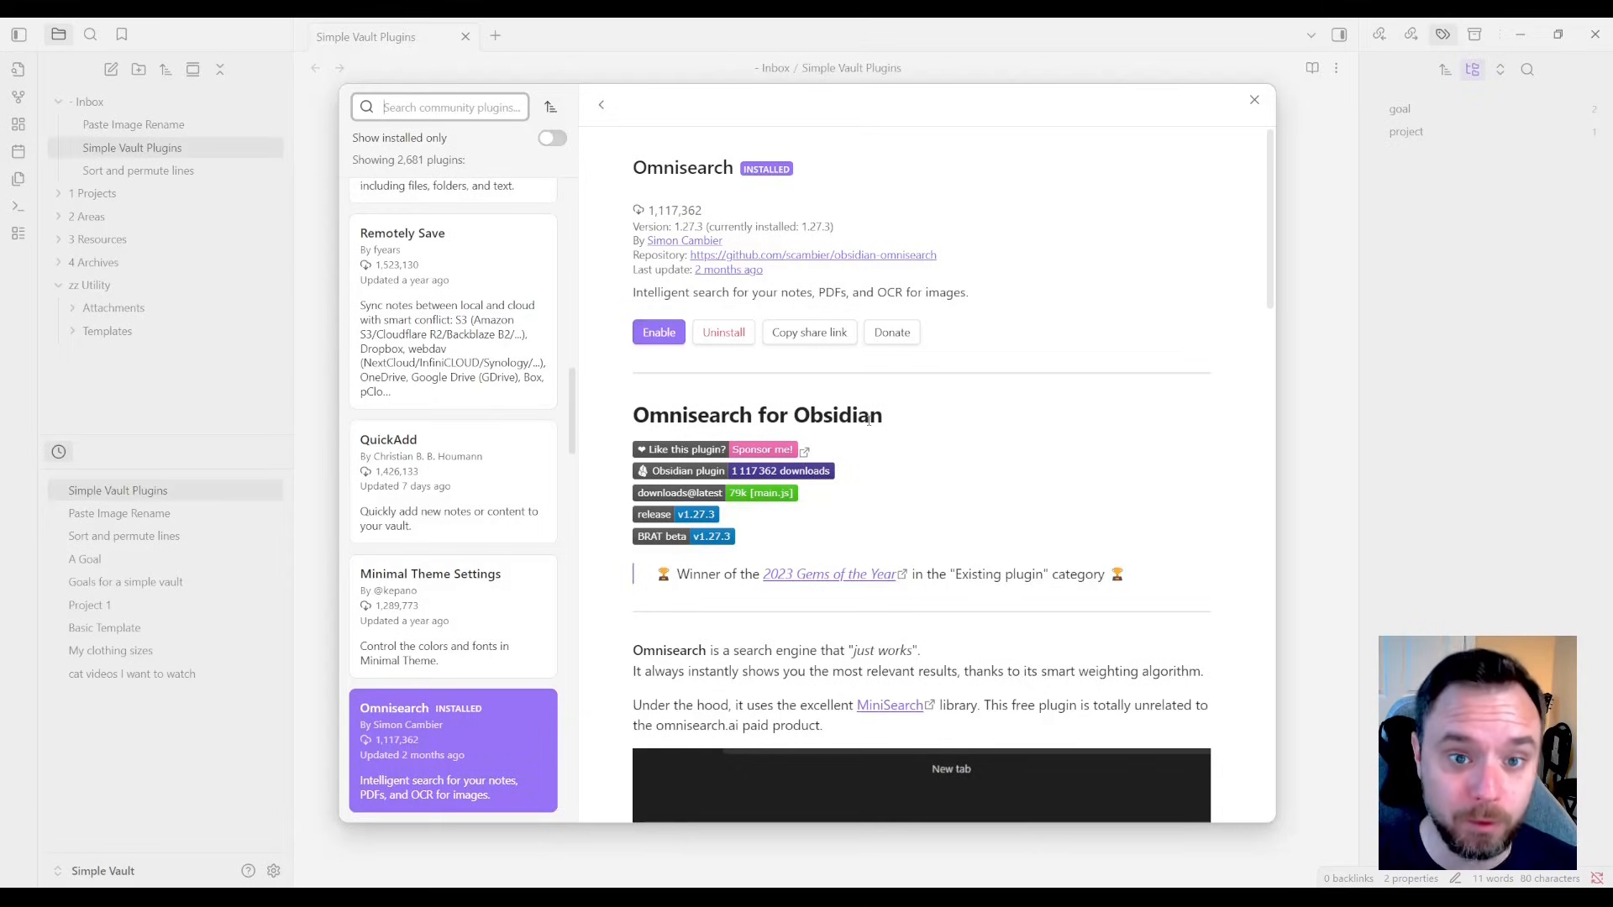
left_click(659, 333)
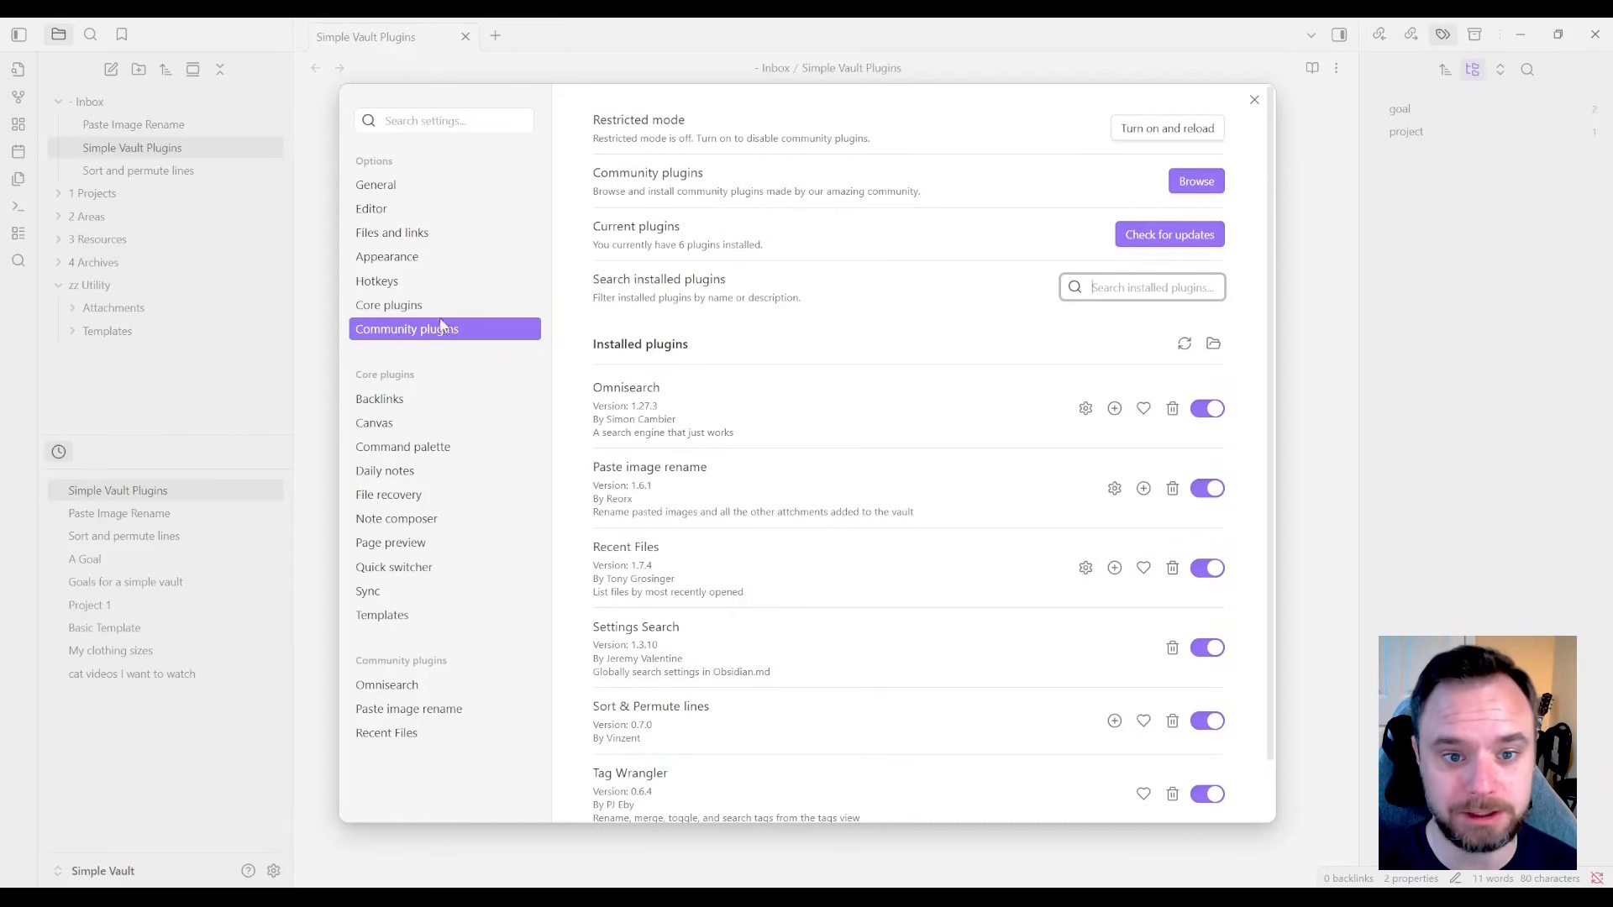
- In Hotkeys filtered by 'omni', assign Ctrl+O to Omnisearch: Vault search
left_click(376, 281)
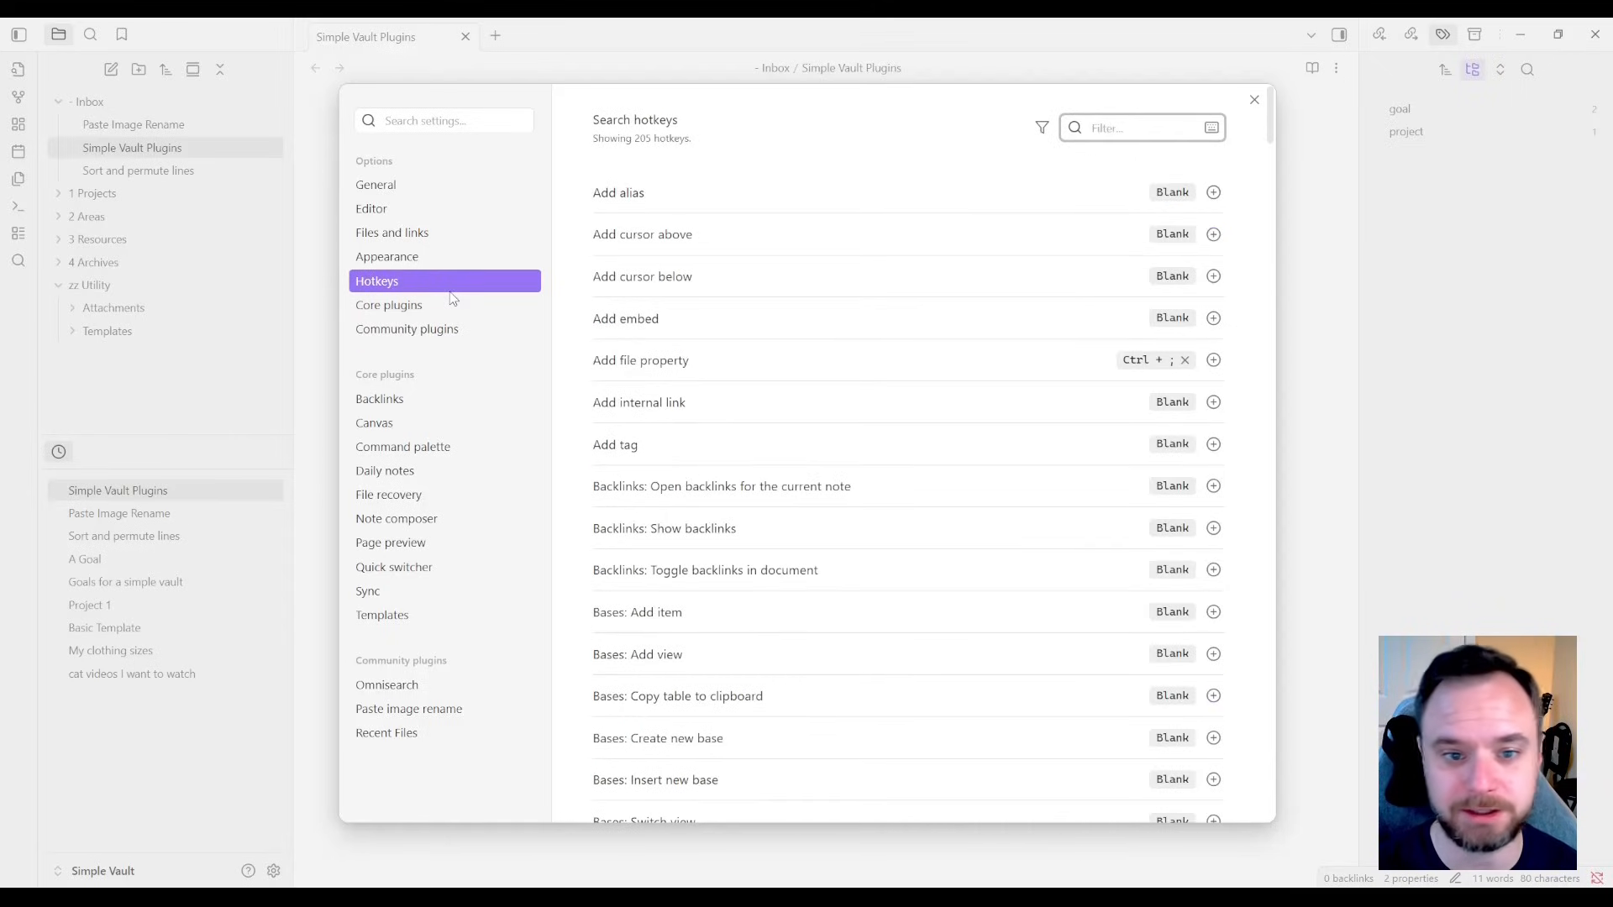
left_click(1131, 128)
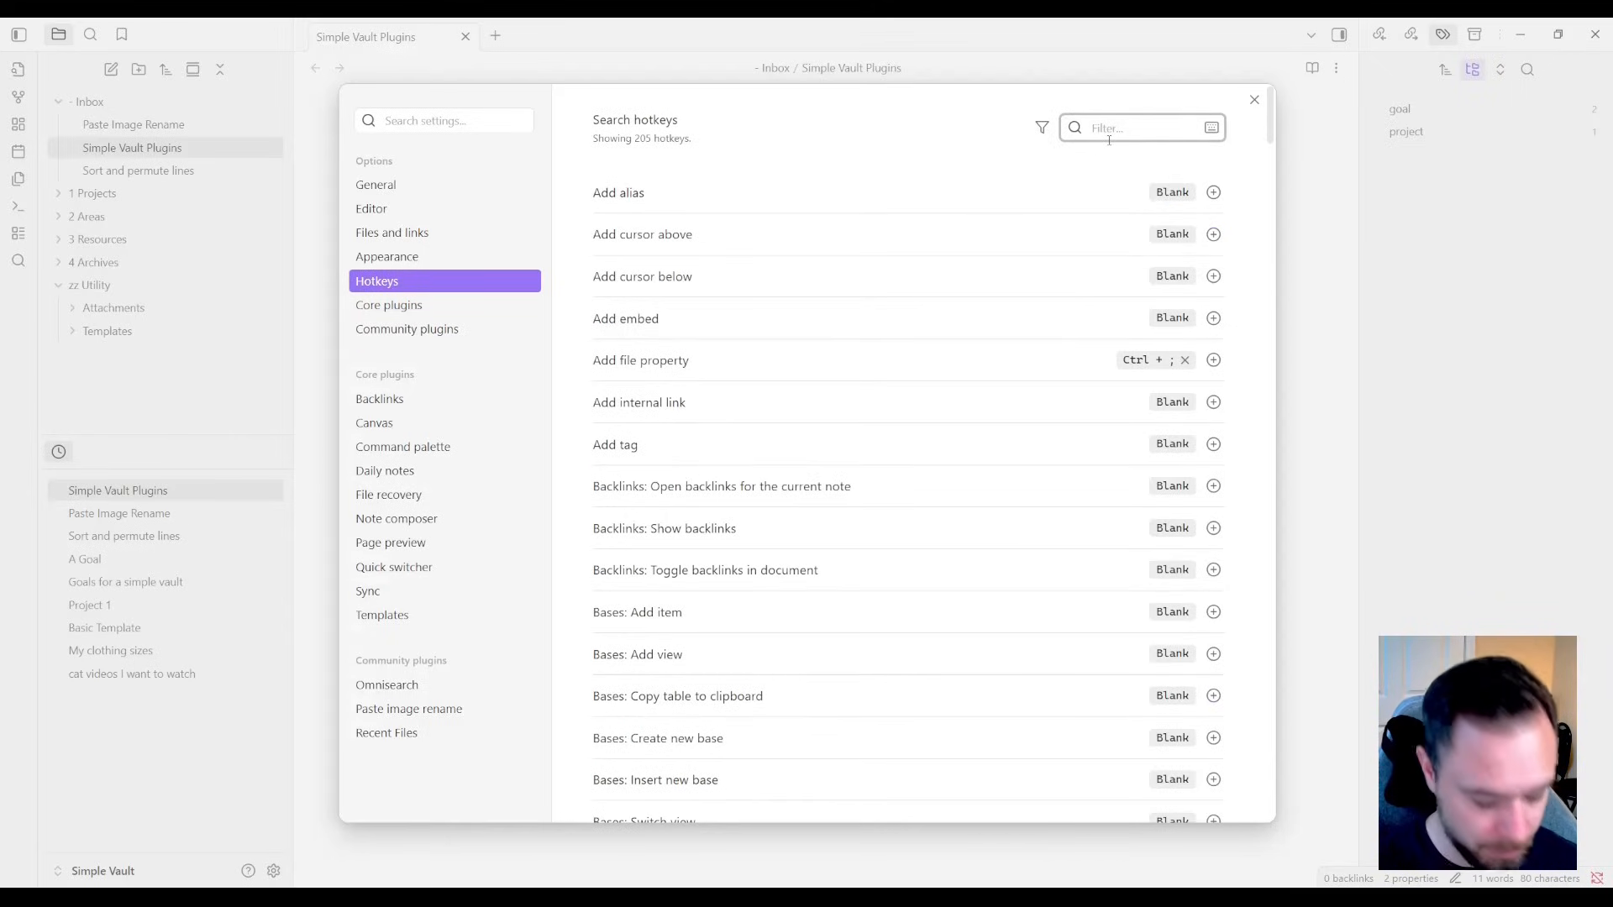
type("omni")
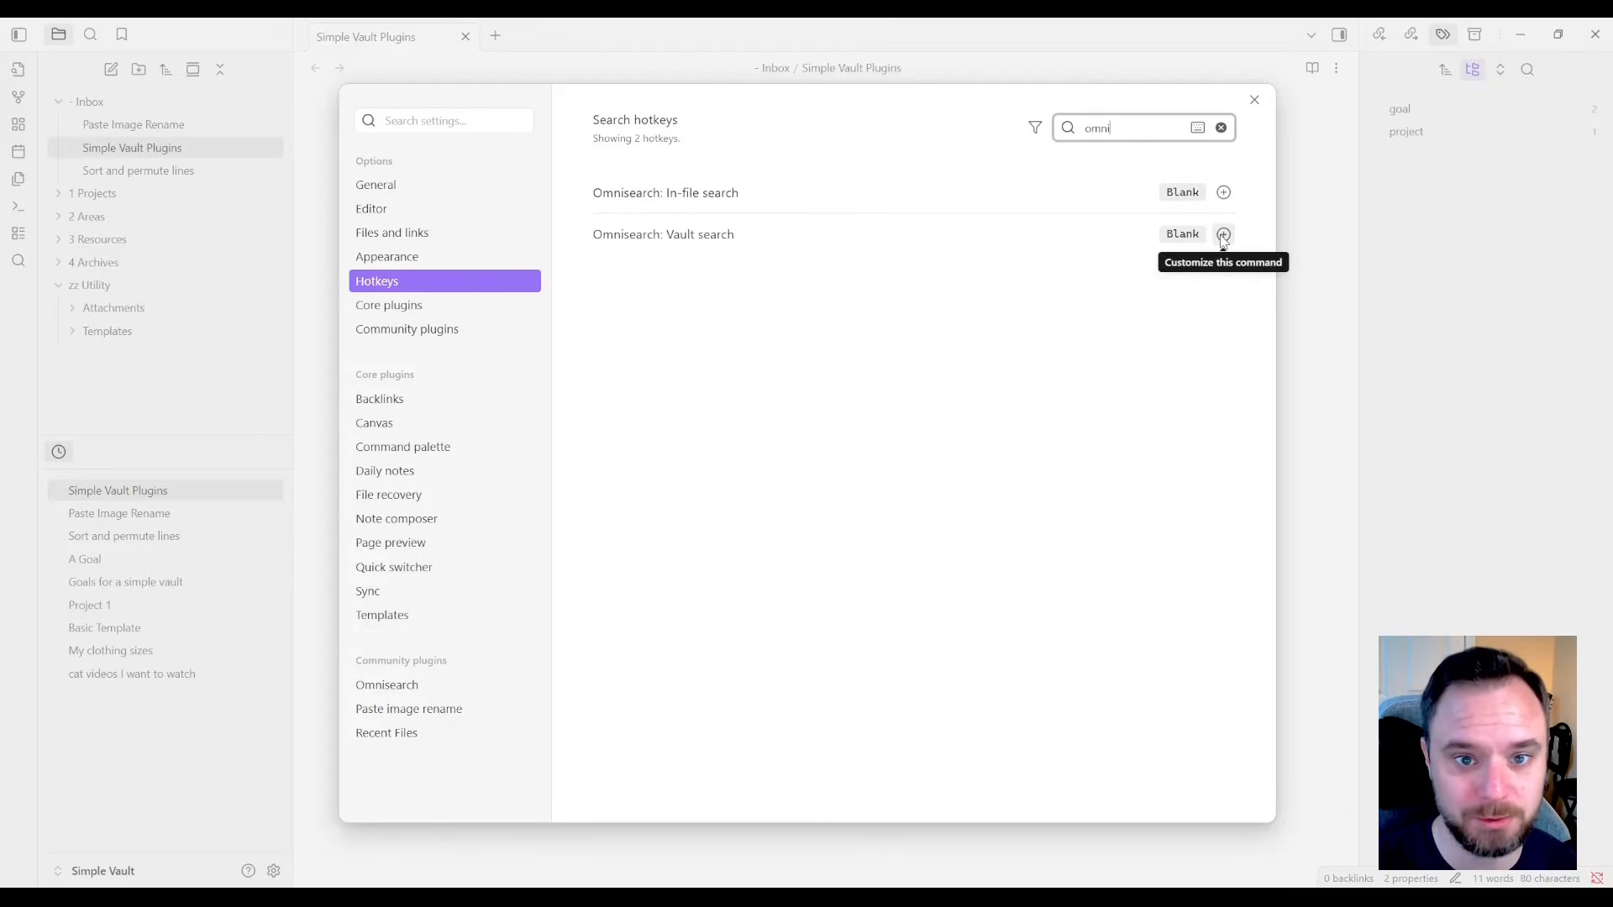
left_click(1224, 233)
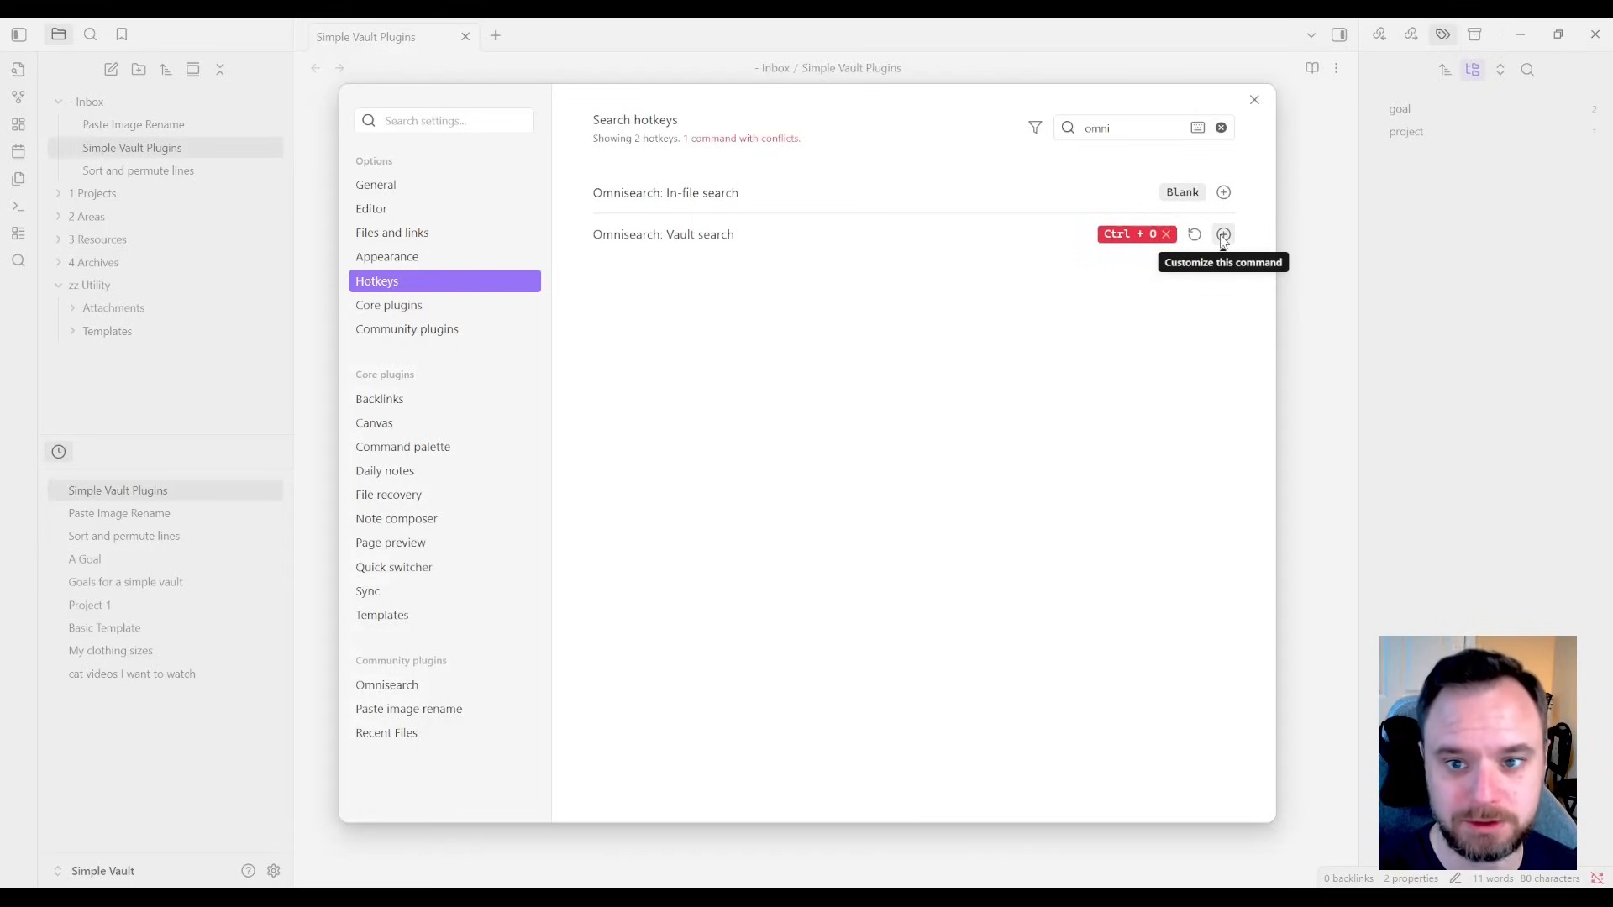
mouse_move(1141, 277)
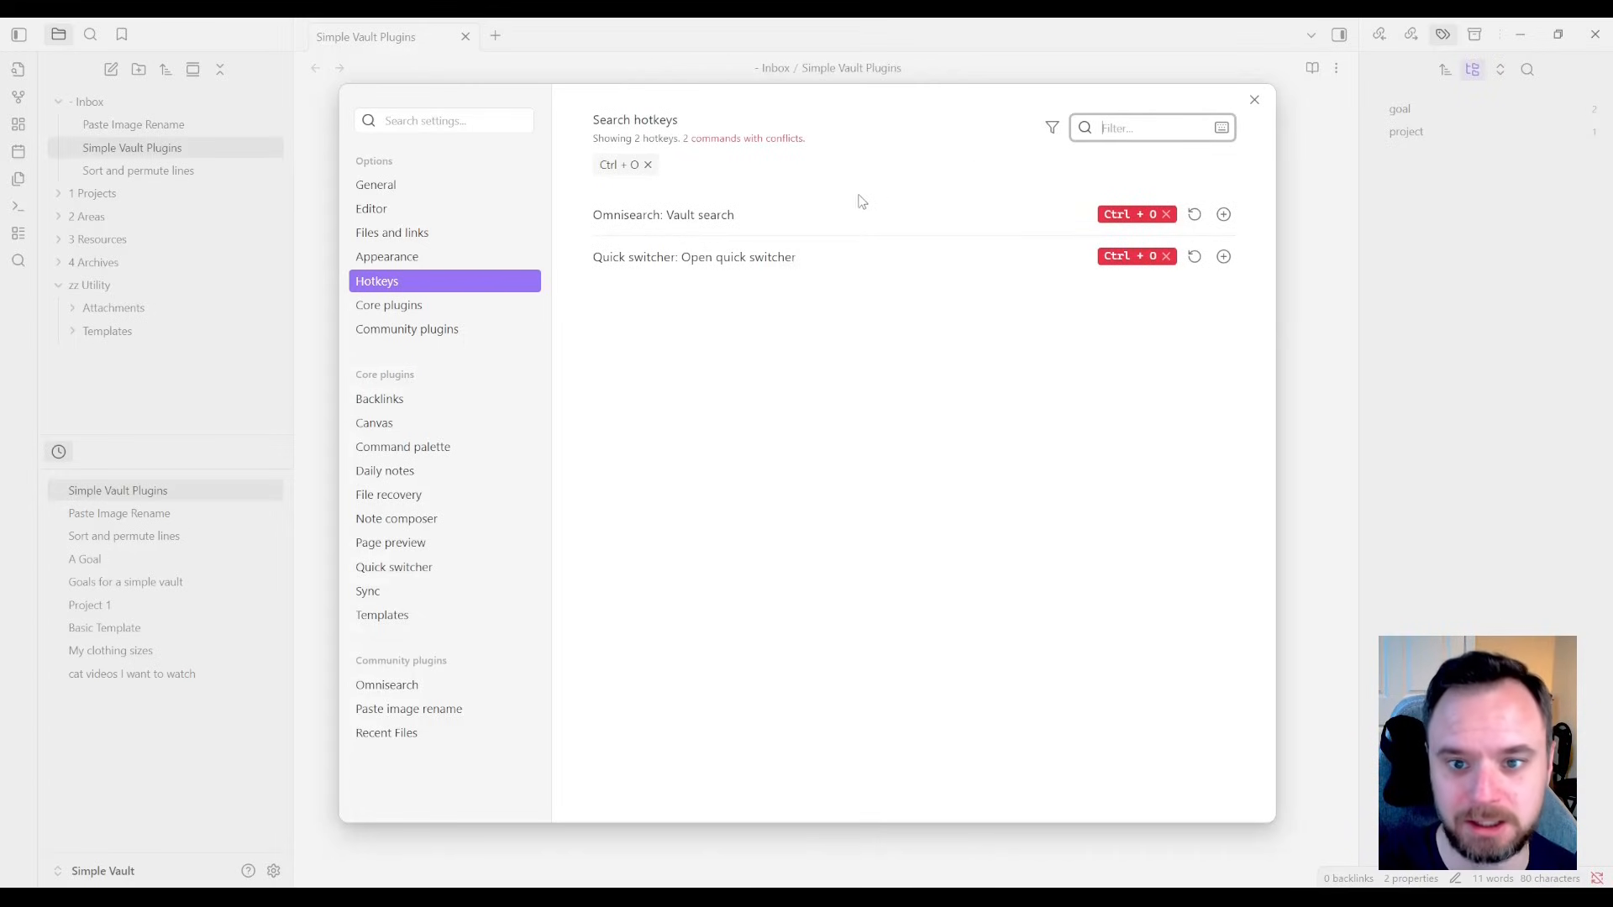
mouse_move(1169, 256)
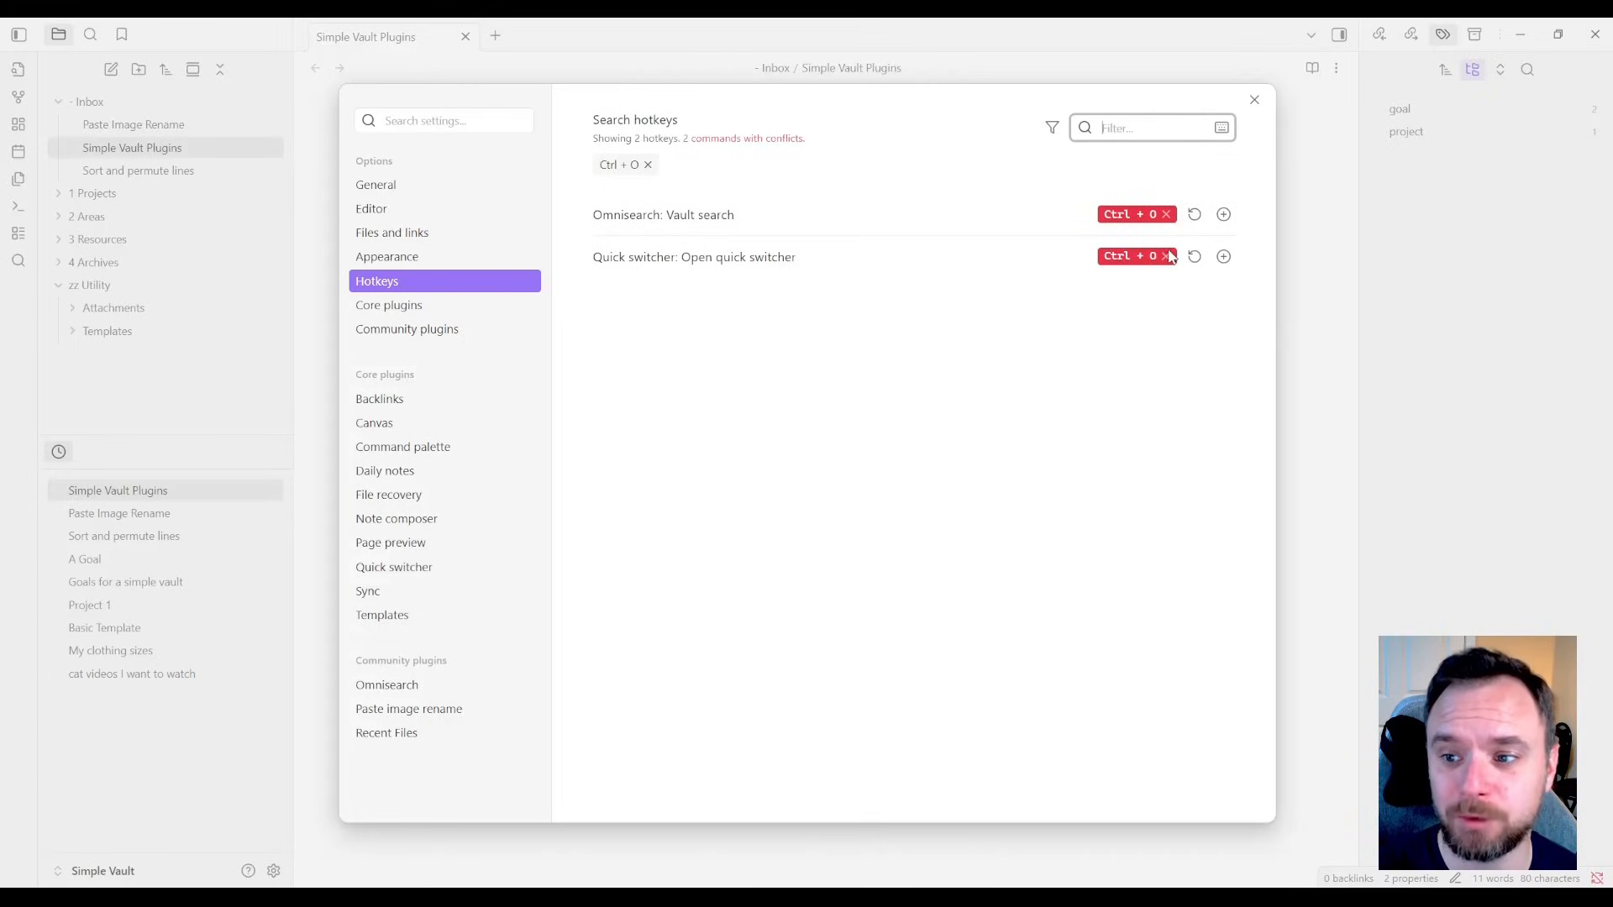
- Remove the conflicting Ctrl+O from Quick switcher and return to the note
left_click(1166, 255)
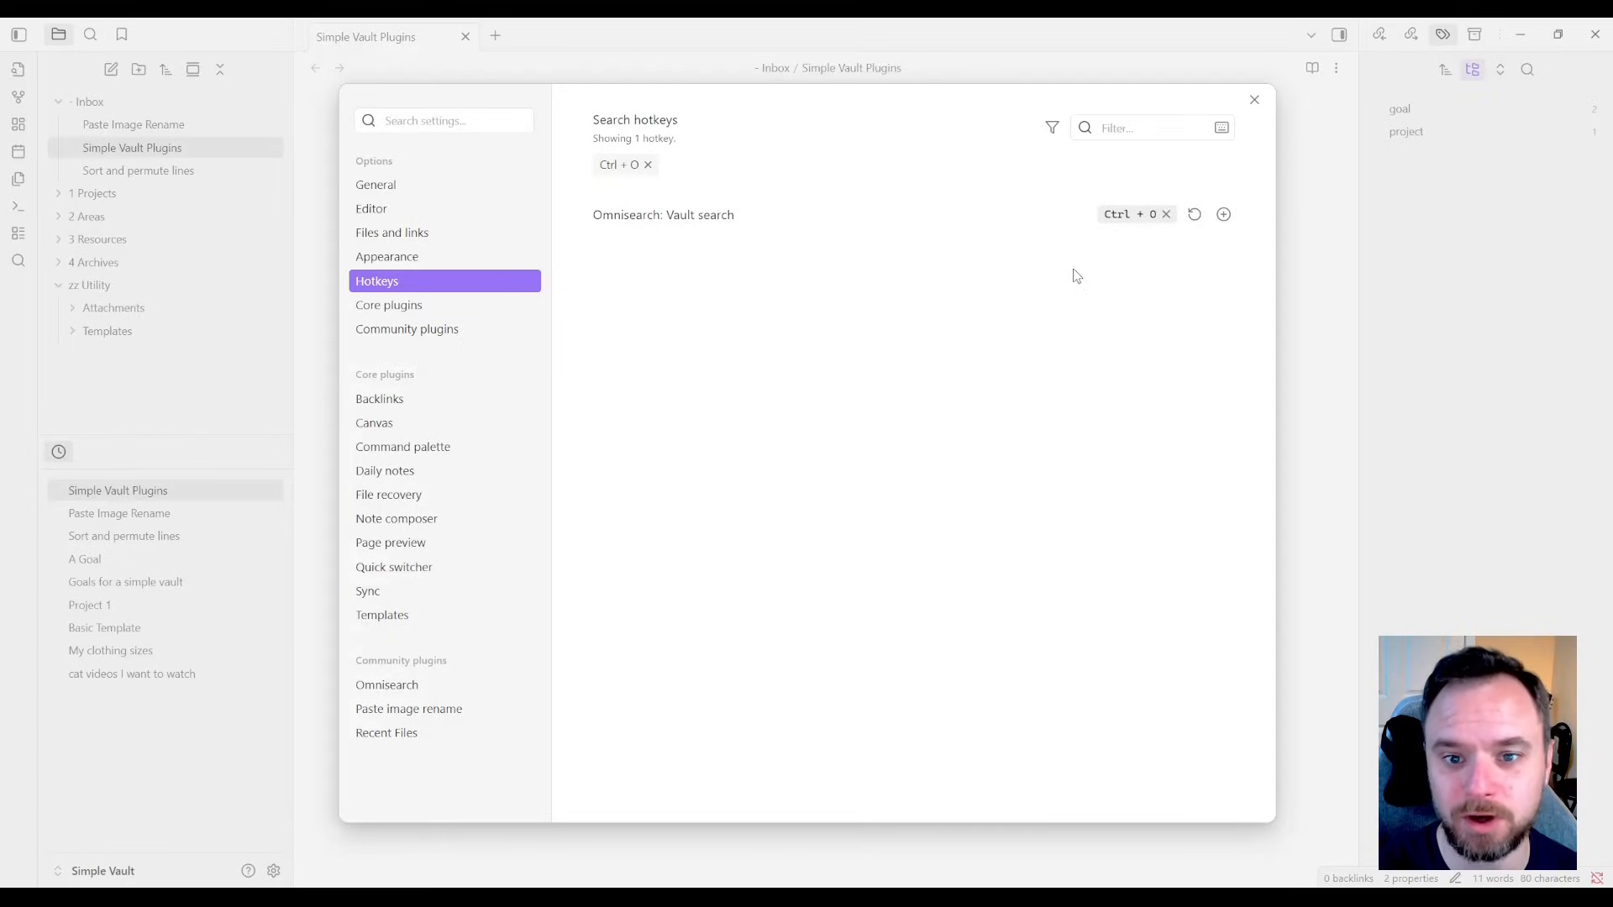
mouse_move(878, 244)
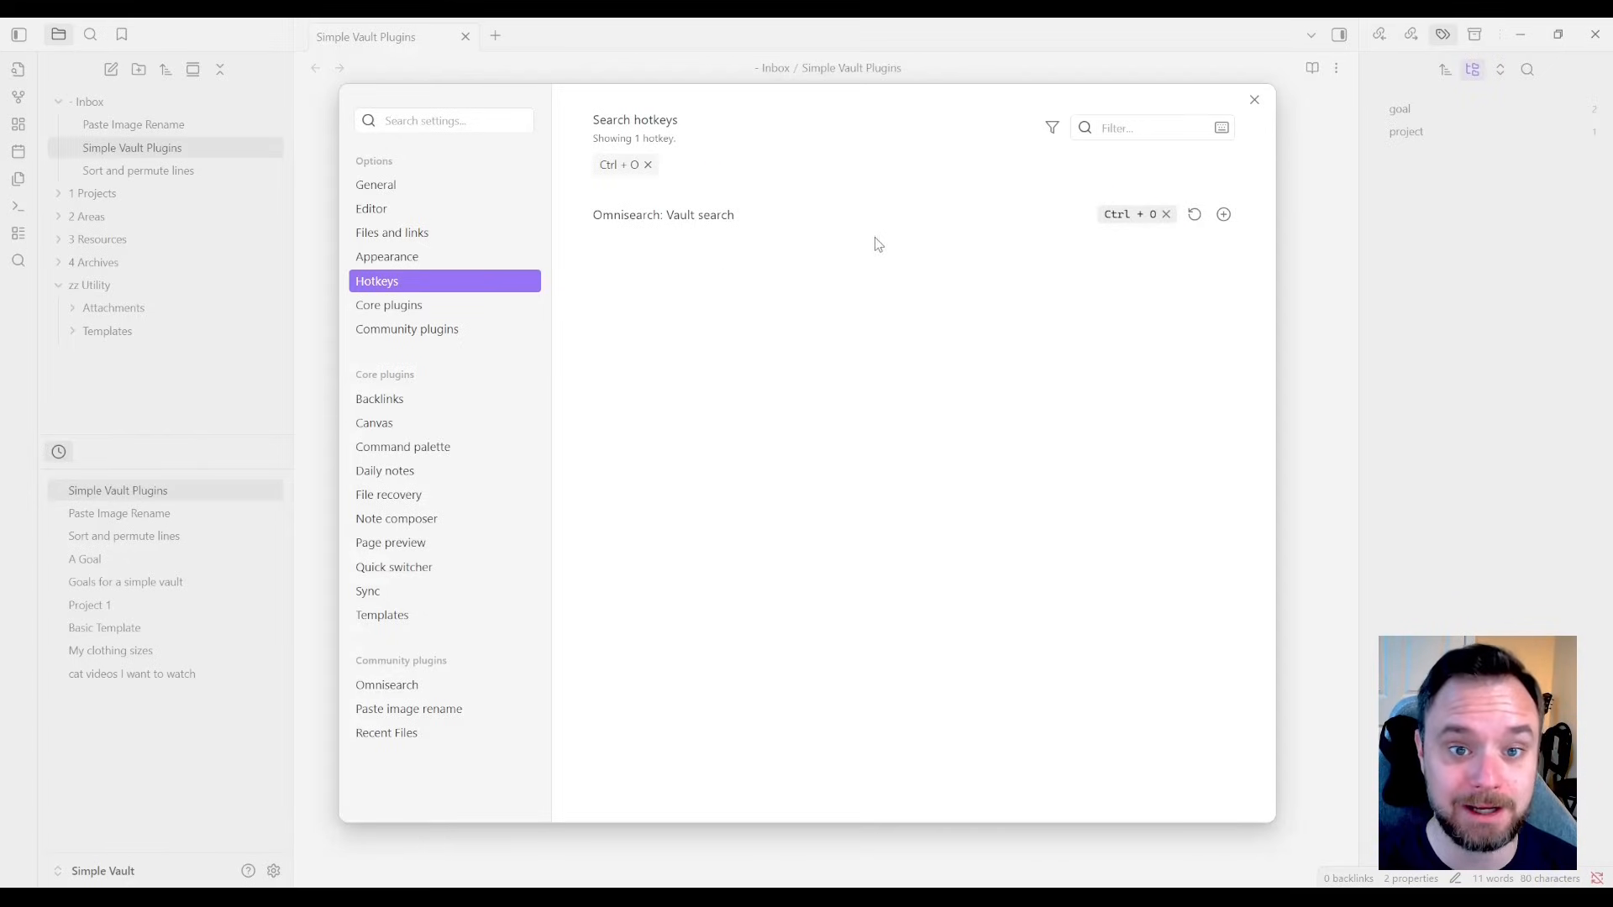
left_click(1254, 99)
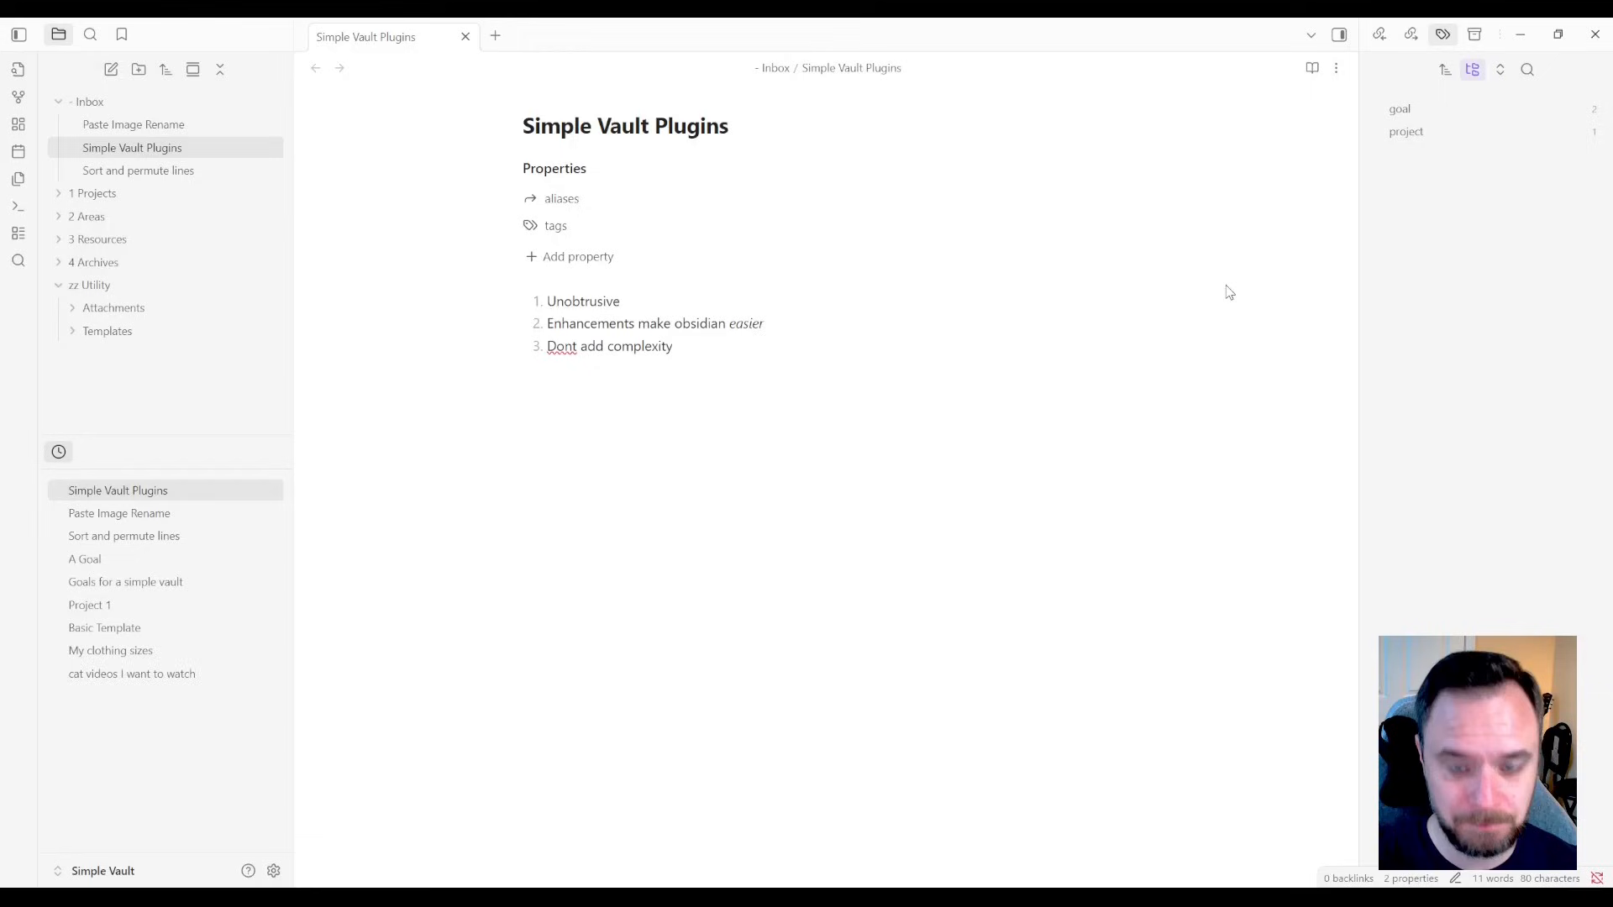
- Use Omnisearch (Ctrl+O) to find 'internal rate of return', open it, and search 'restrictions' in-file
key("ctrl+o")
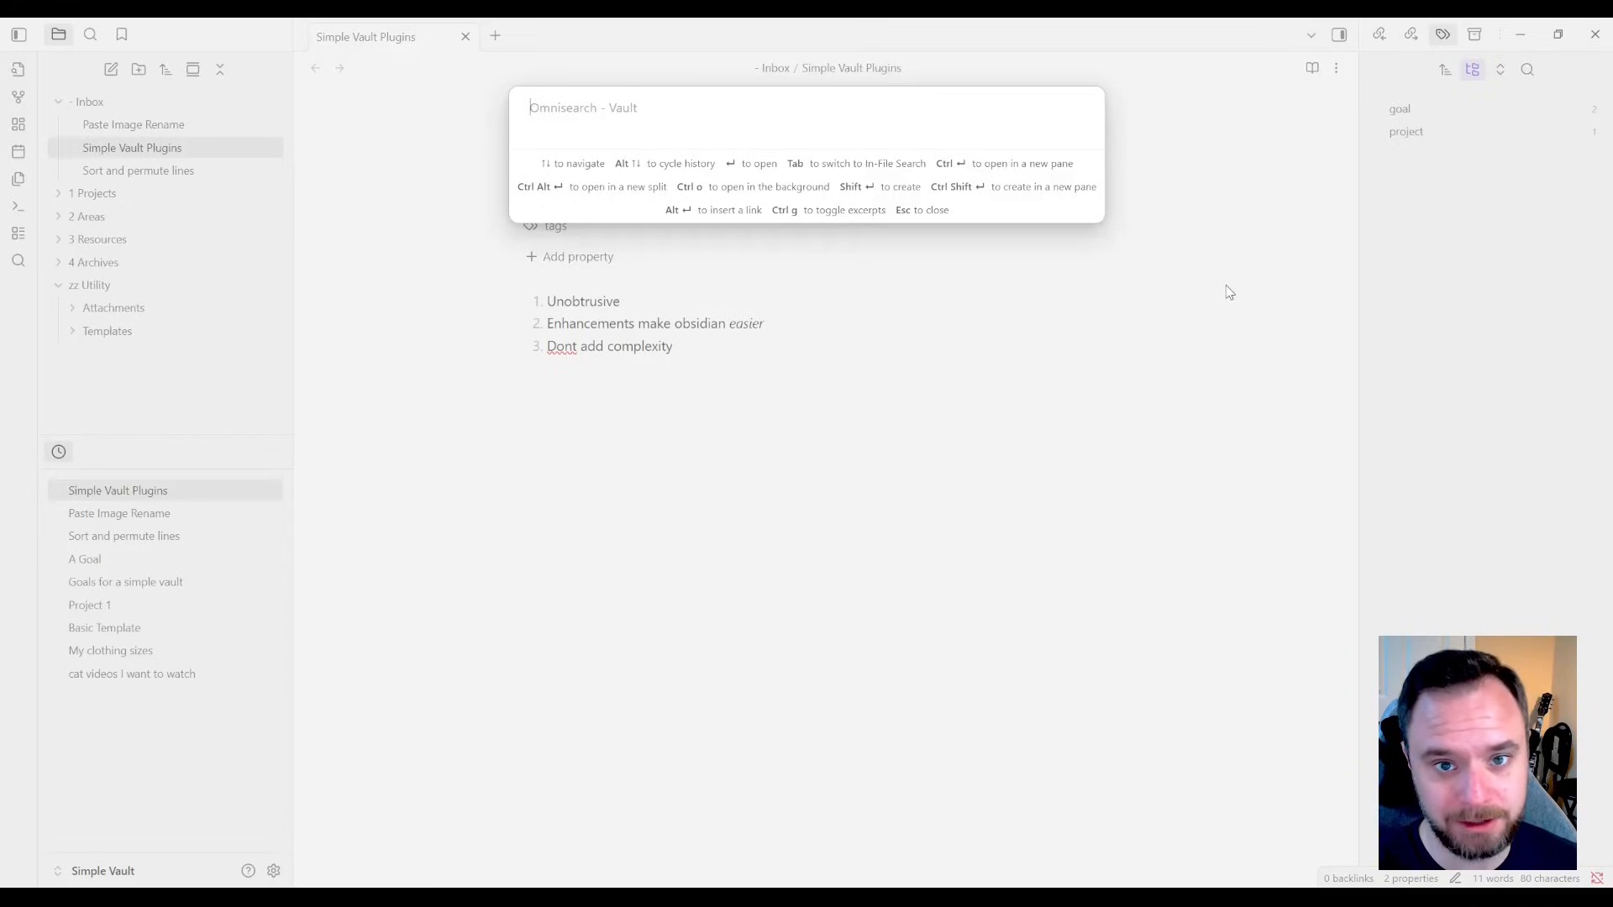
type("internal rate of return")
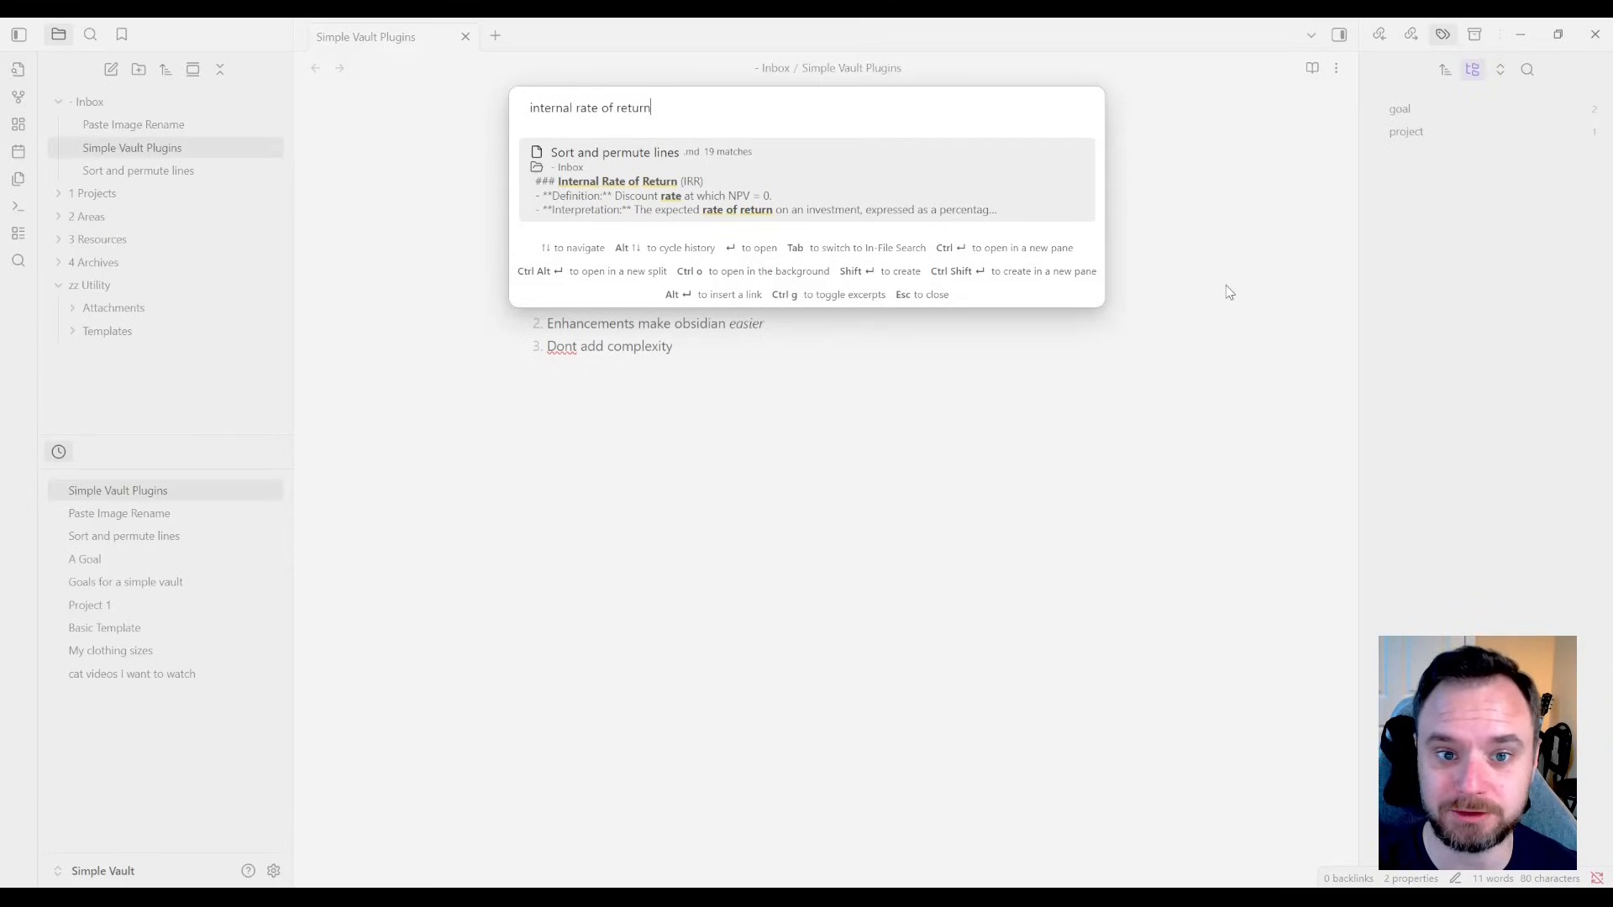
mouse_move(978, 165)
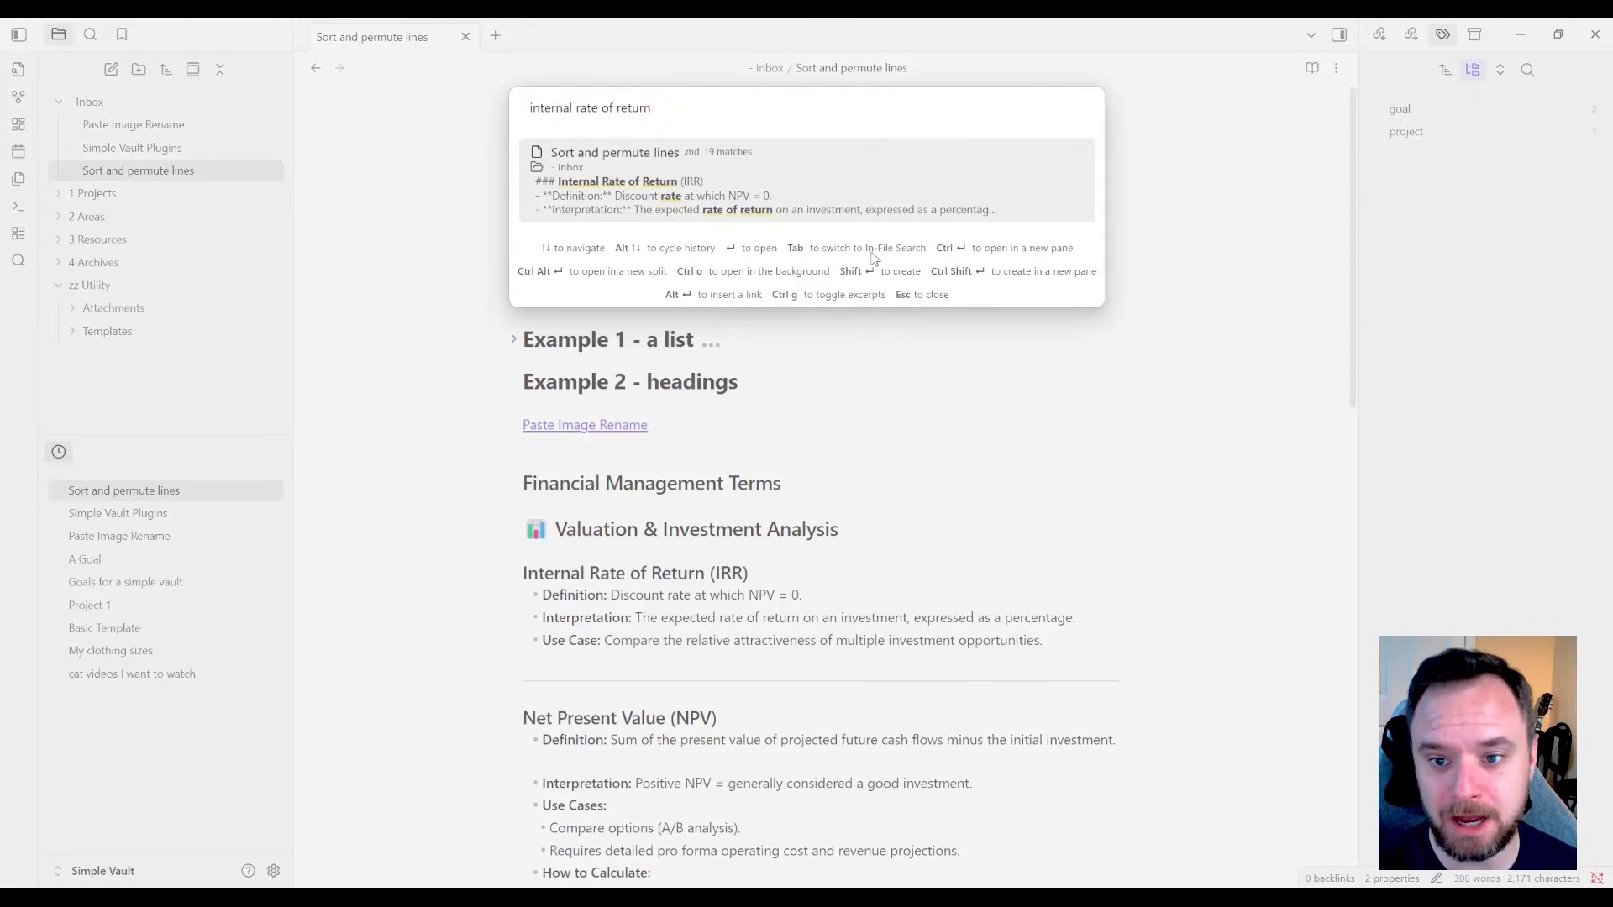
mouse_move(983, 247)
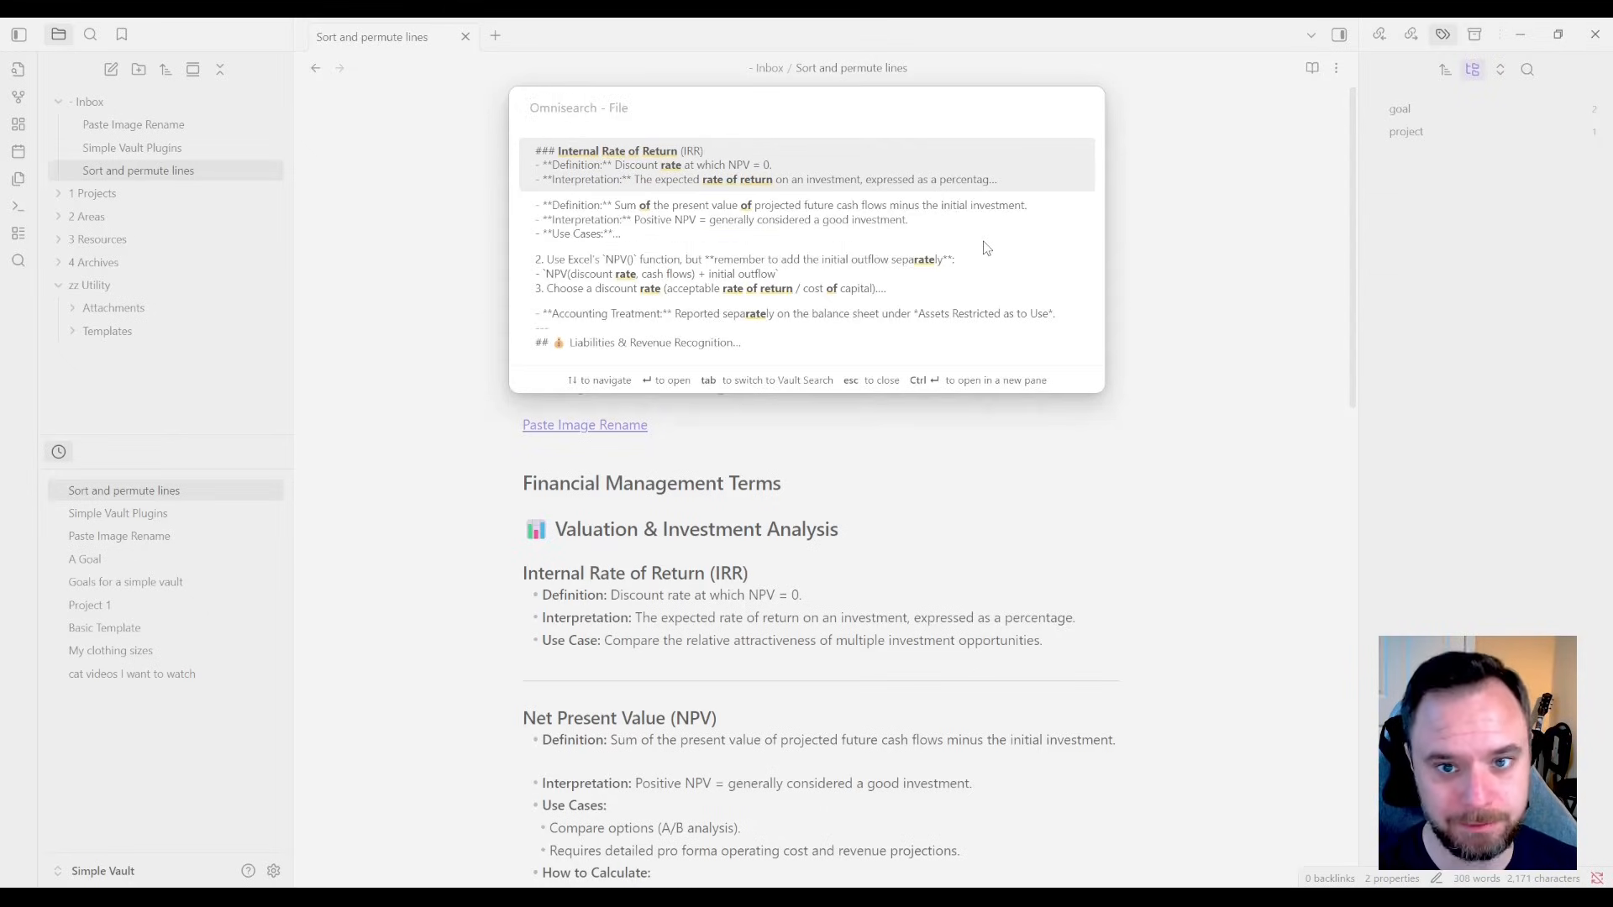
type("restrictions")
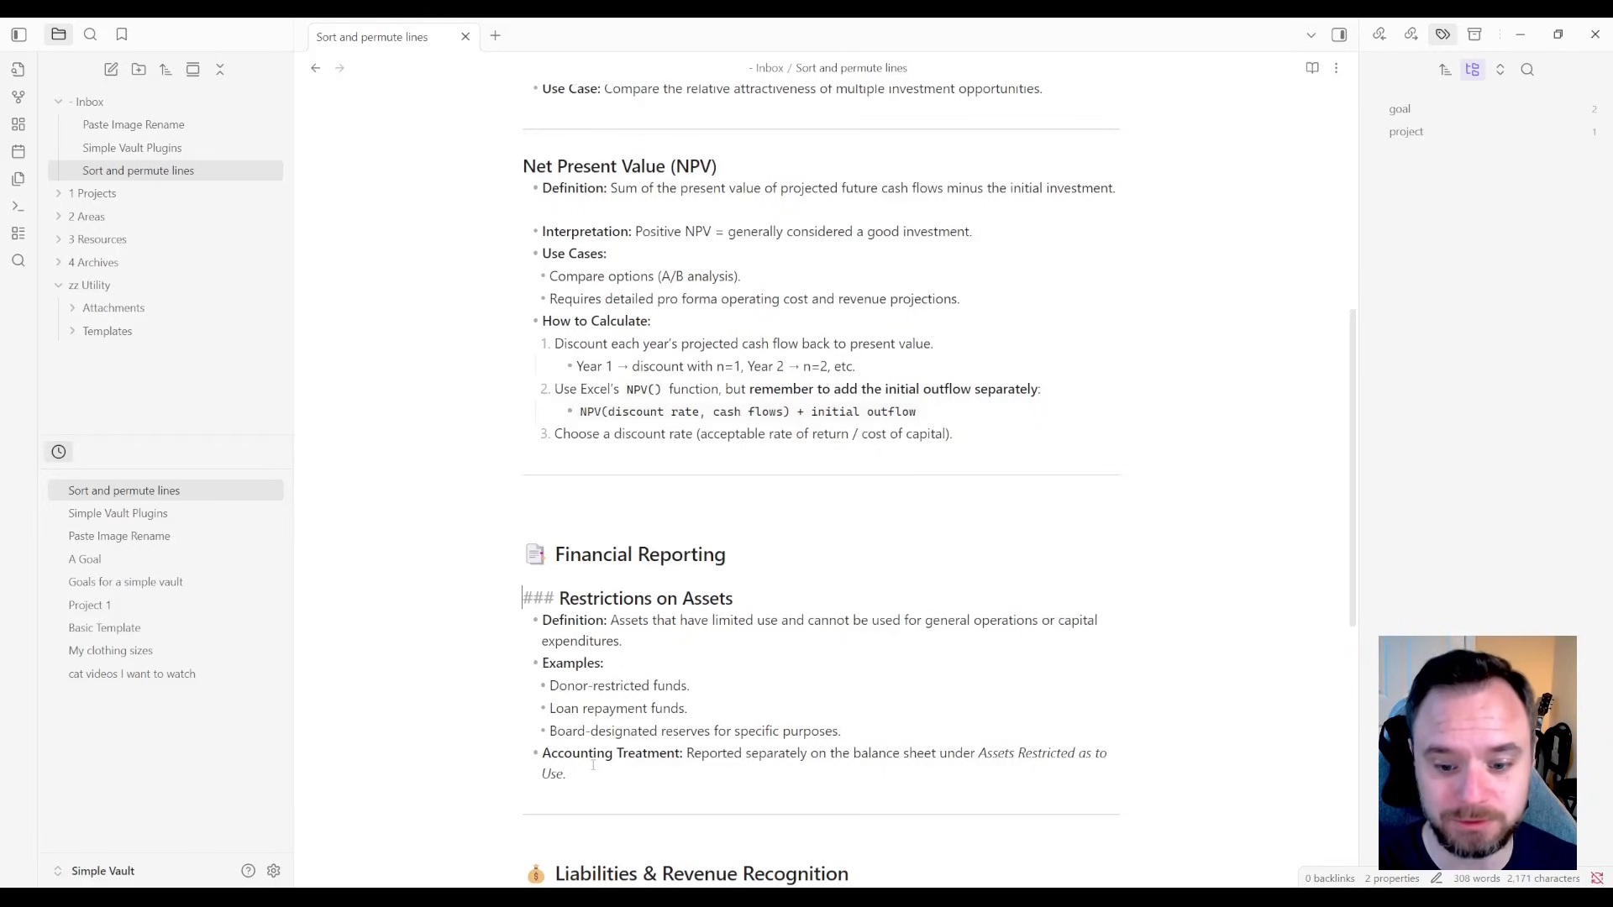
- Search 'nato a' and insert a link to the Paste Image Rename note
key("ctrl+o")
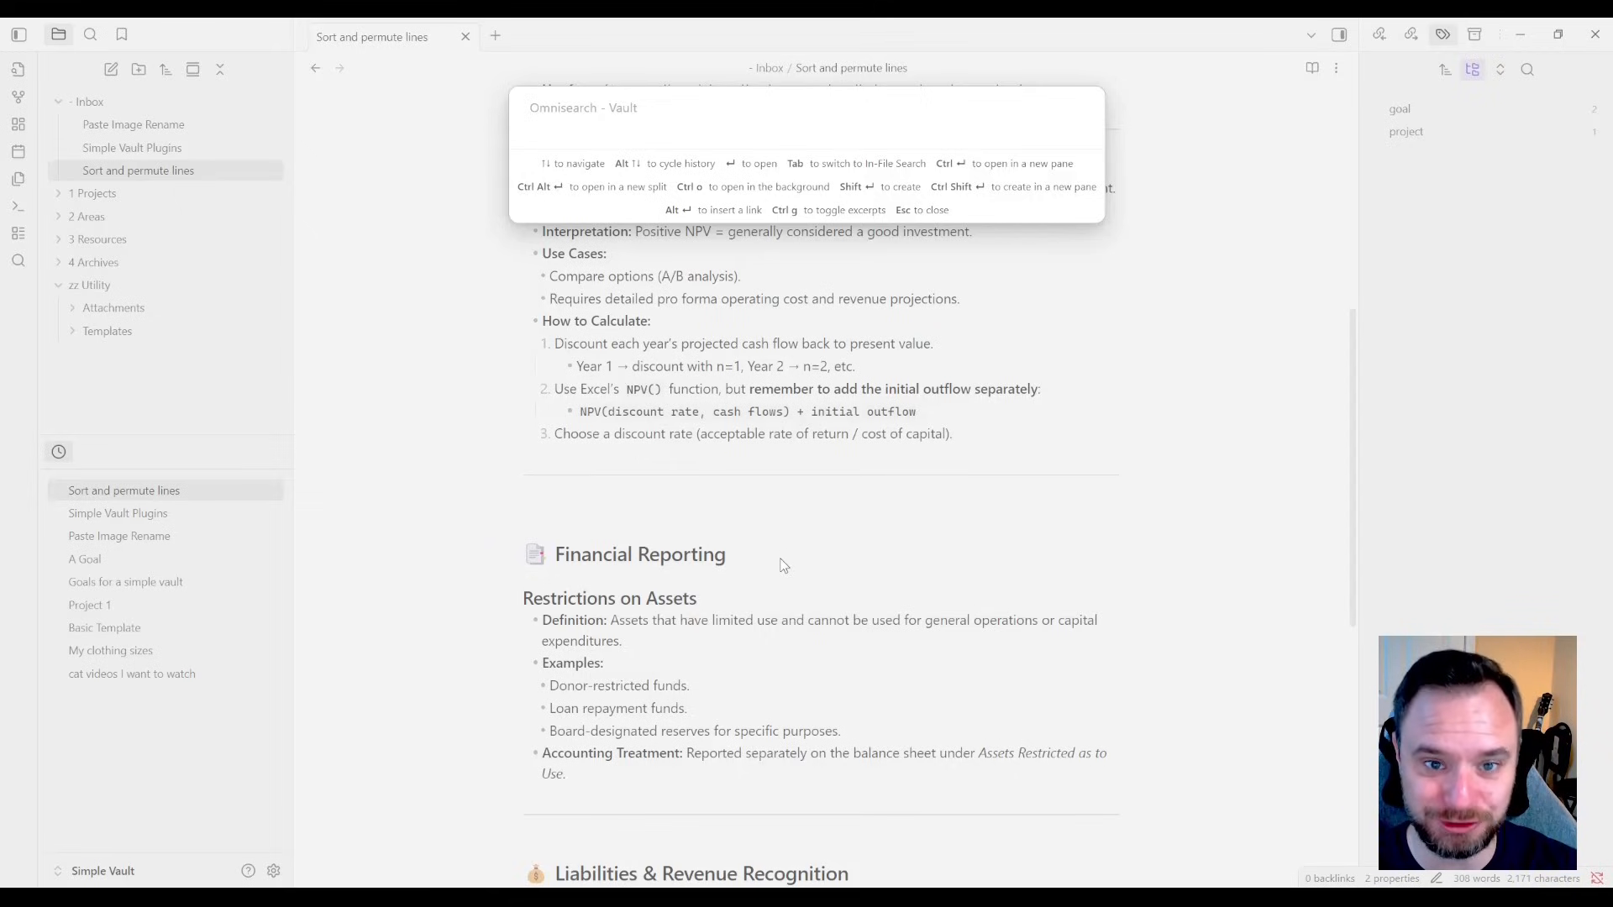
key("Escape")
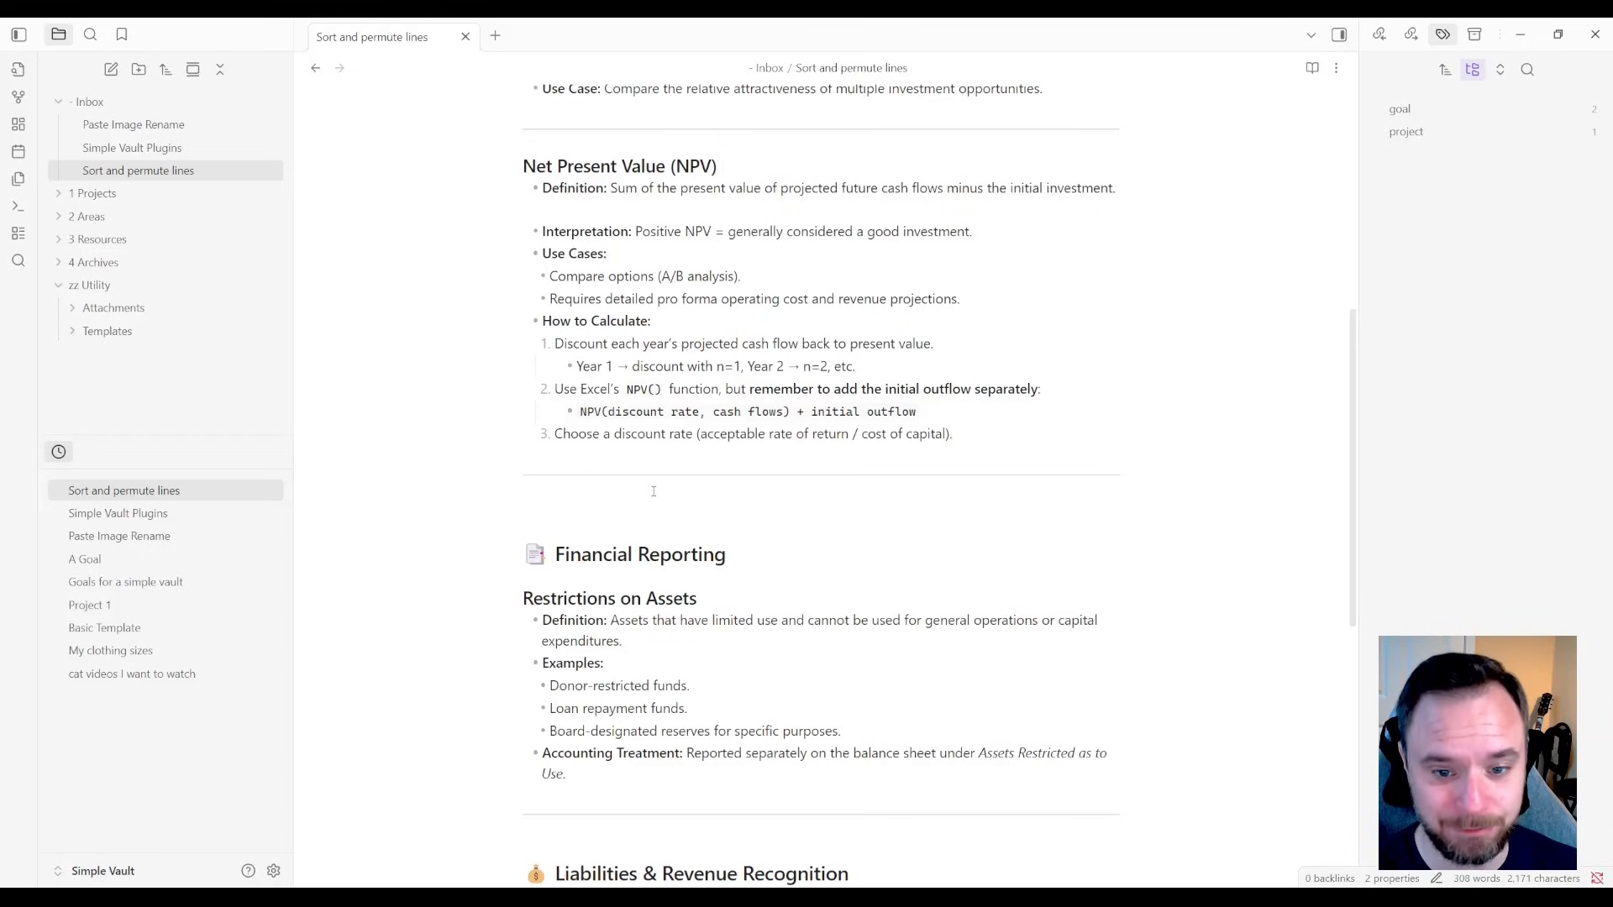
type("nato a")
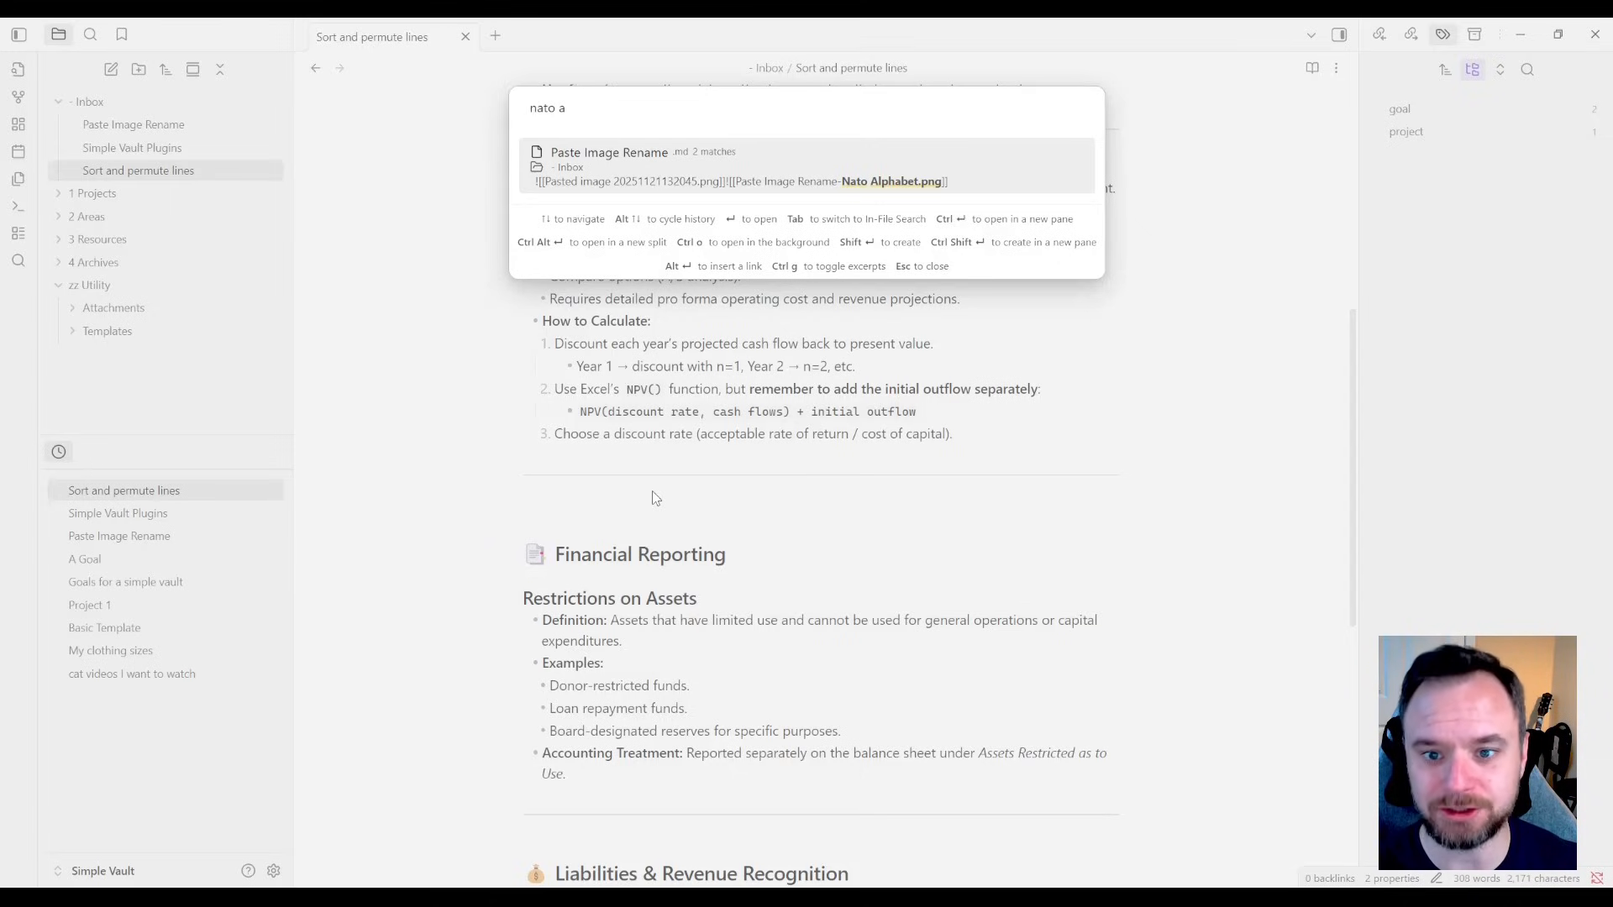
left_click(608, 167)
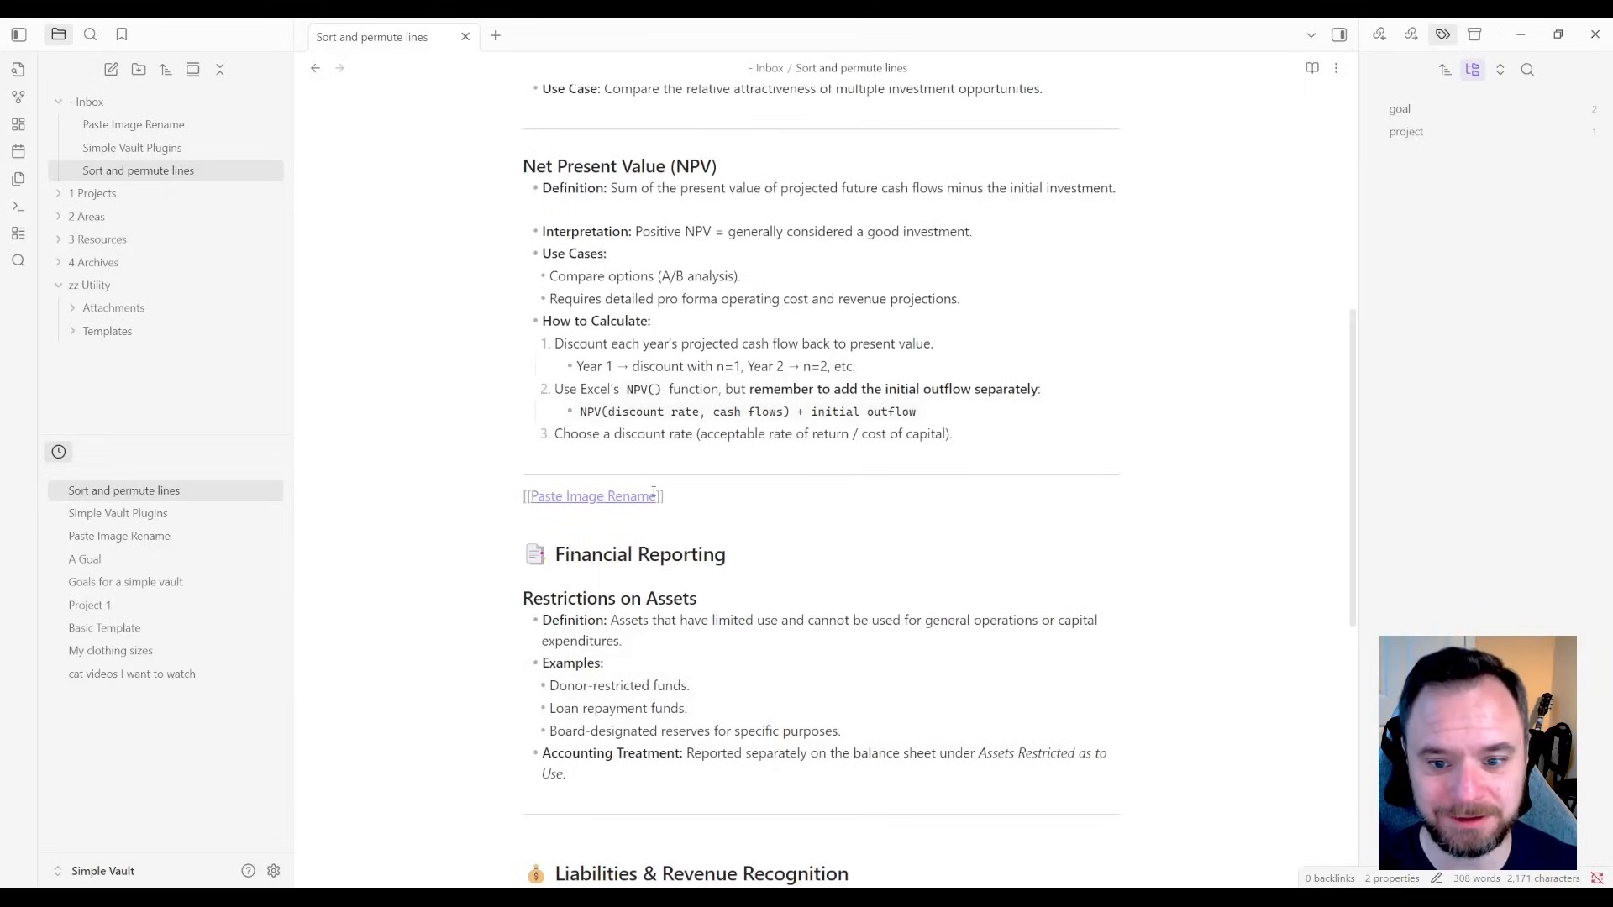